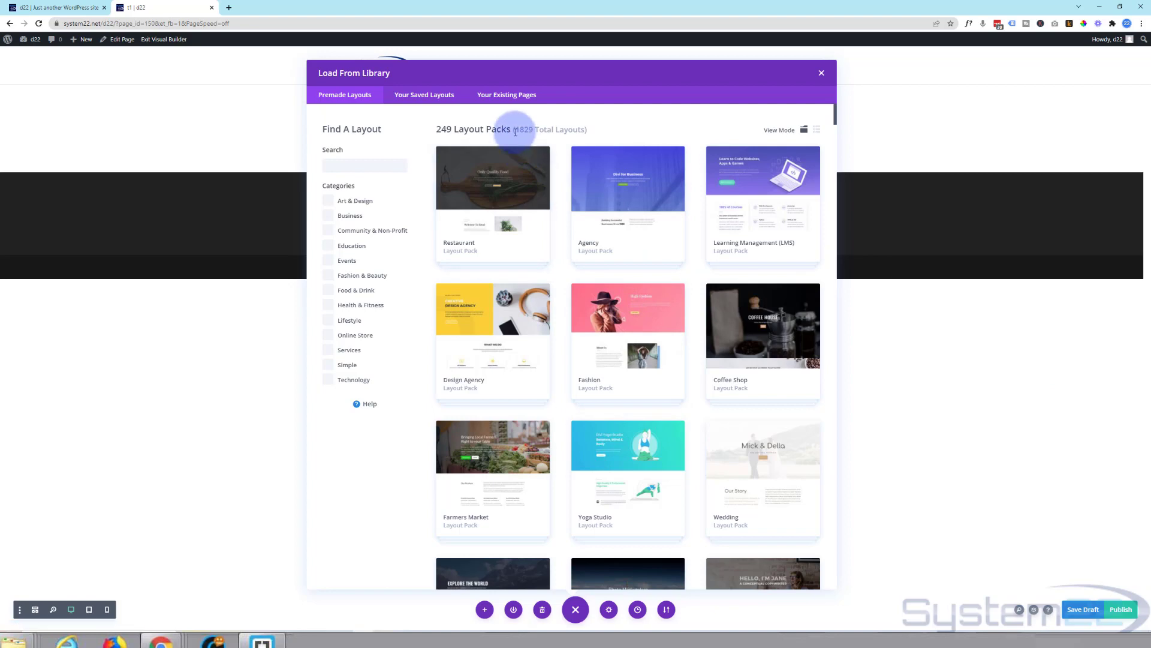
pyautogui.moveTo(630, 142)
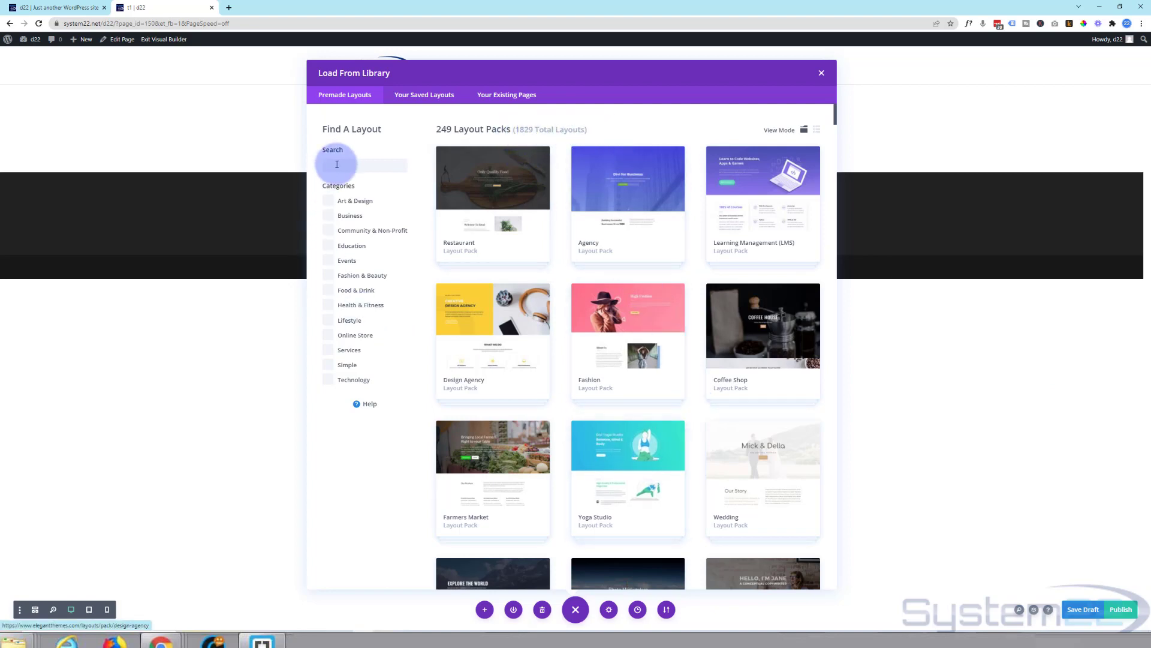
# Filter the Load From Library list to the Business category, leaving 84 layout packs
pyautogui.write('web')
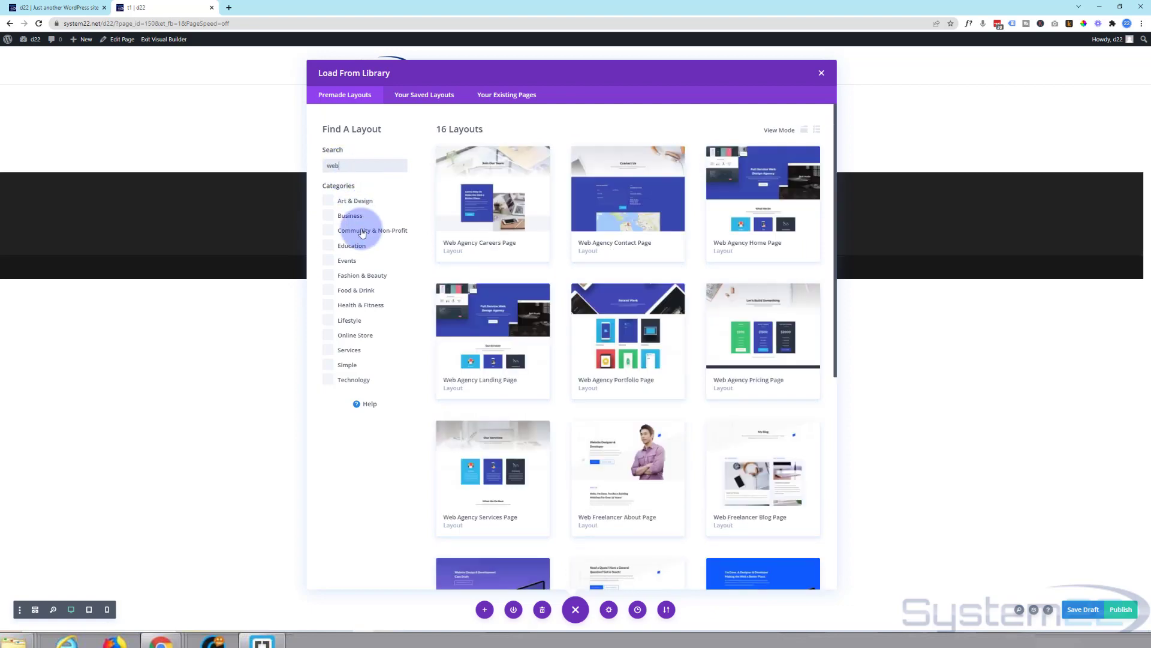
pyautogui.moveTo(610, 529)
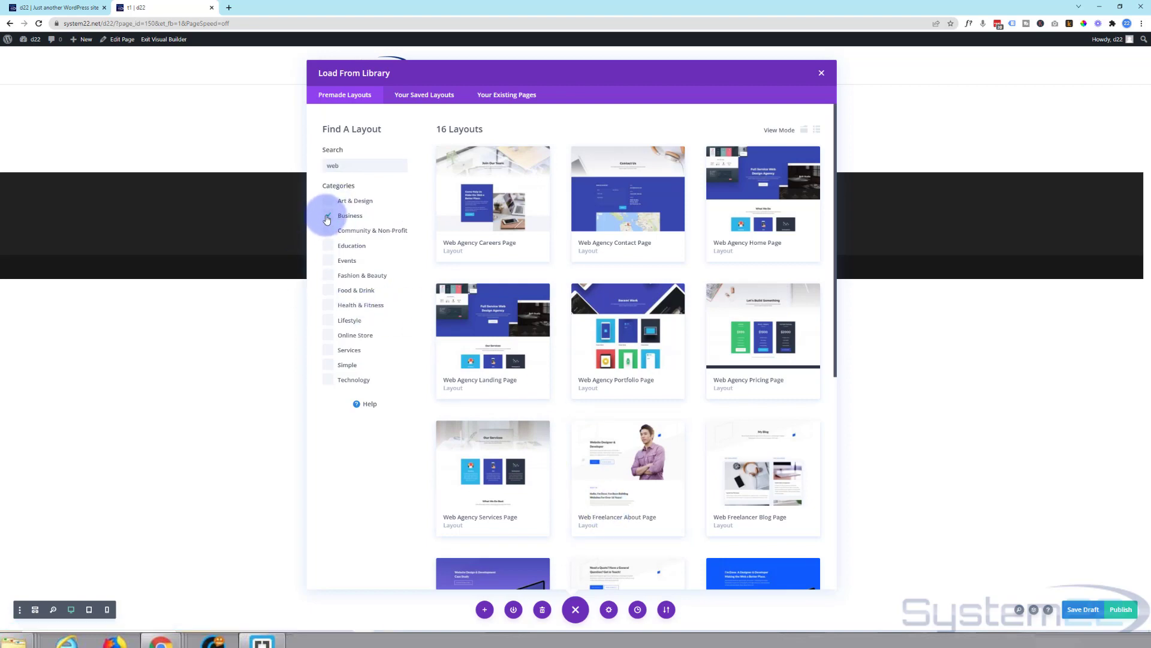
pyautogui.click(326, 216)
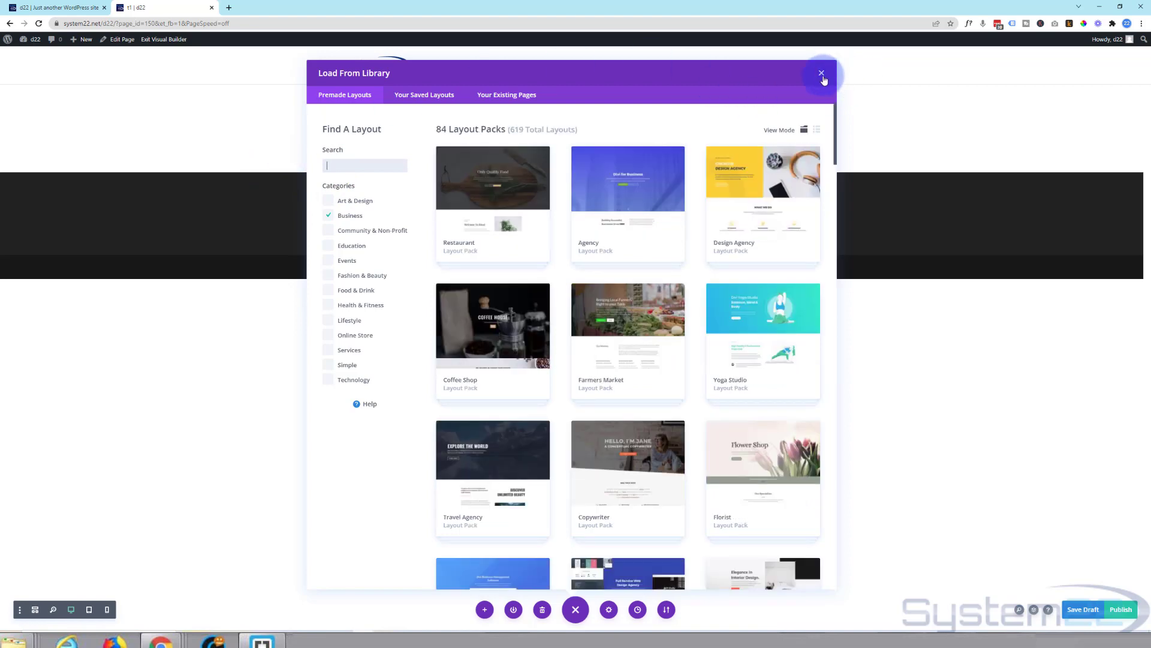
# Abandon the builder: dismiss the library and leave the tab without saving changes
pyautogui.click(821, 72)
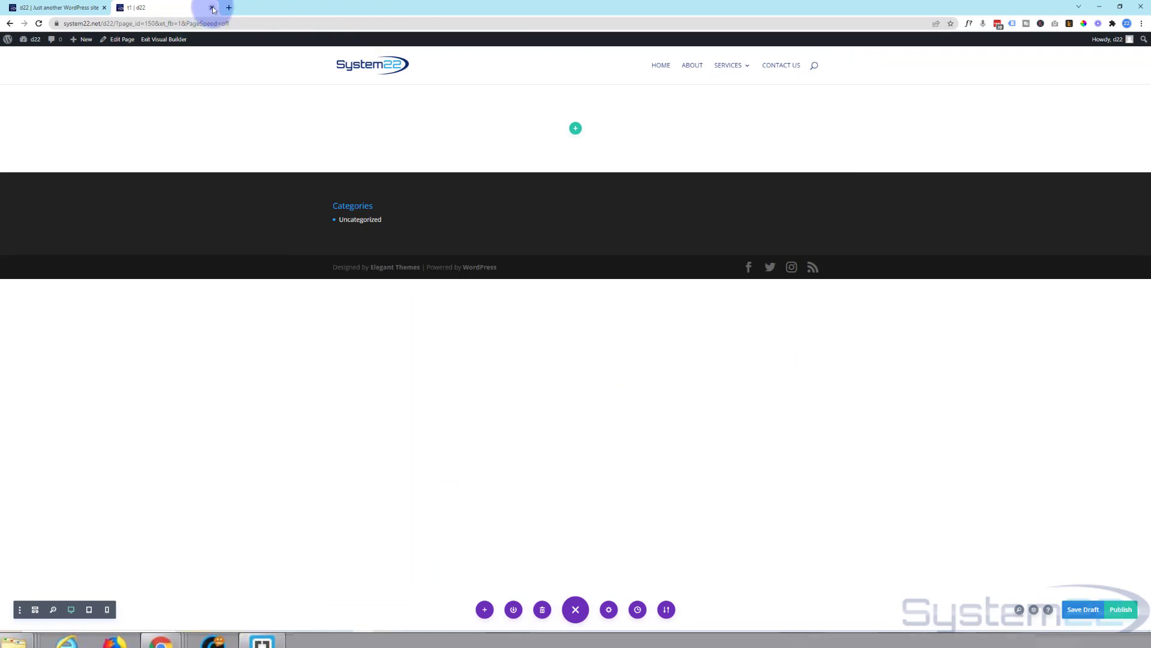
pyautogui.click(211, 7)
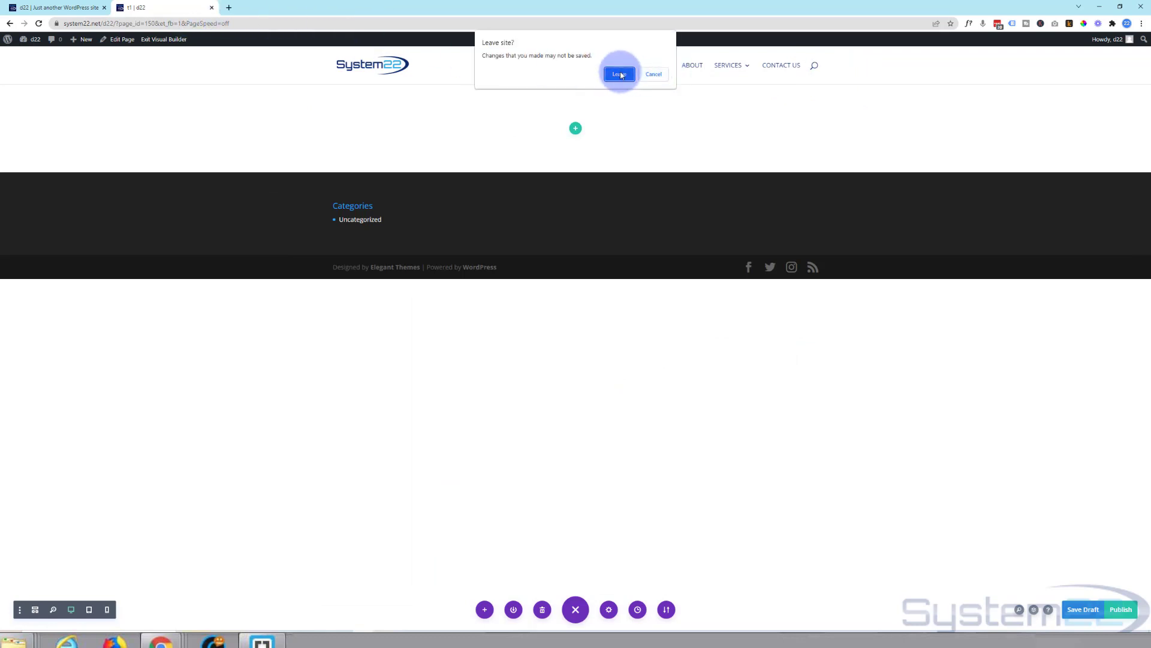
pyautogui.click(619, 74)
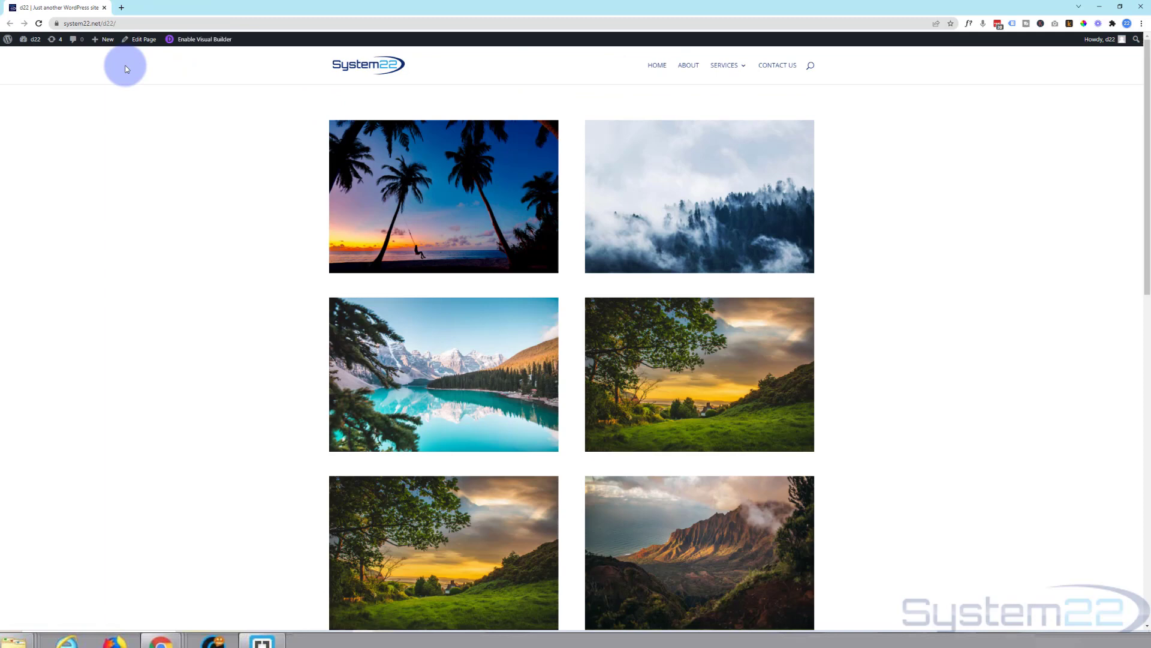
# Create a new WordPress page from the admin bar's New menu
pyautogui.click(108, 39)
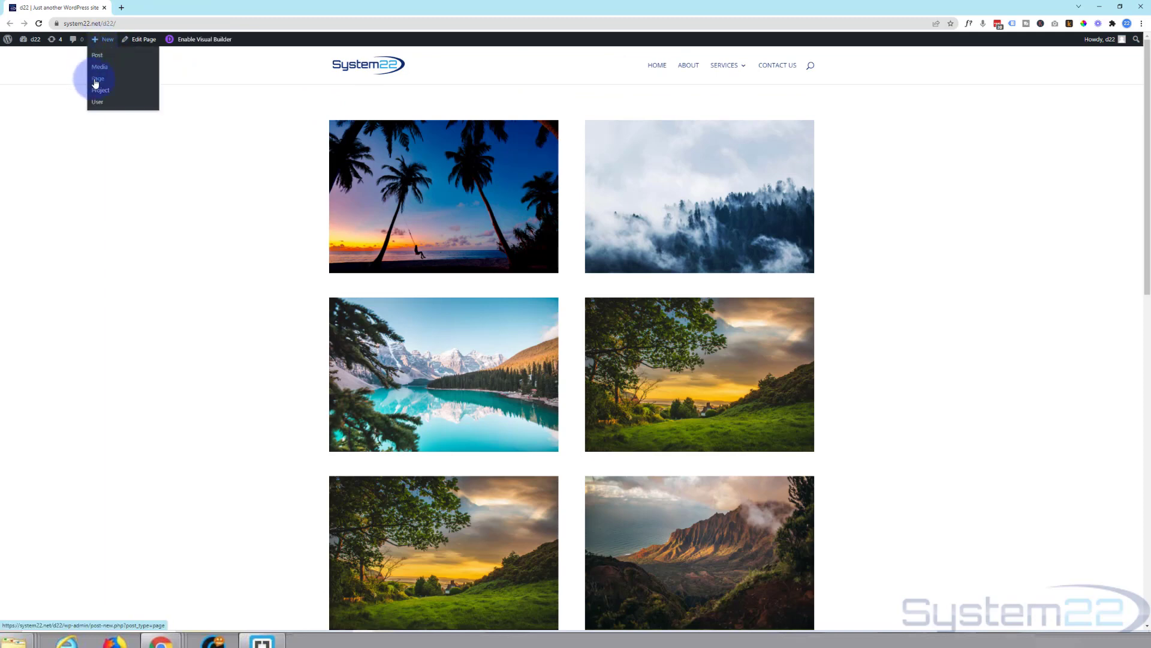
pyautogui.click(96, 79)
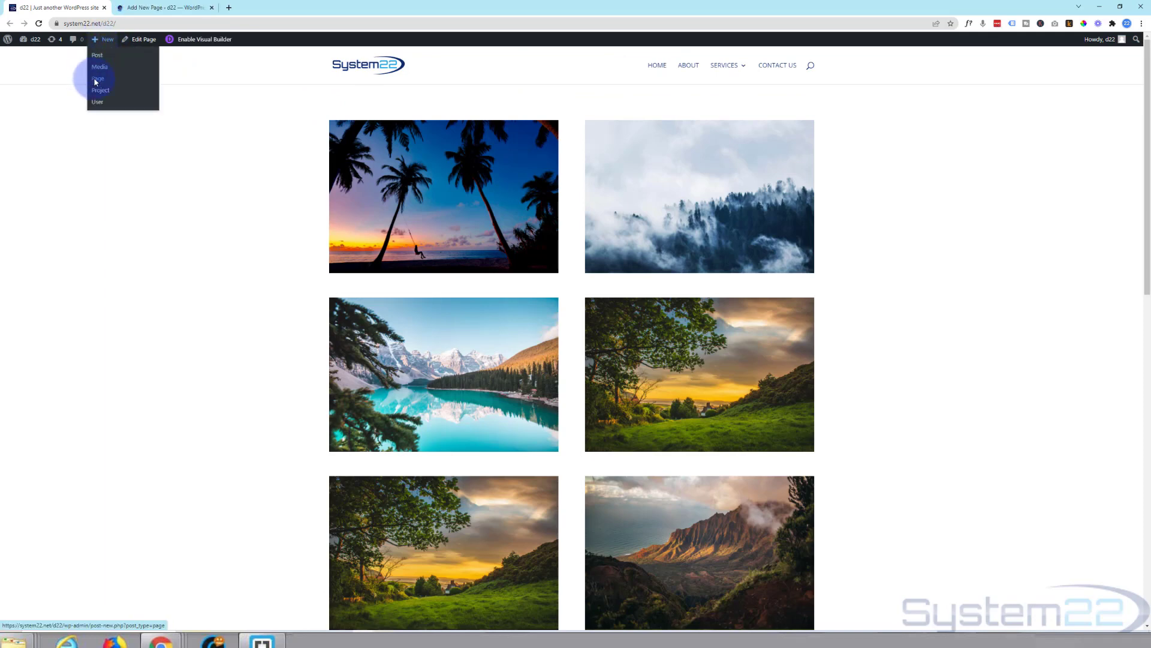
pyautogui.click(98, 78)
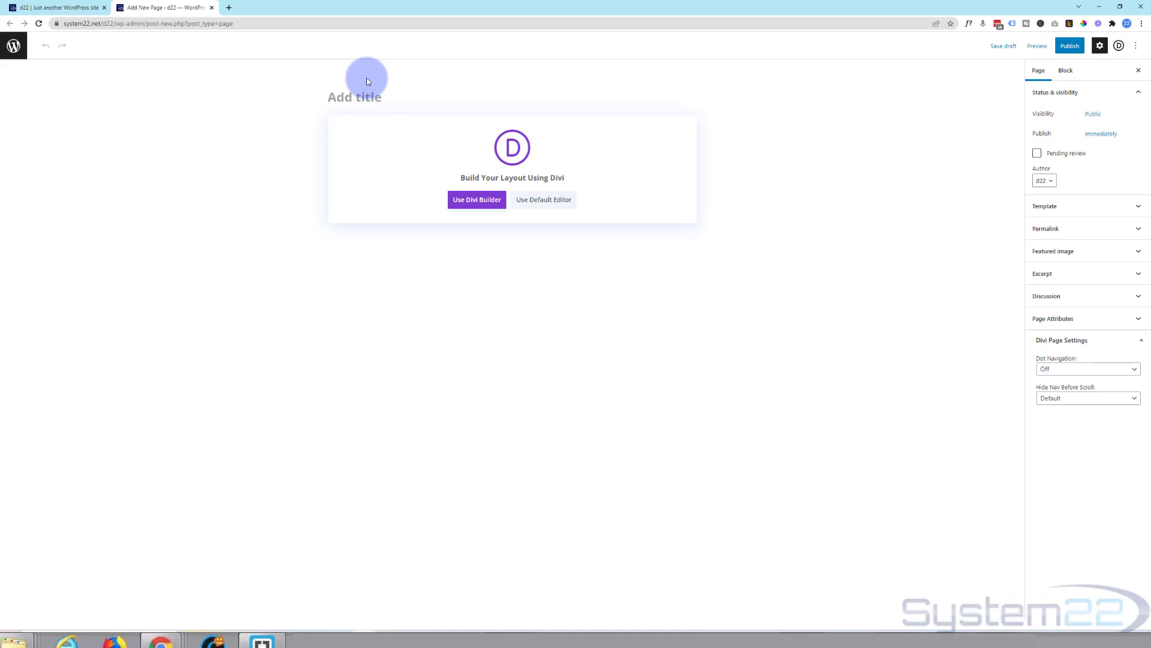
# Name the page 'Home' and launch it in the Divi visual builder
pyautogui.write('H')
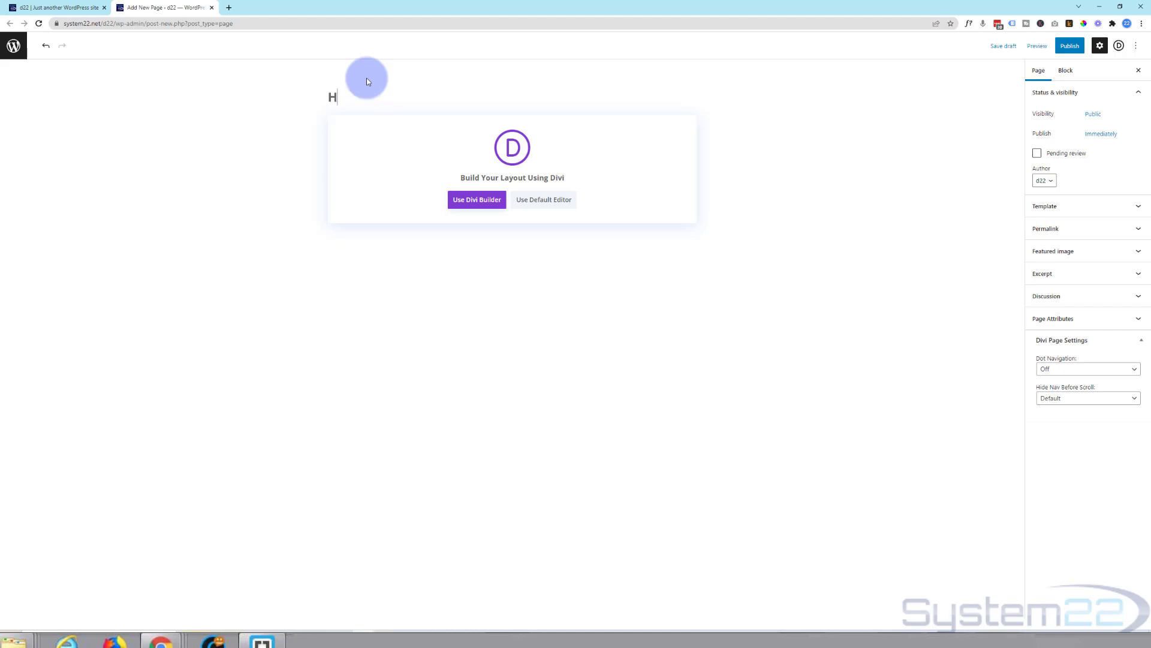
pyautogui.write('ome')
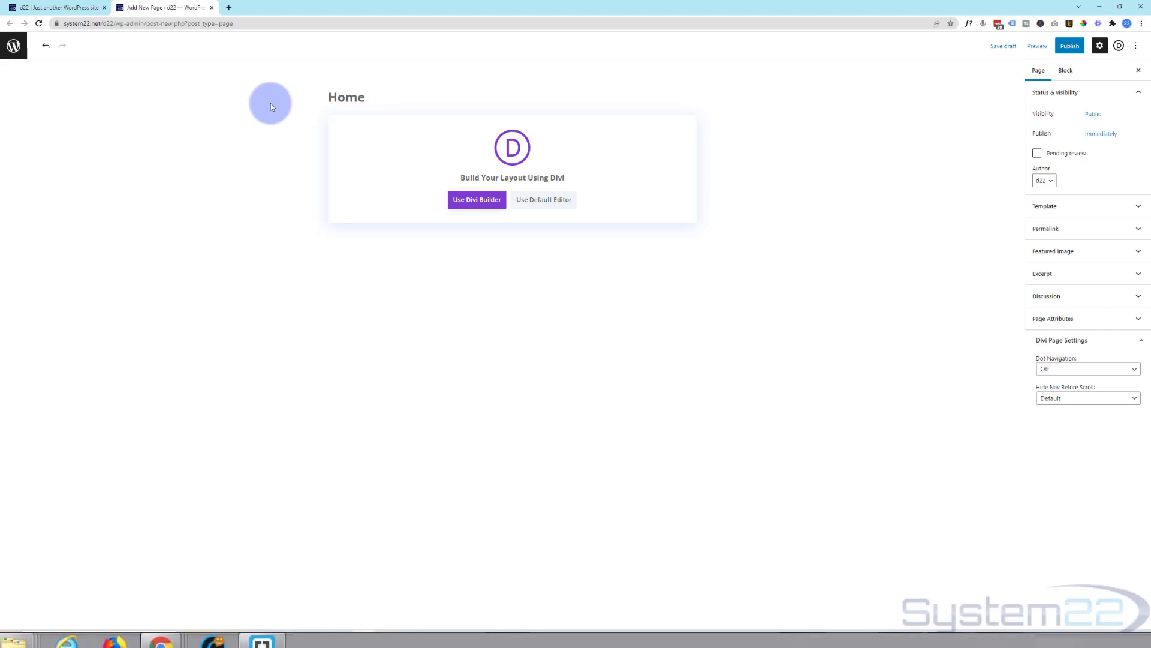
pyautogui.click(477, 199)
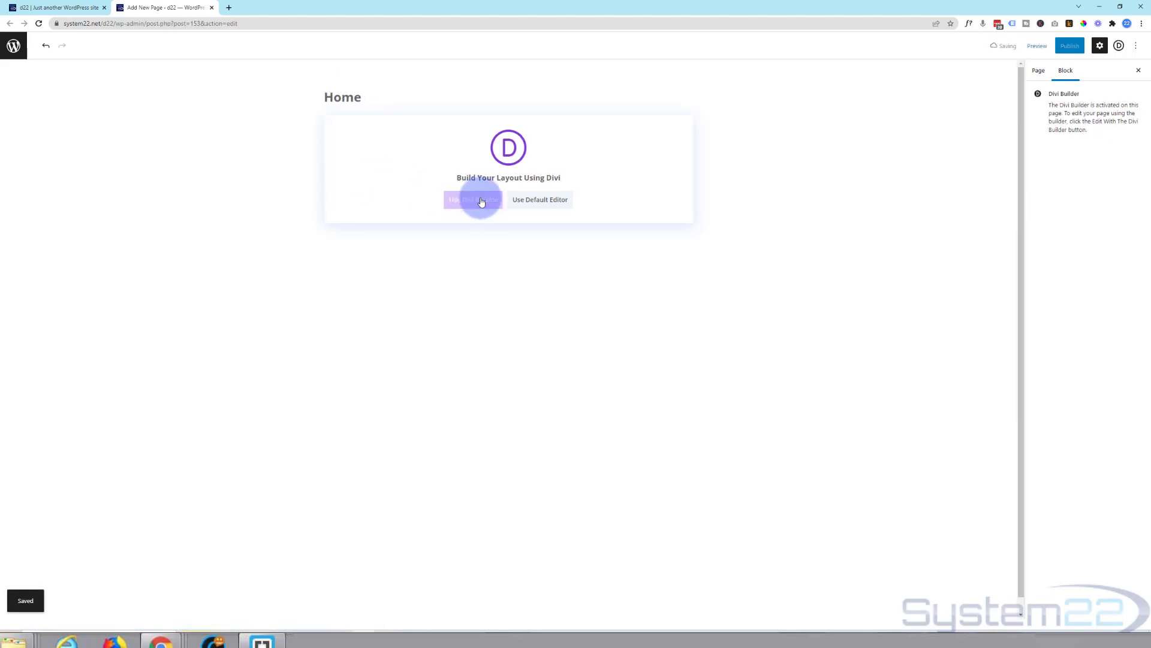
pyautogui.click(472, 200)
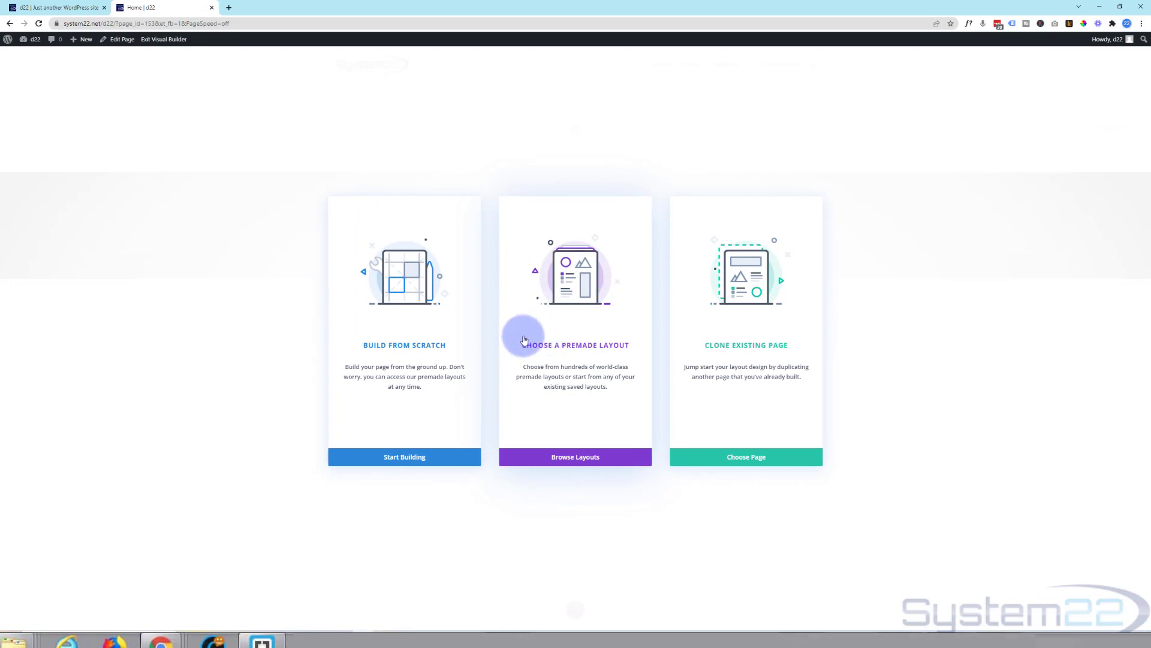
pyautogui.moveTo(574, 457)
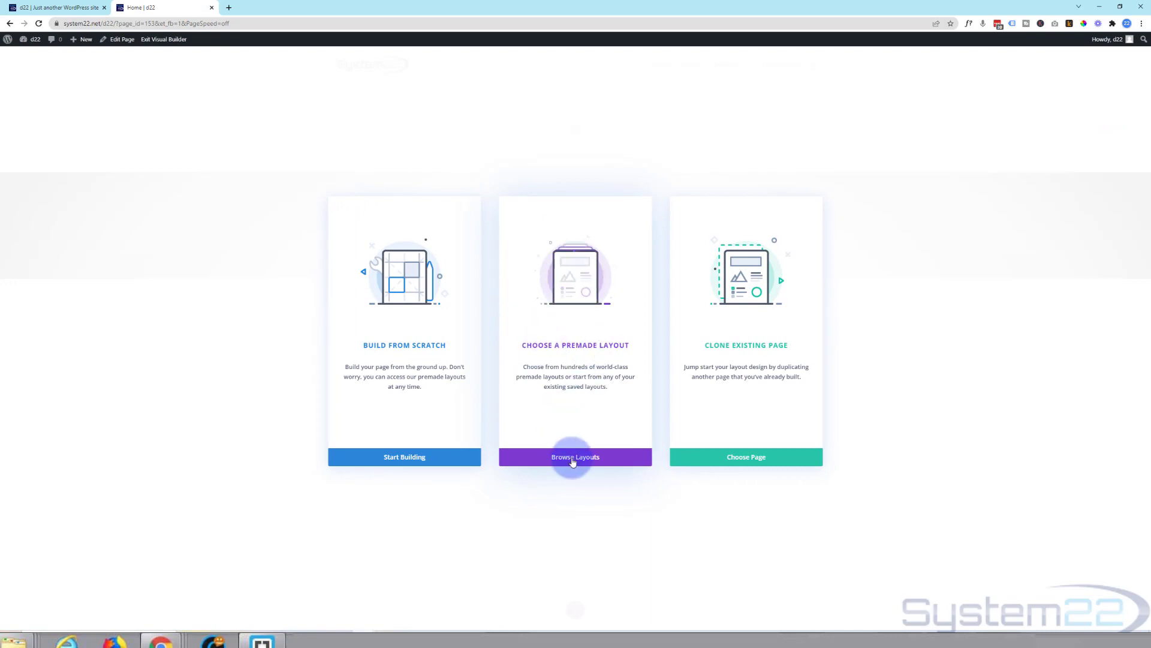
# Choose Browse Layouts to list all 249 premade layout packs
pyautogui.click(576, 457)
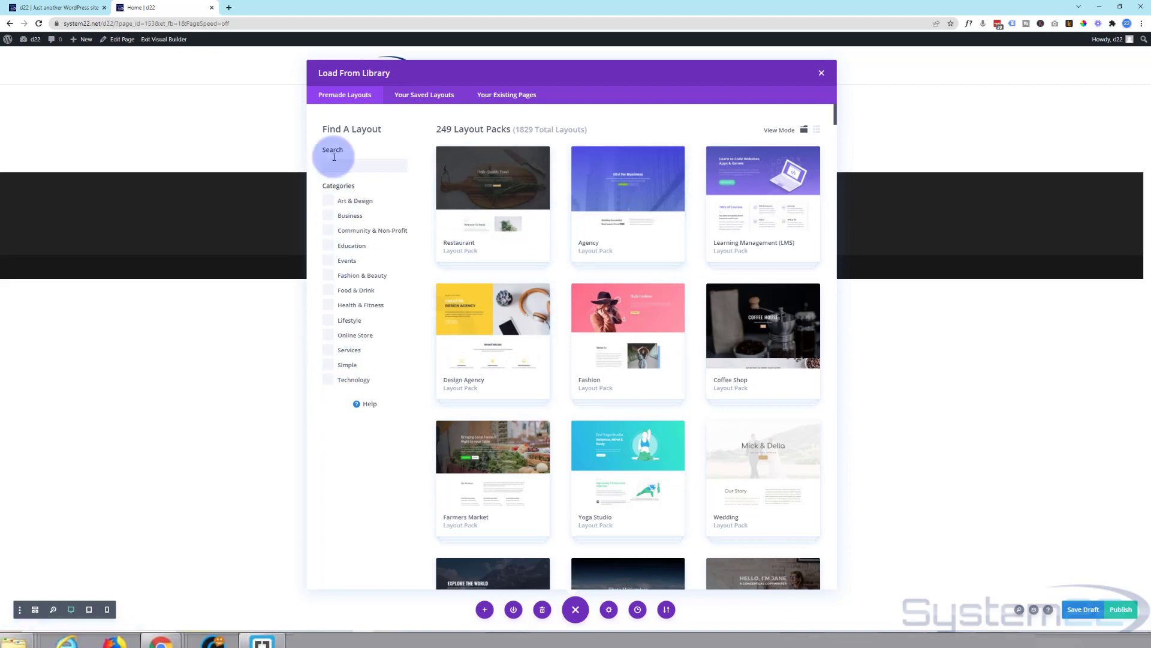
pyautogui.moveTo(648, 359)
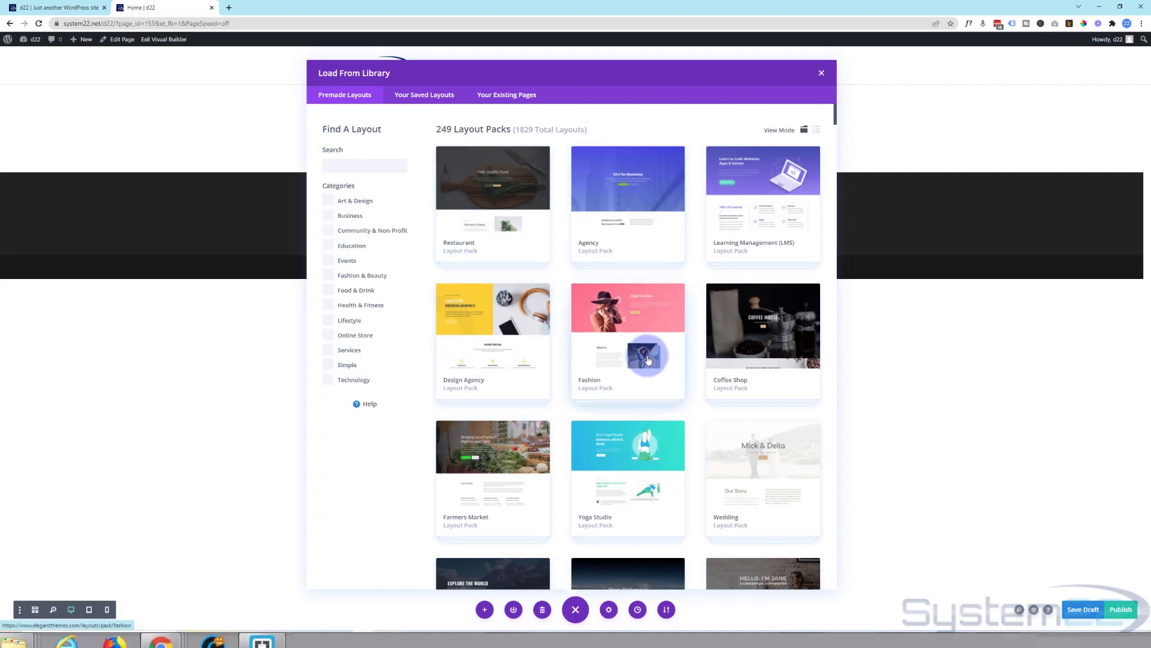
pyautogui.moveTo(633, 199)
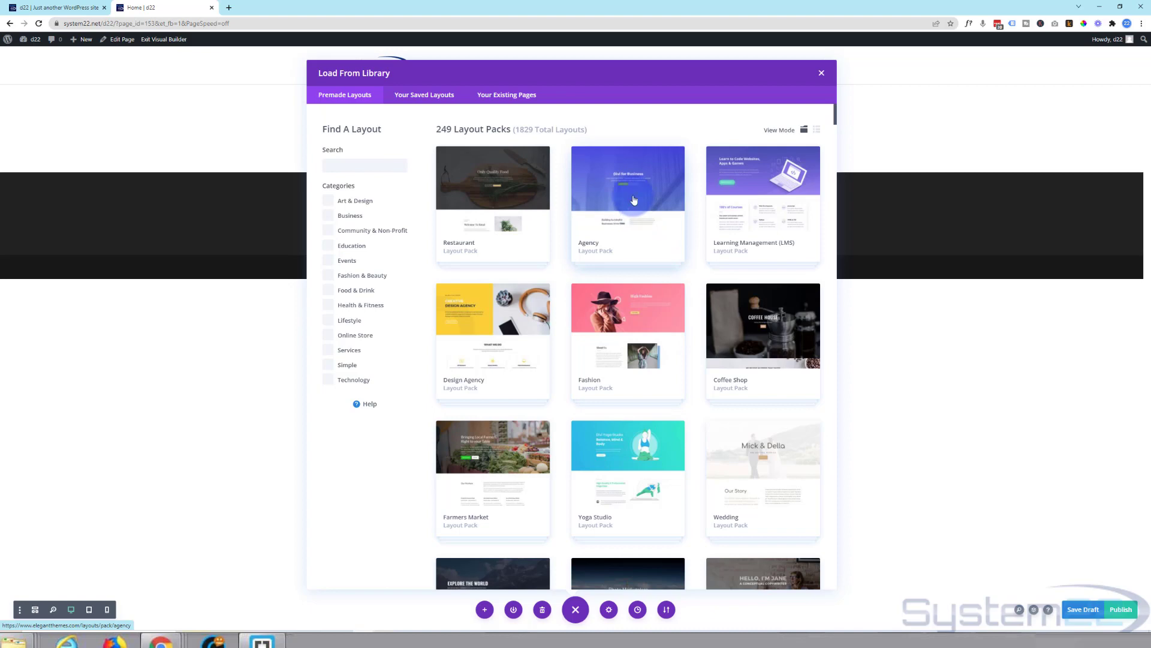
# Select the Agency pack's Home Page layout and launch its live demo
pyautogui.click(632, 200)
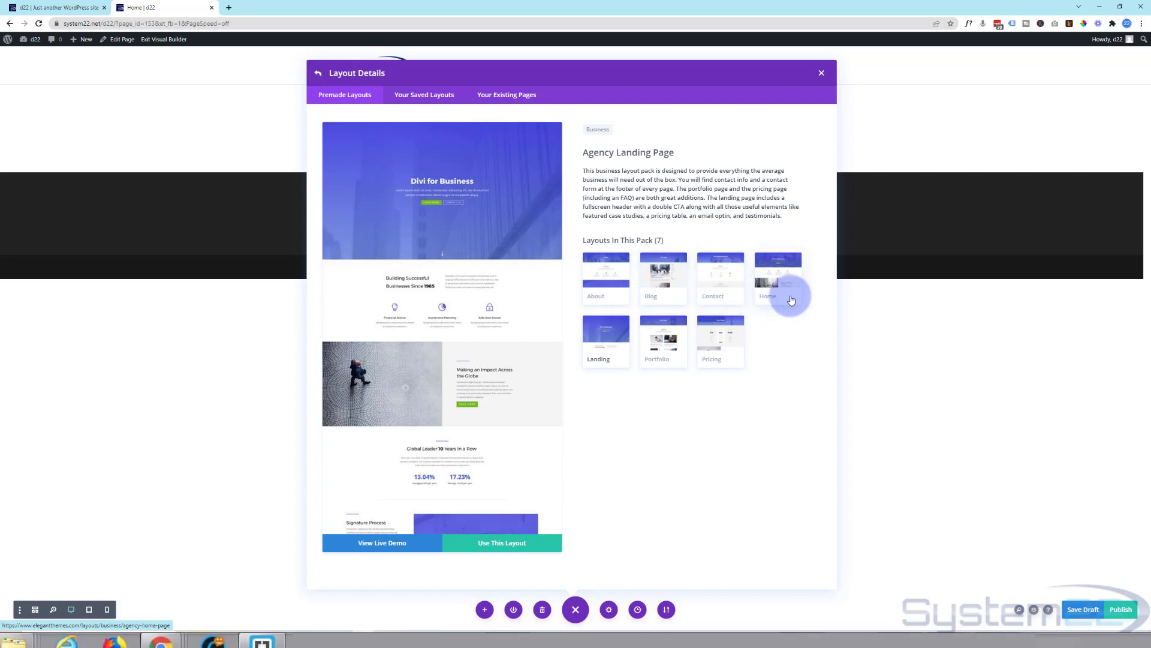
pyautogui.moveTo(715, 365)
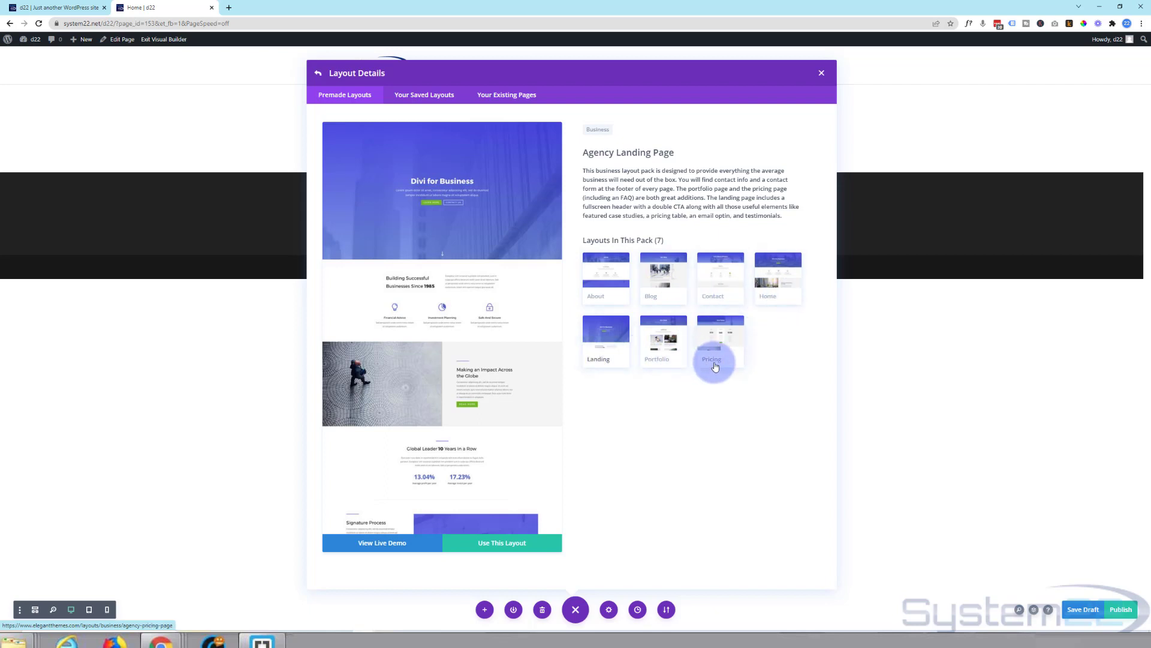
pyautogui.moveTo(780, 286)
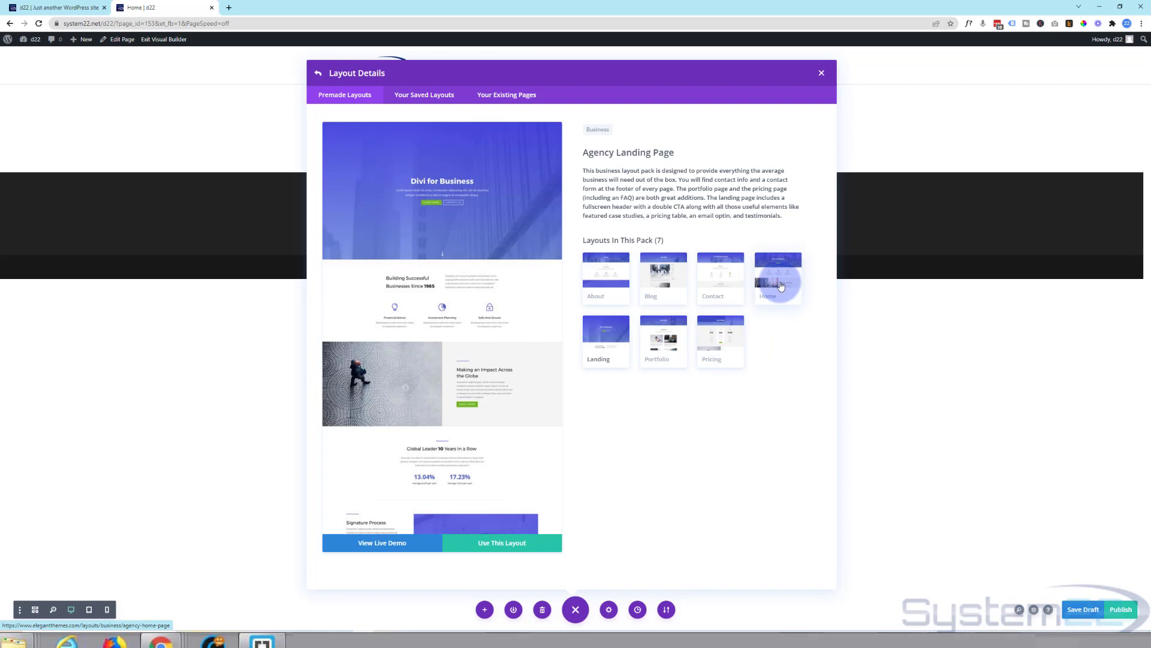
pyautogui.click(777, 279)
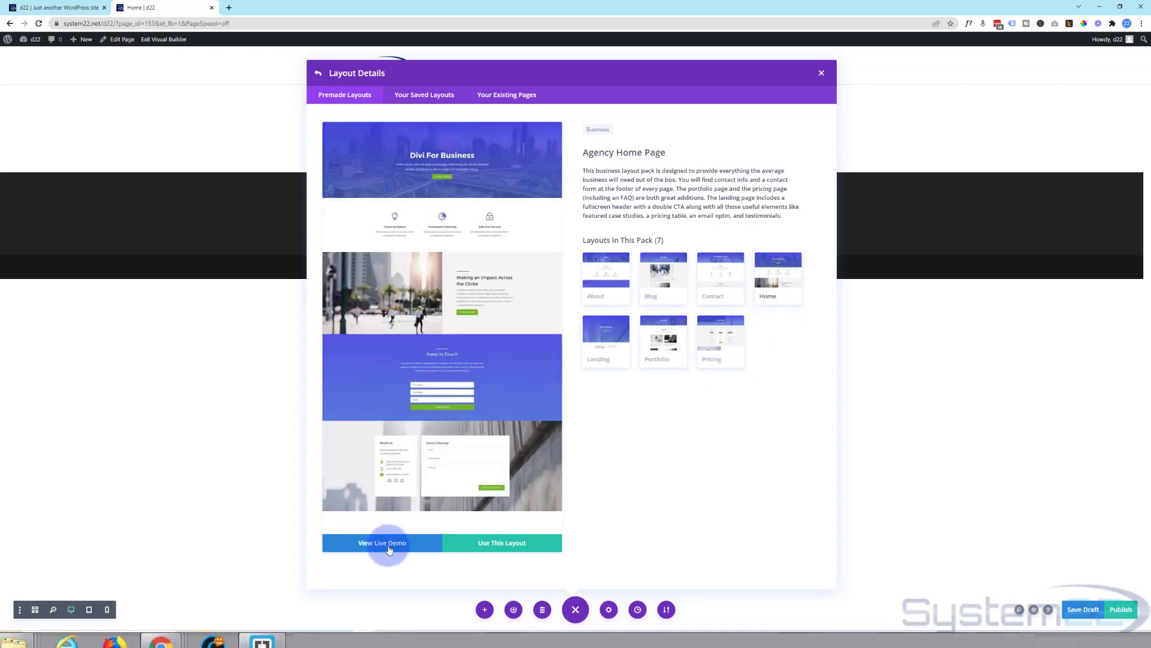
pyautogui.click(381, 543)
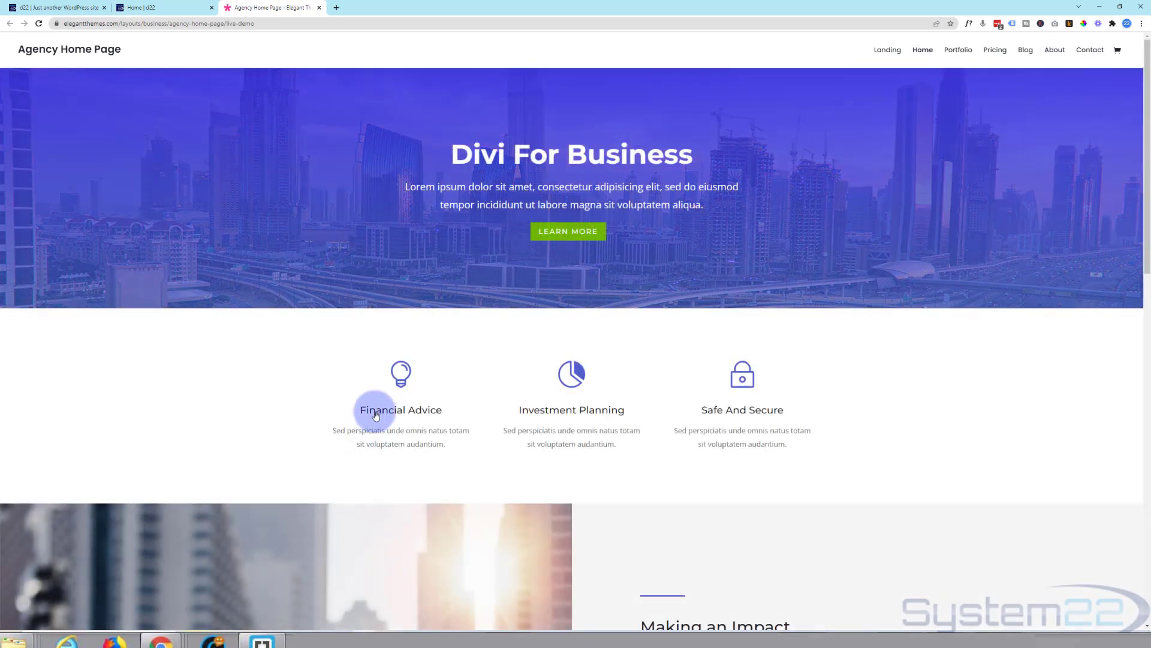
# Scroll through the Agency Home Page demo down to its contact section and back
pyautogui.scroll(-3)
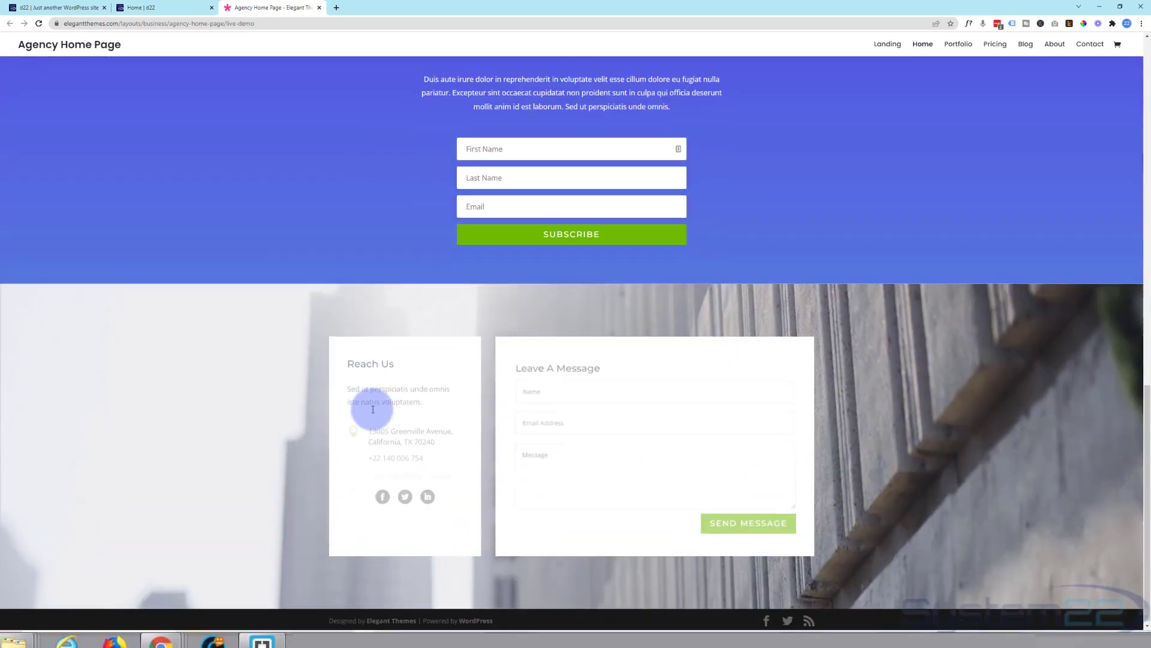
pyautogui.scroll(3)
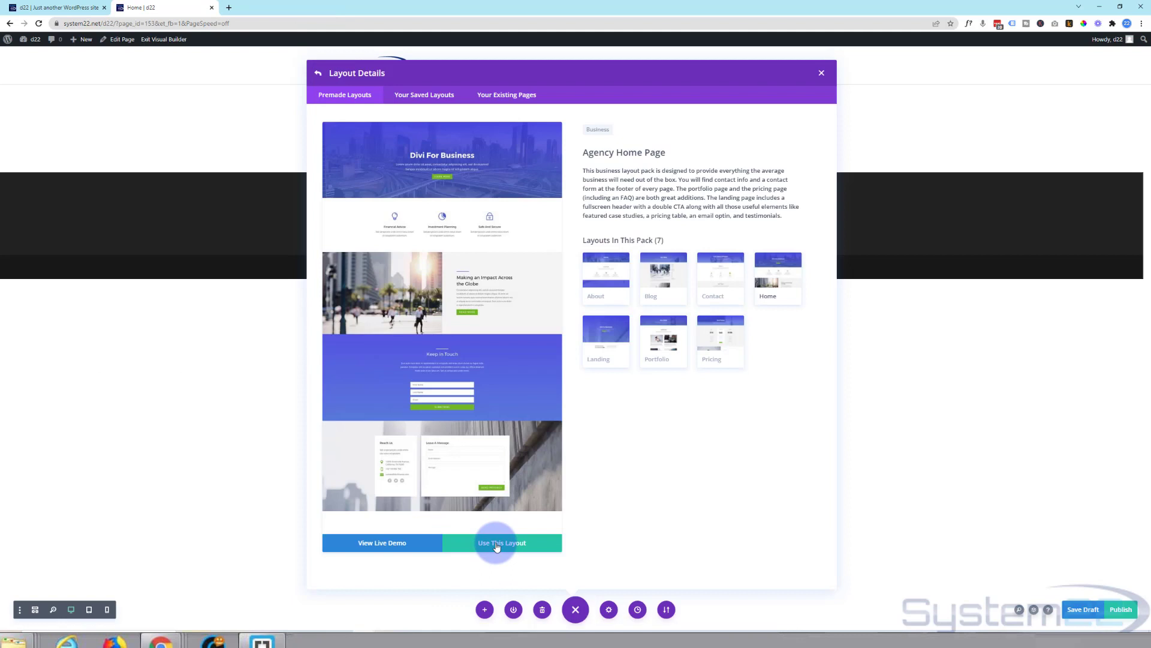
# Apply Use This Layout and review the imported Agency Home sections
pyautogui.click(501, 543)
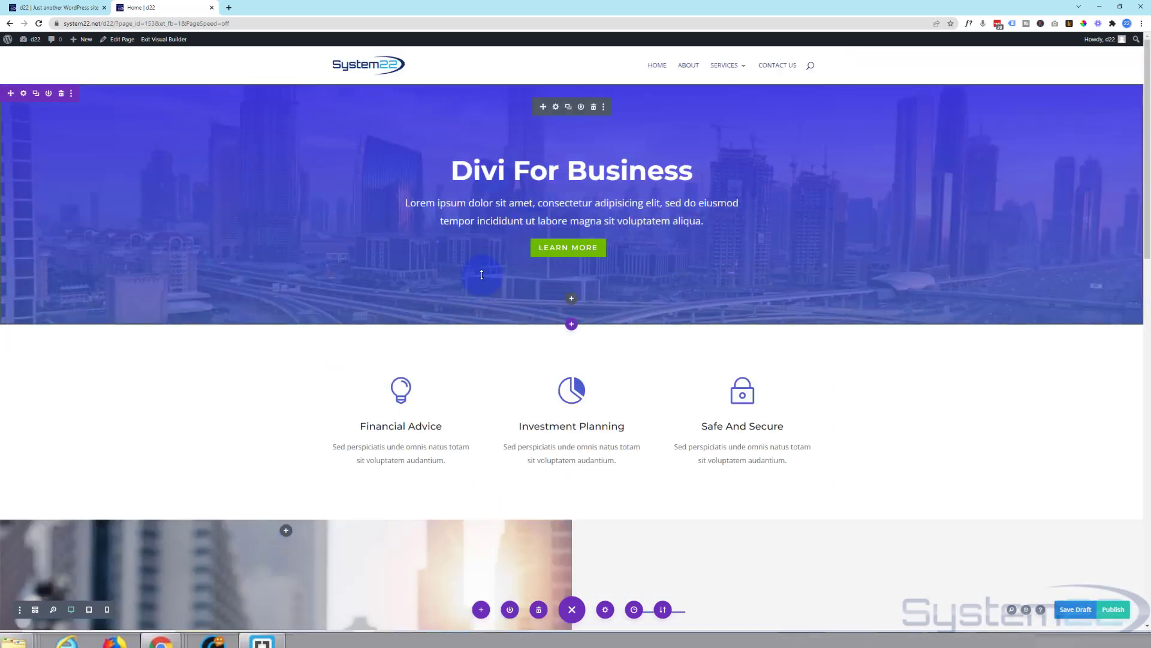
pyautogui.scroll(-3)
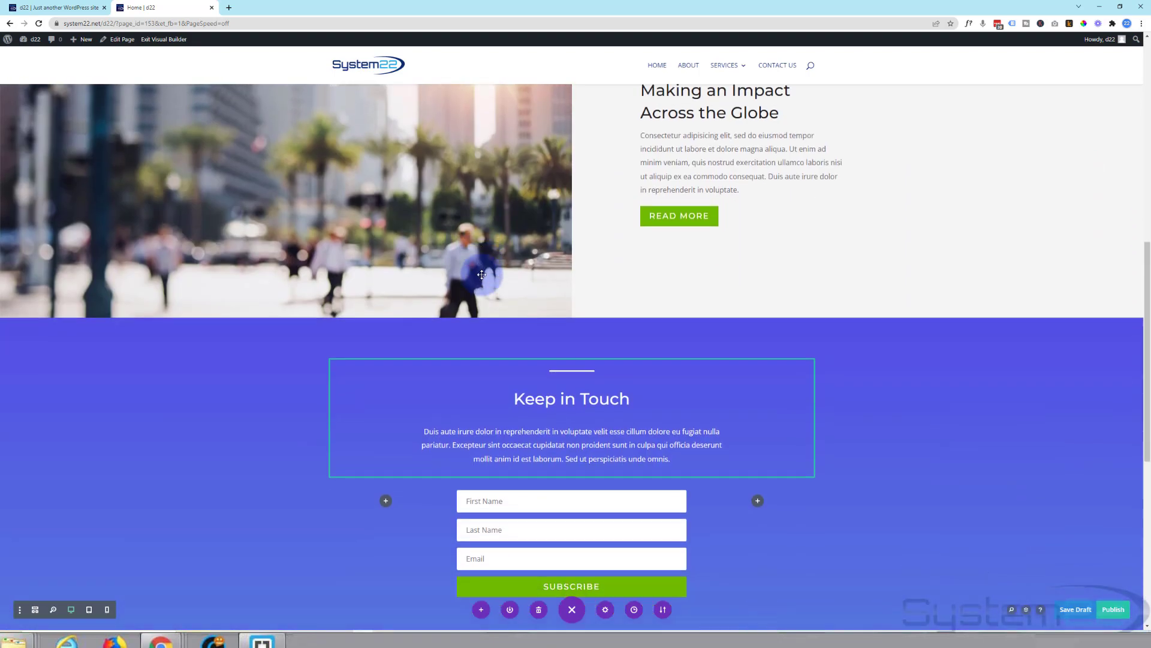
pyautogui.scroll(-3)
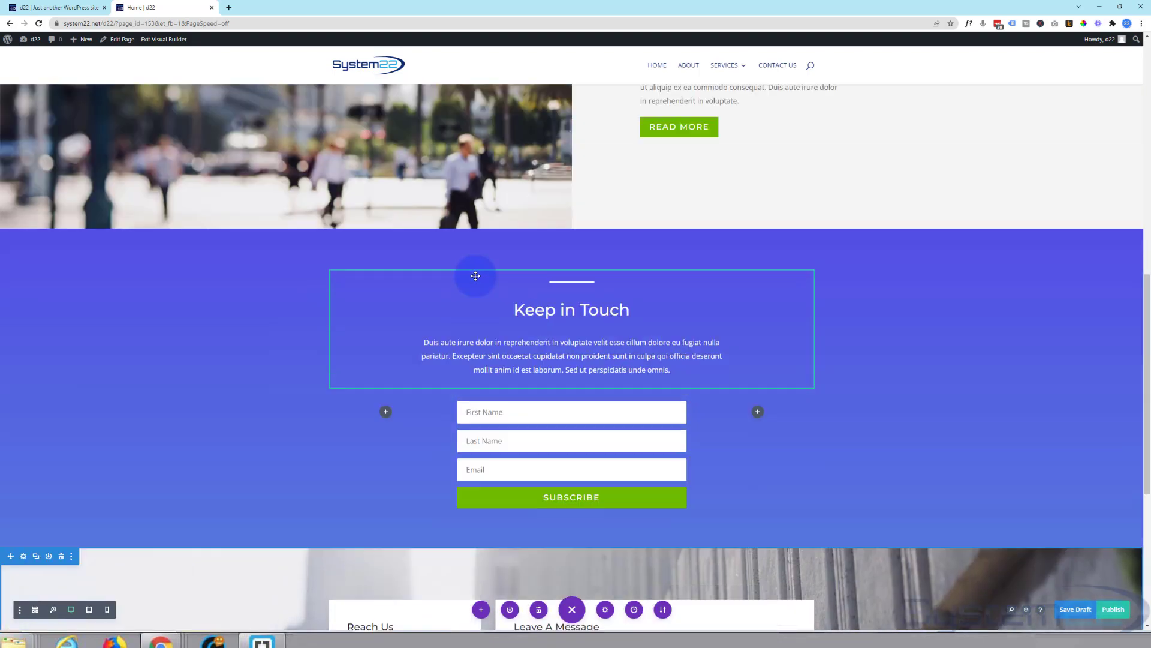
pyautogui.scroll(3)
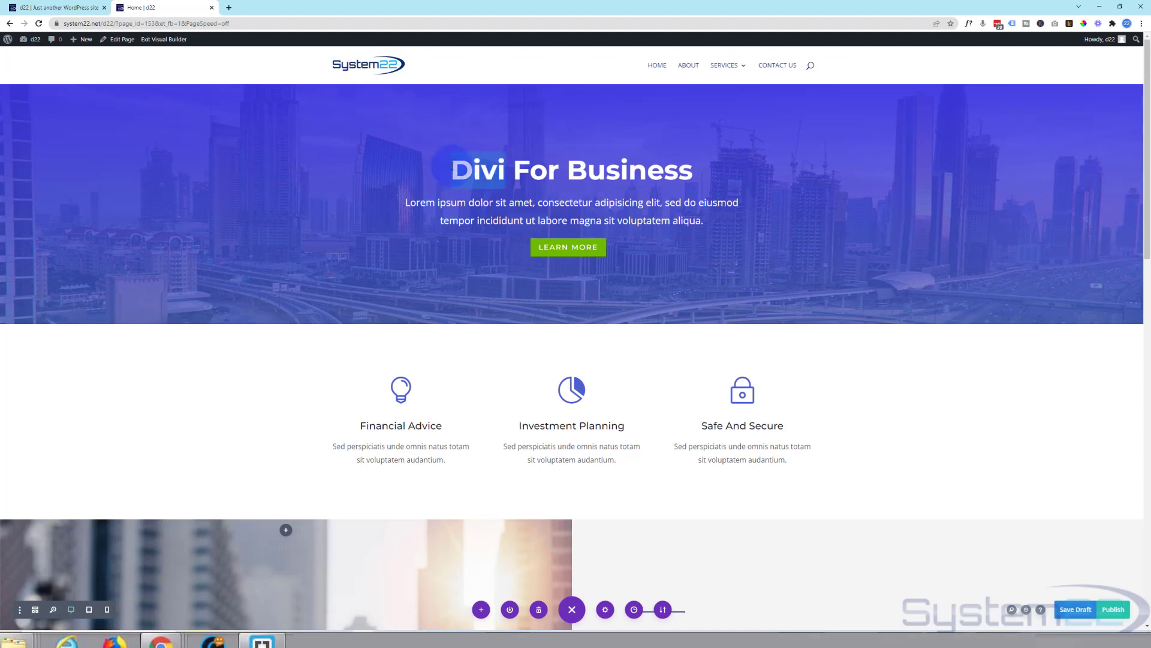
pyautogui.write('System22')
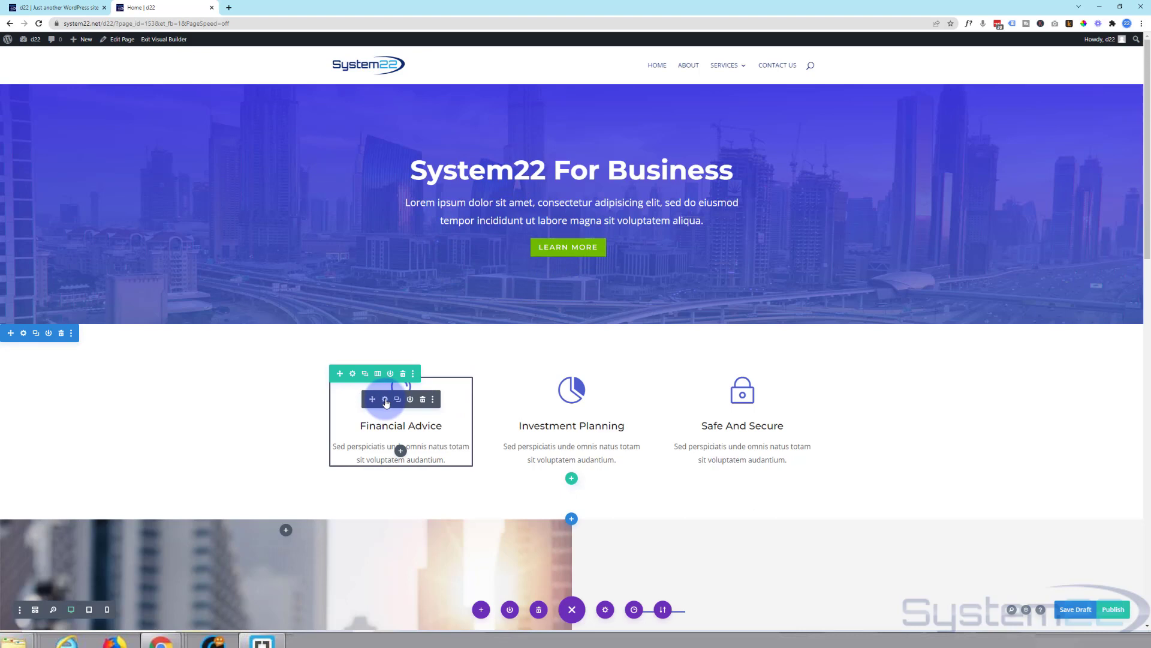
pyautogui.click(385, 399)
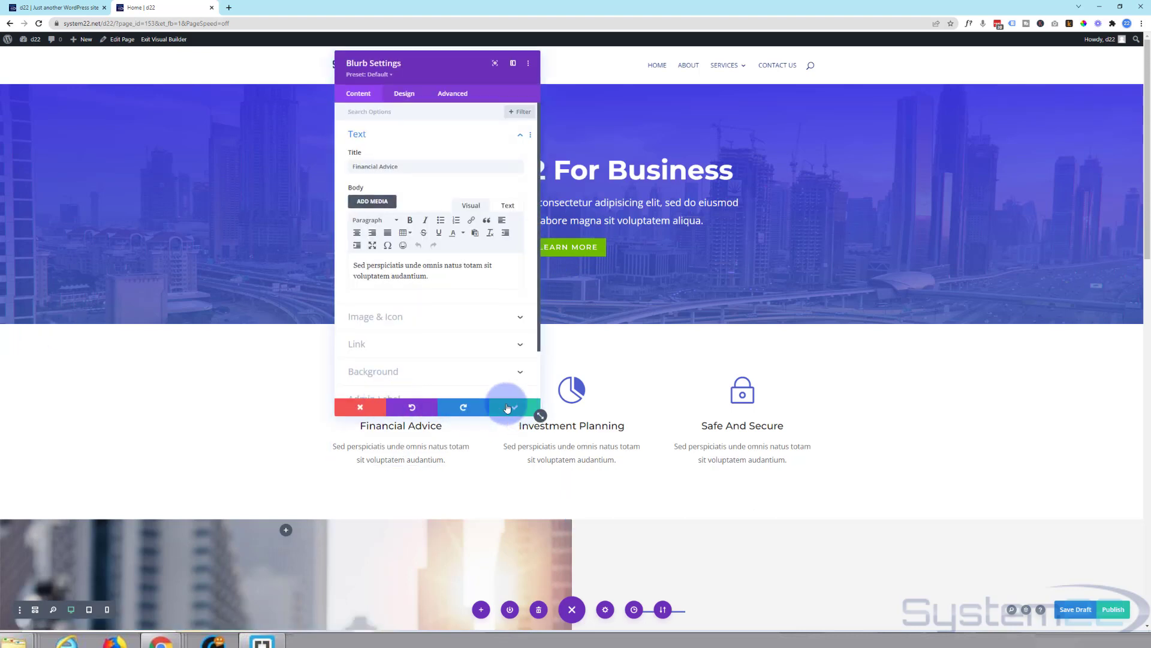
pyautogui.click(507, 406)
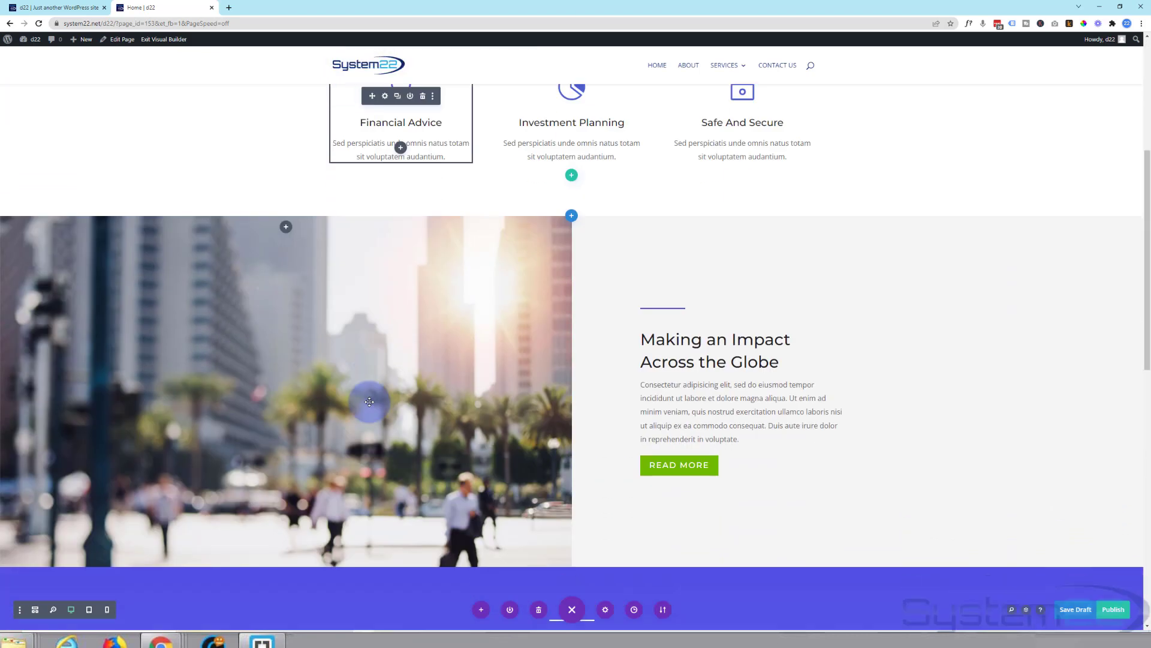
pyautogui.scroll(3)
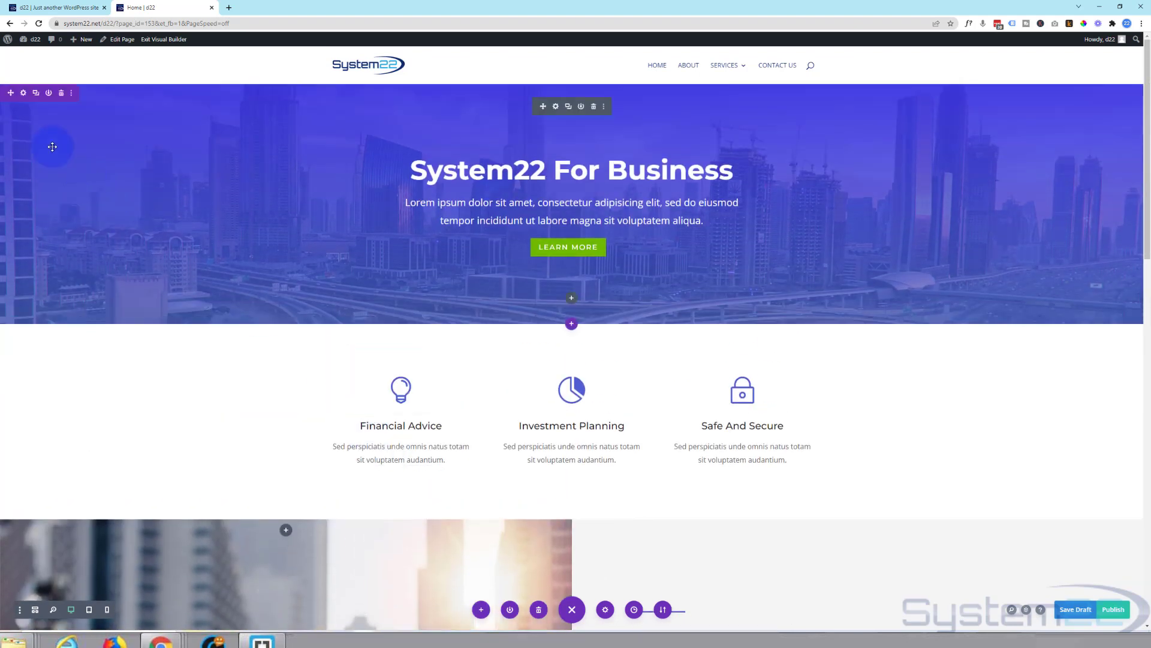
pyautogui.click(555, 106)
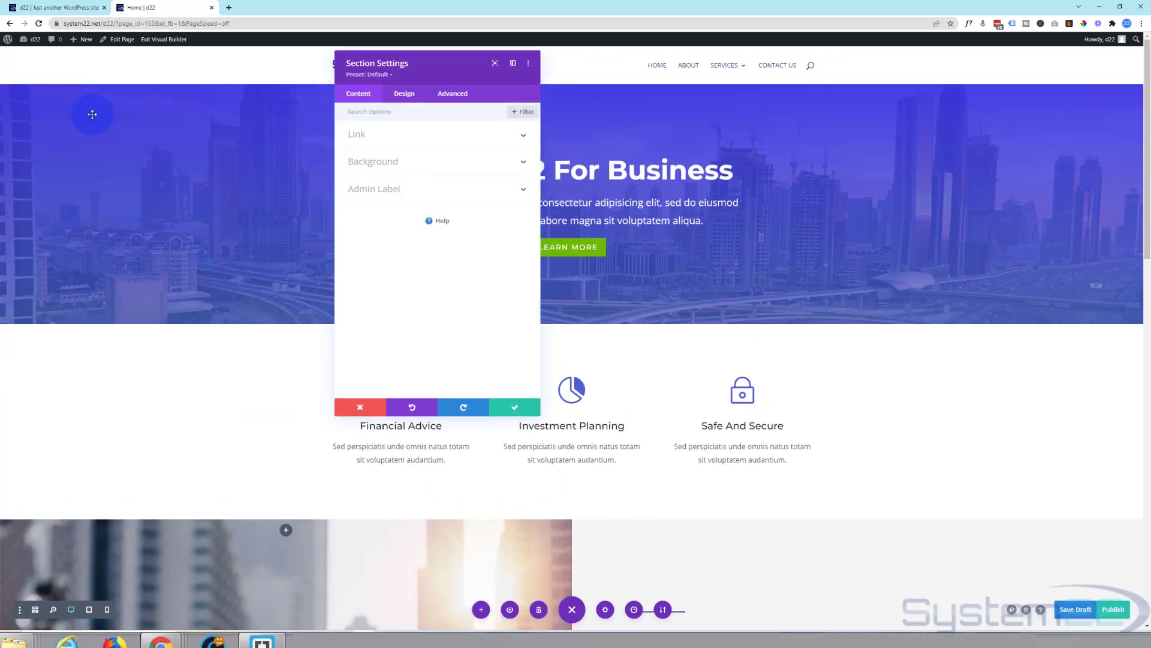
pyautogui.click(373, 161)
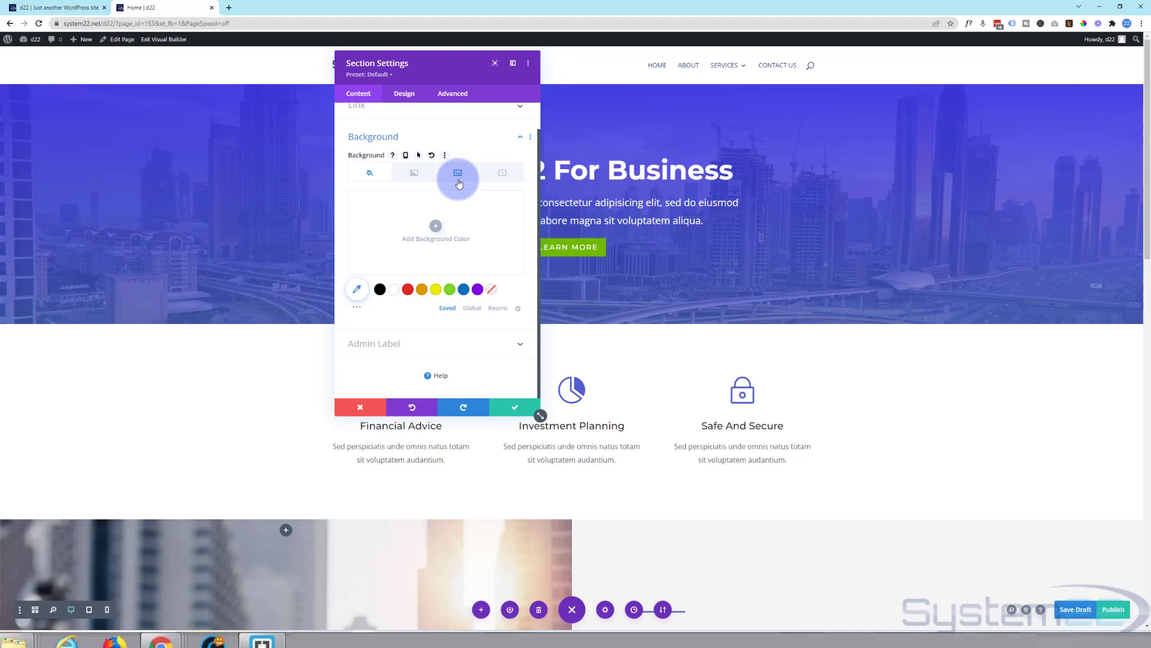
pyautogui.click(458, 173)
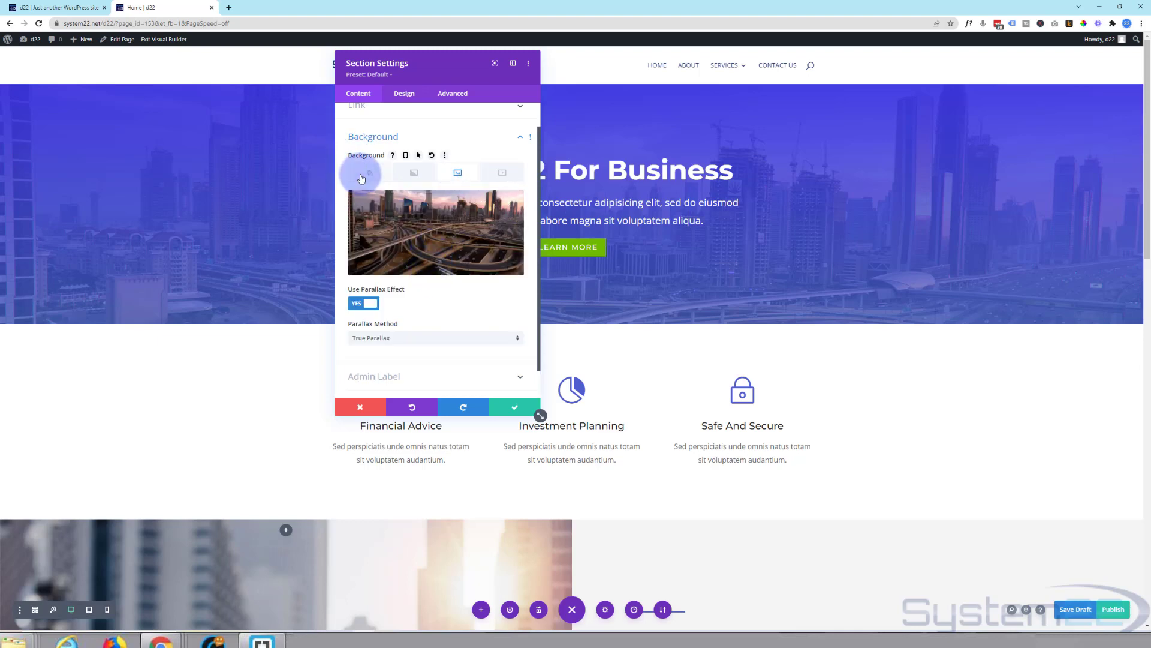
pyautogui.click(370, 173)
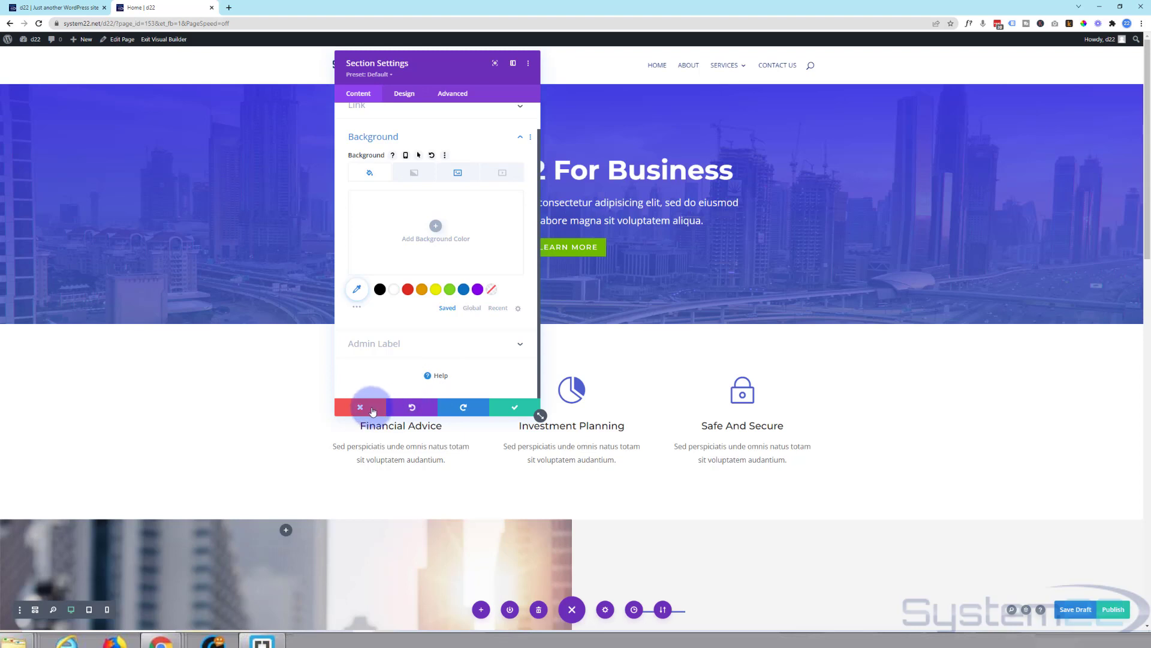
pyautogui.click(360, 407)
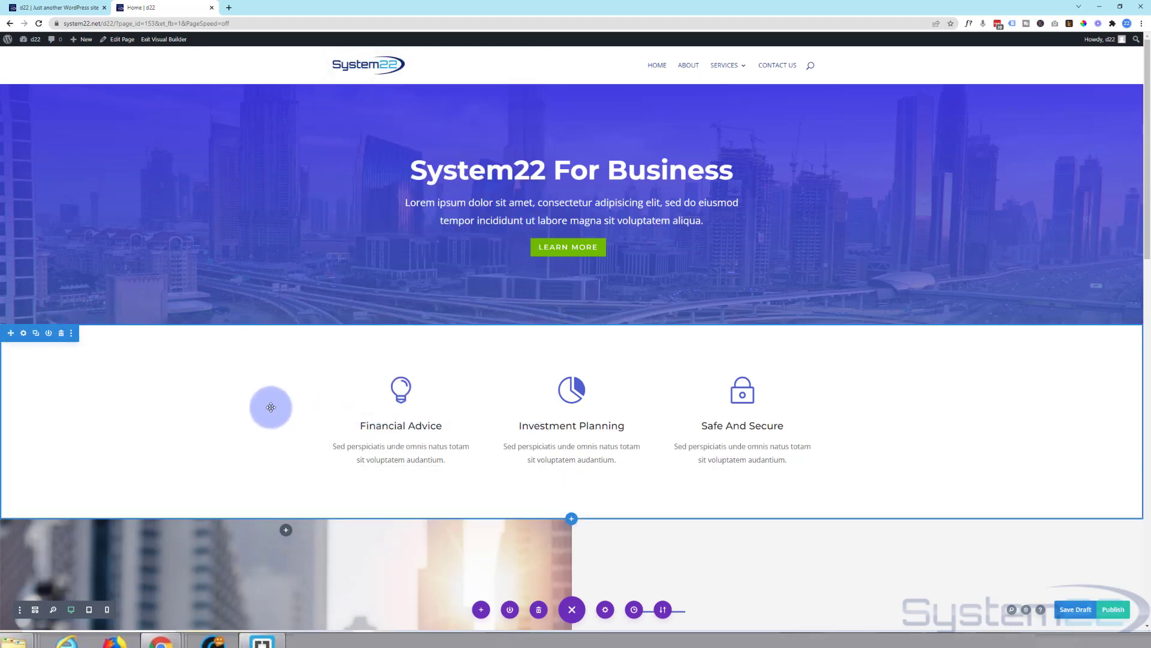
# Publish the Home page and exit to the live System22 For Business page
pyautogui.scroll(-3)
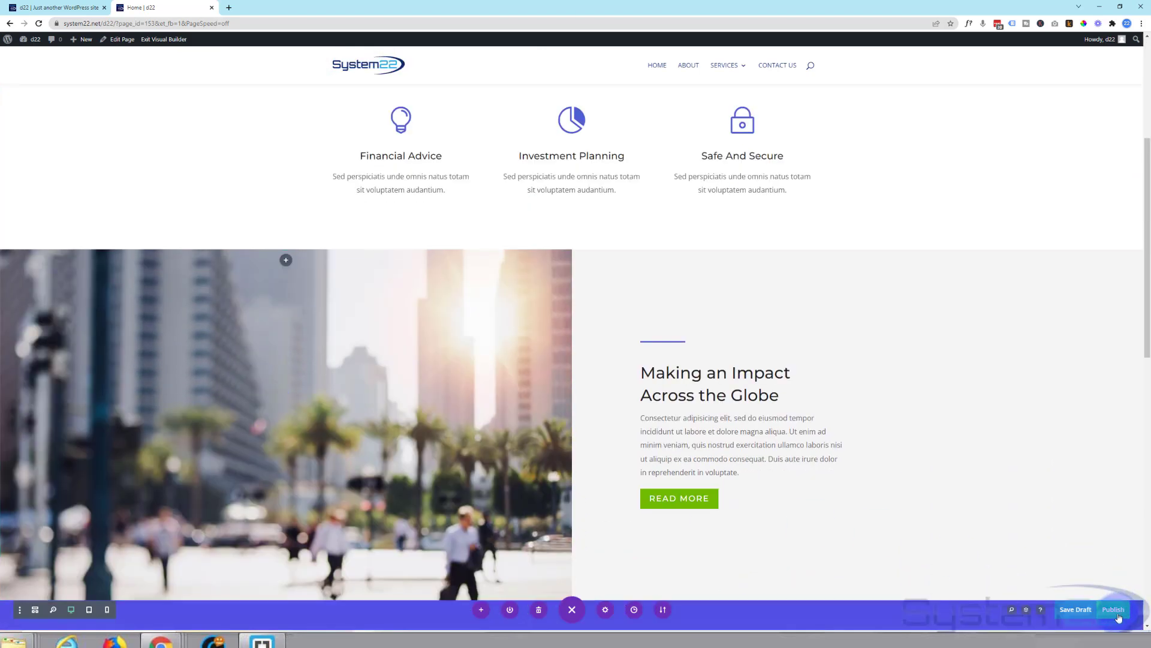
pyautogui.click(1113, 610)
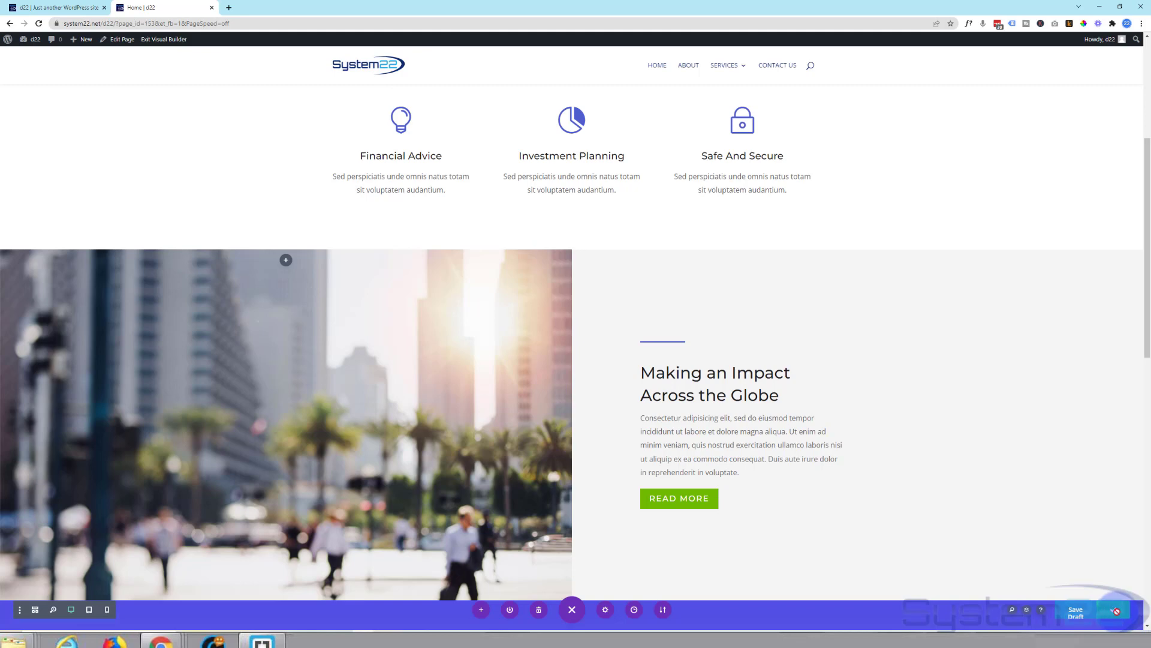
pyautogui.click(163, 39)
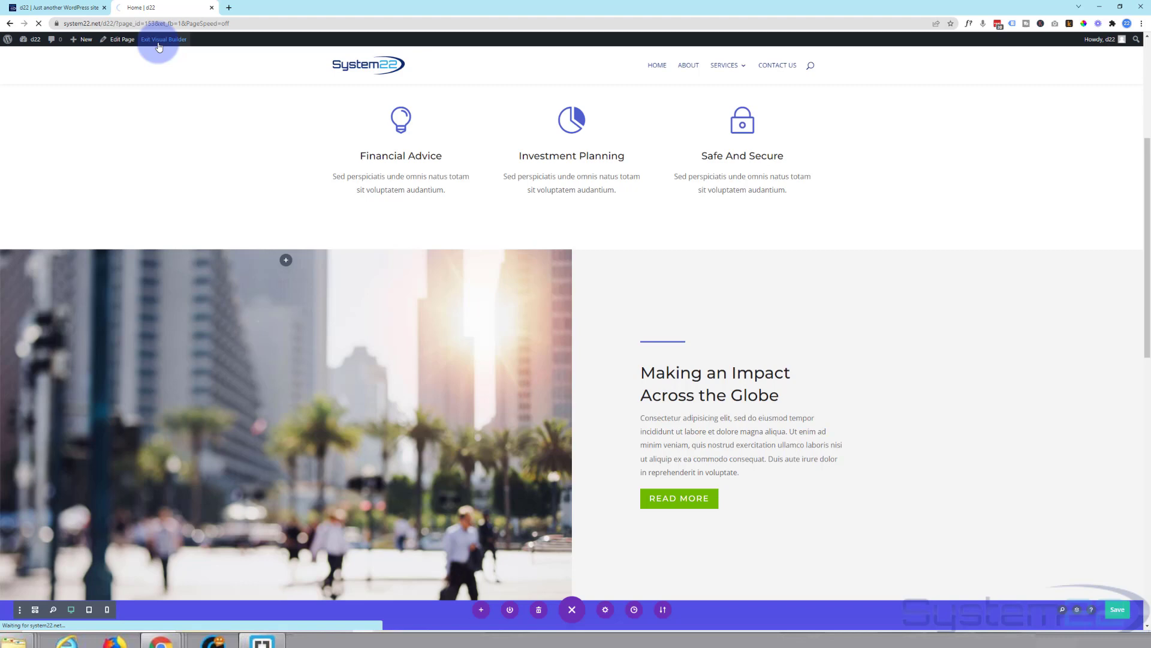
pyautogui.click(163, 56)
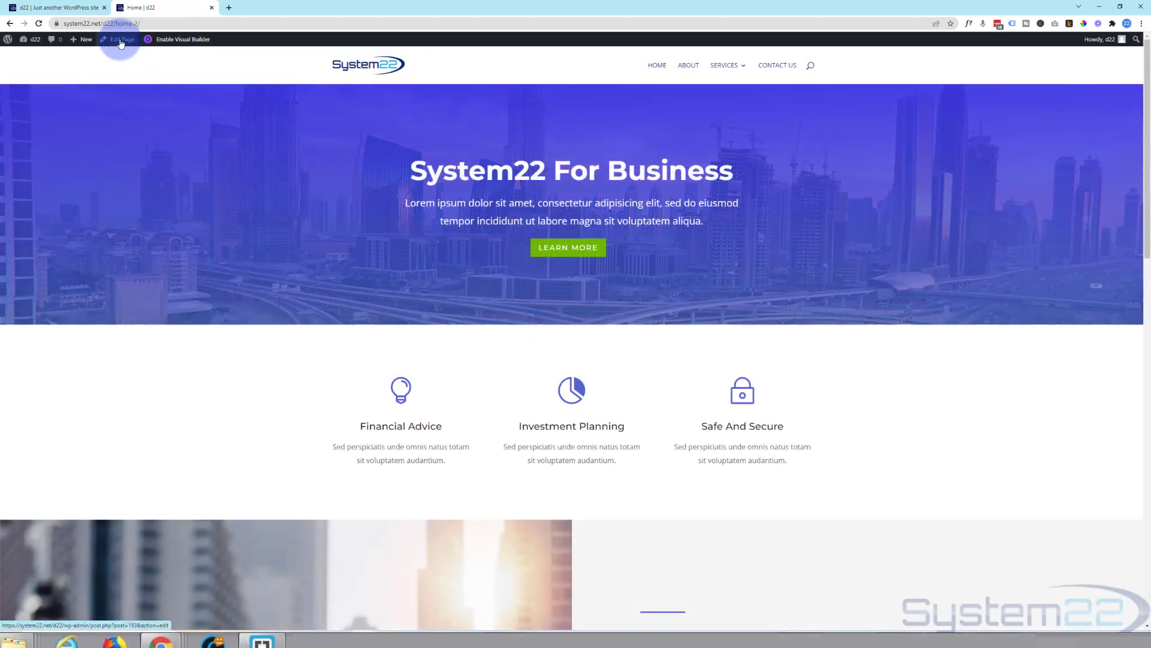
# Create a new page from the admin bar and title it 'About'
pyautogui.click(84, 38)
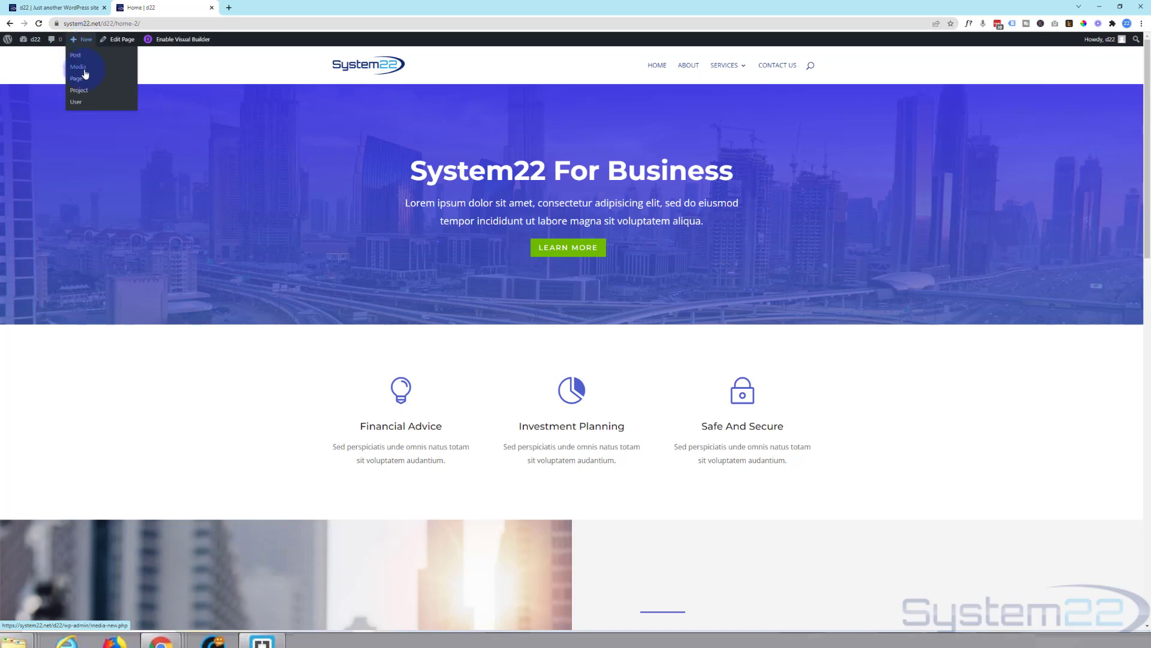
pyautogui.click(76, 80)
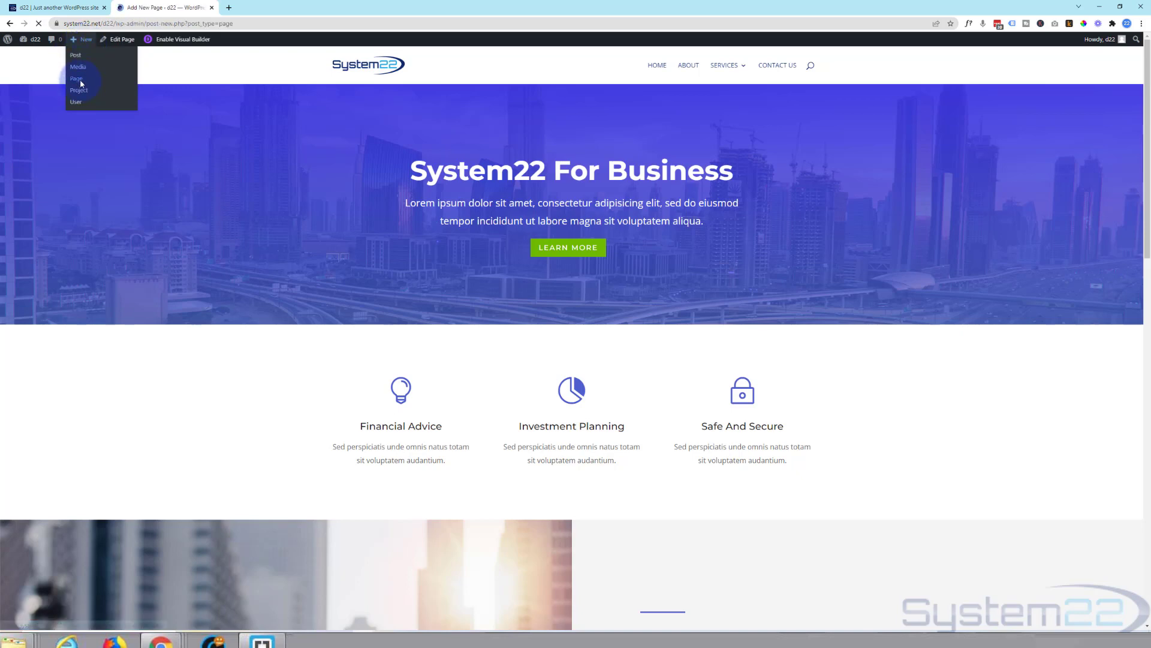
pyautogui.click(75, 78)
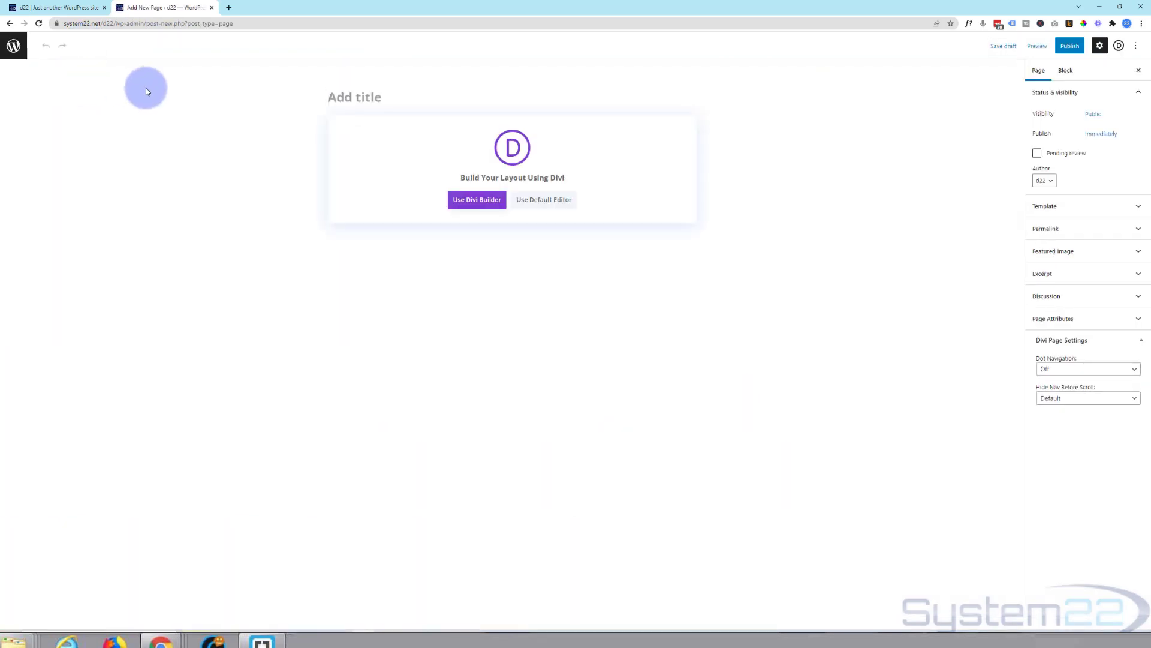
pyautogui.write('About')
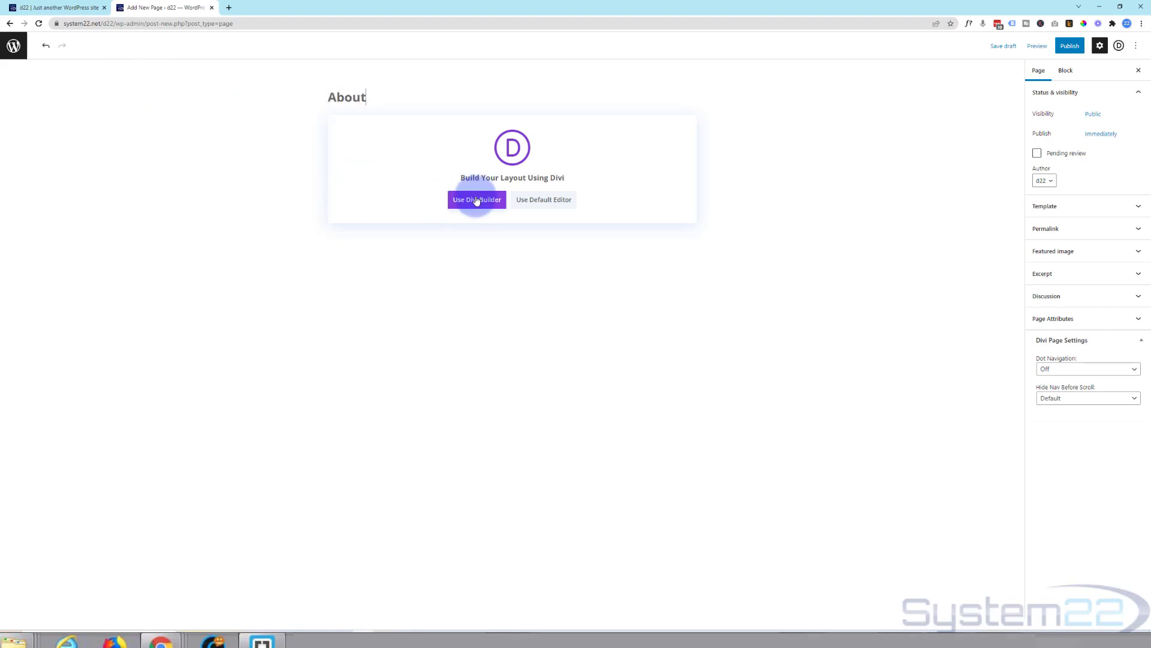
# Switch the About page to the Divi visual builder
pyautogui.click(477, 199)
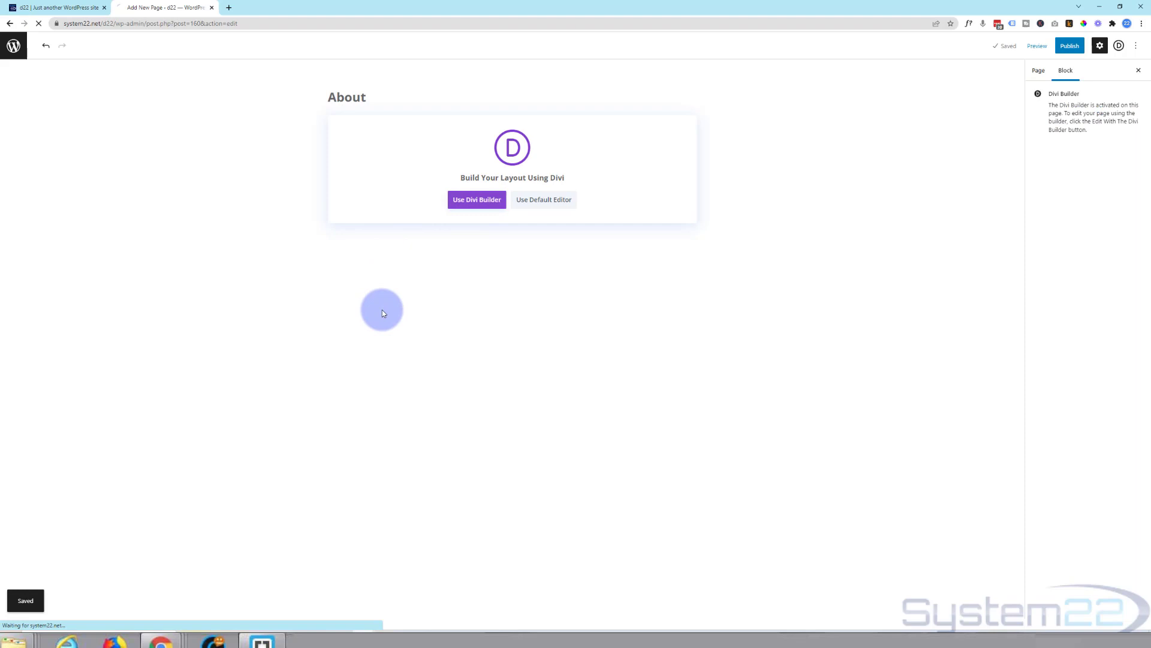
pyautogui.click(477, 199)
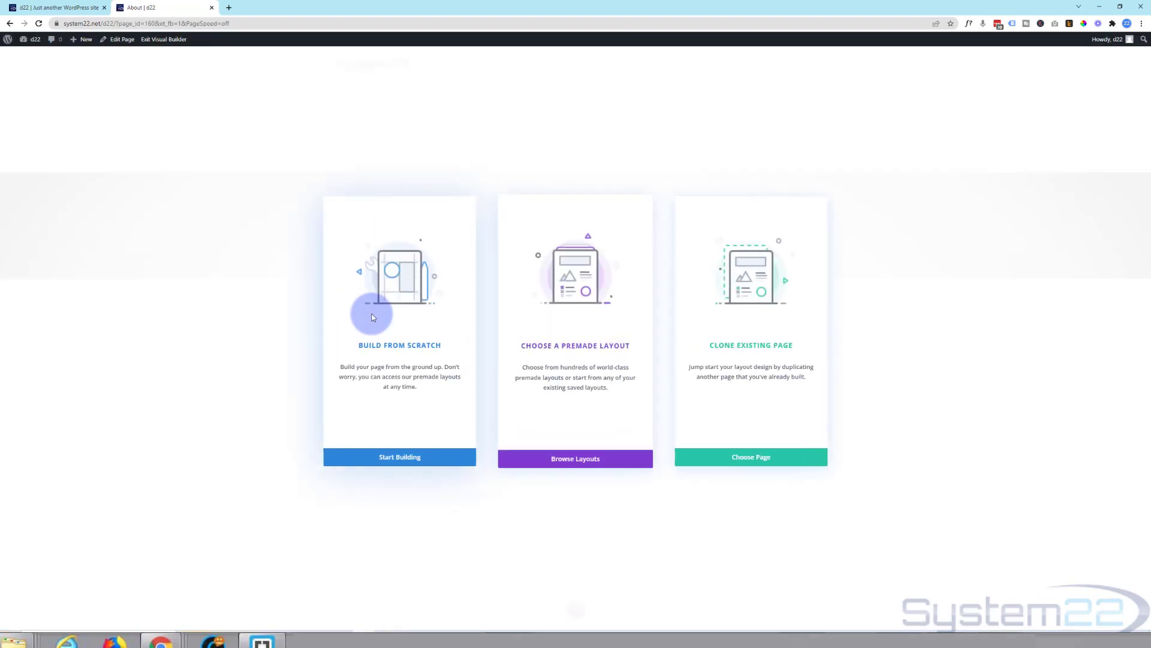
# Load the Agency pack's About Page layout onto the page
pyautogui.click(576, 458)
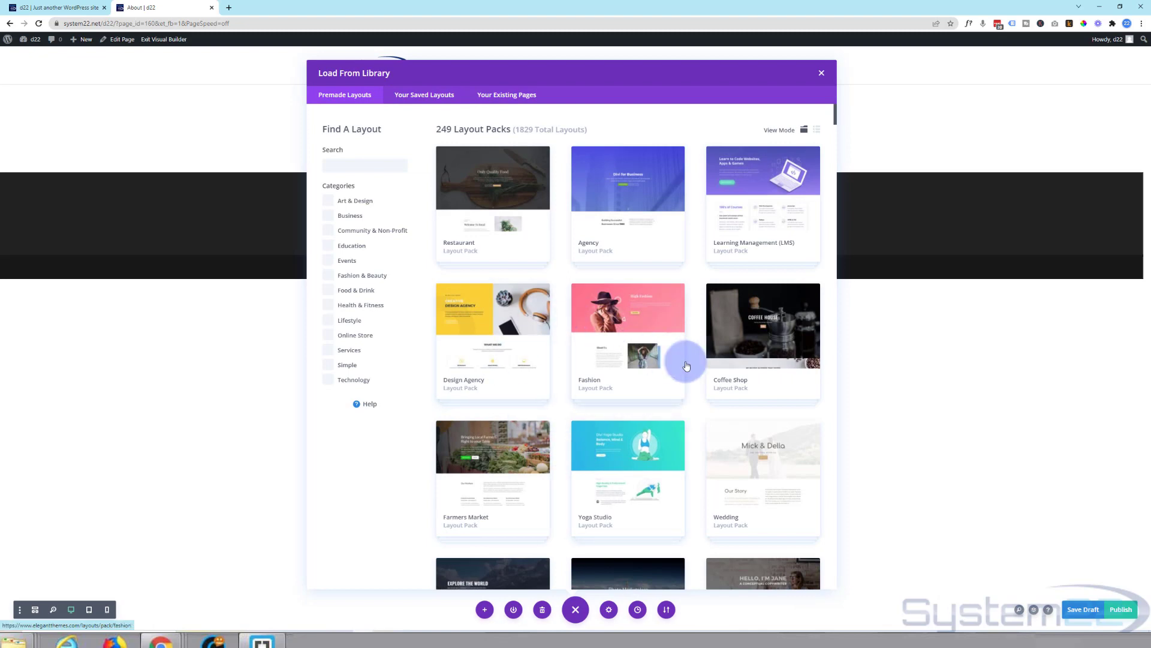
pyautogui.moveTo(595, 283)
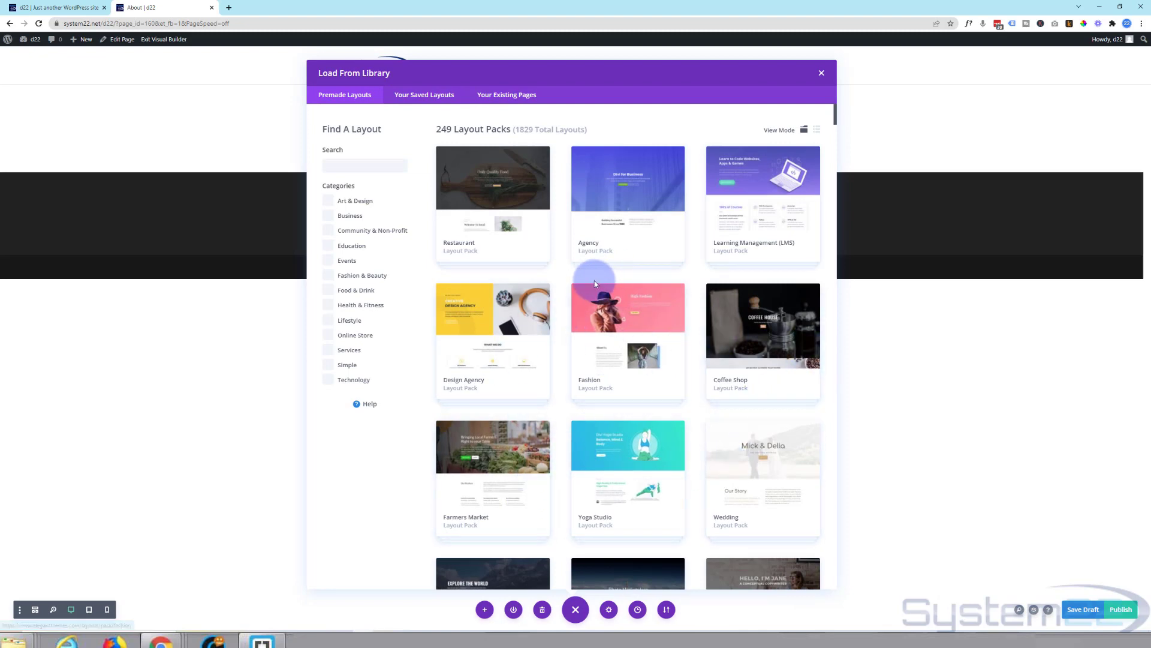
pyautogui.click(628, 202)
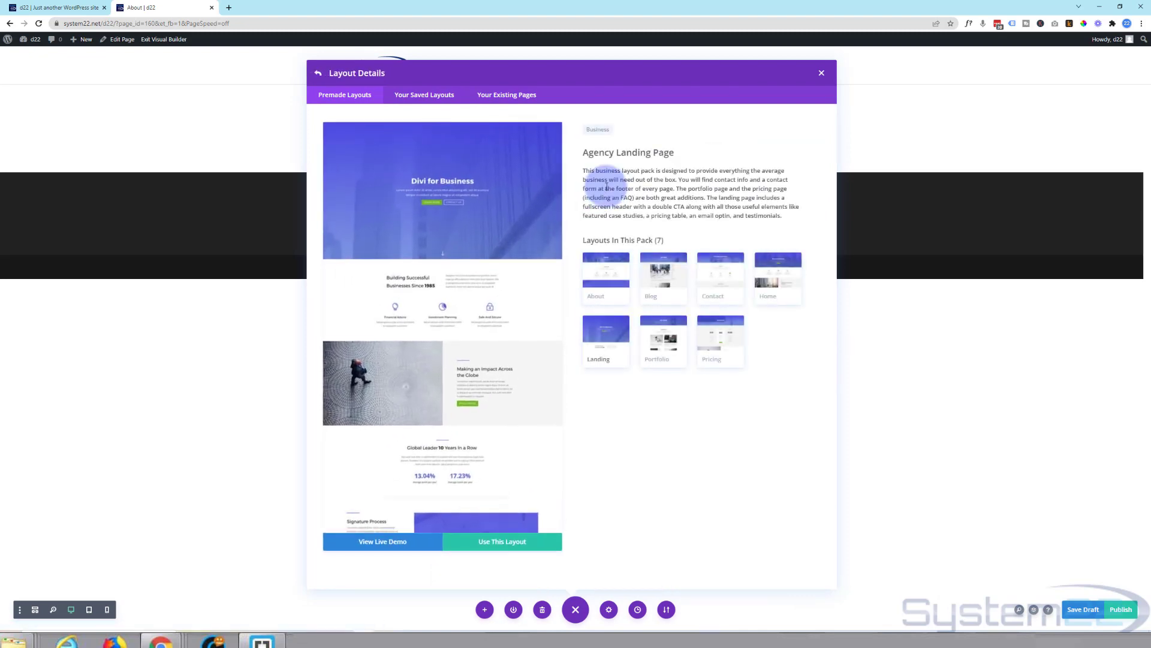
pyautogui.click(605, 275)
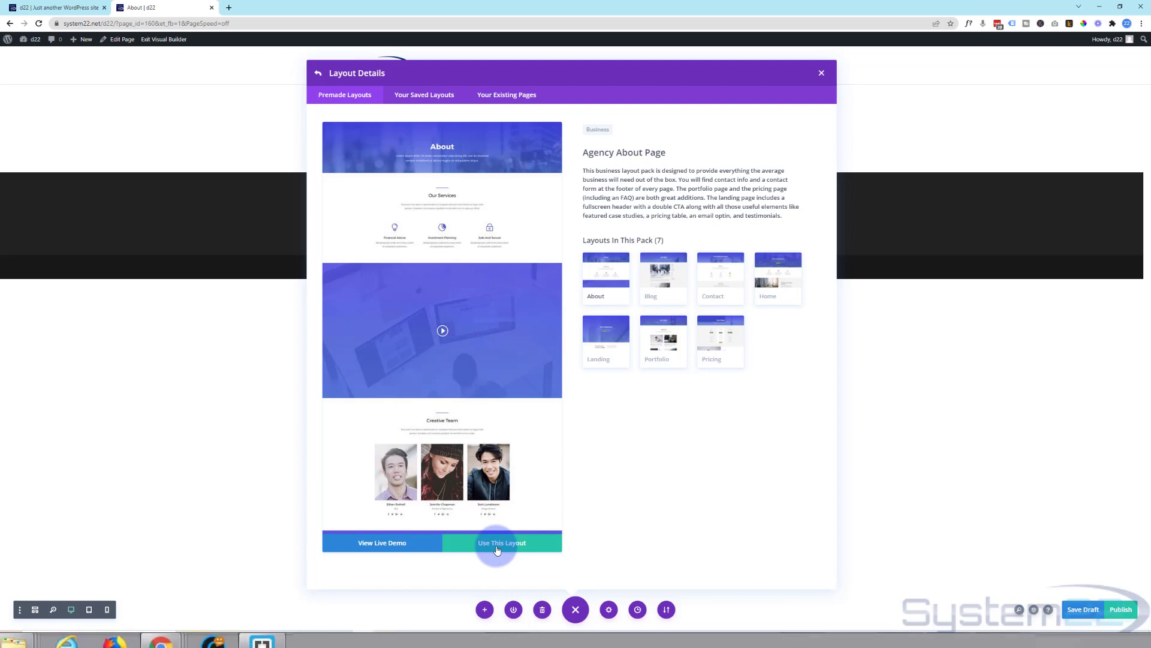
pyautogui.click(501, 543)
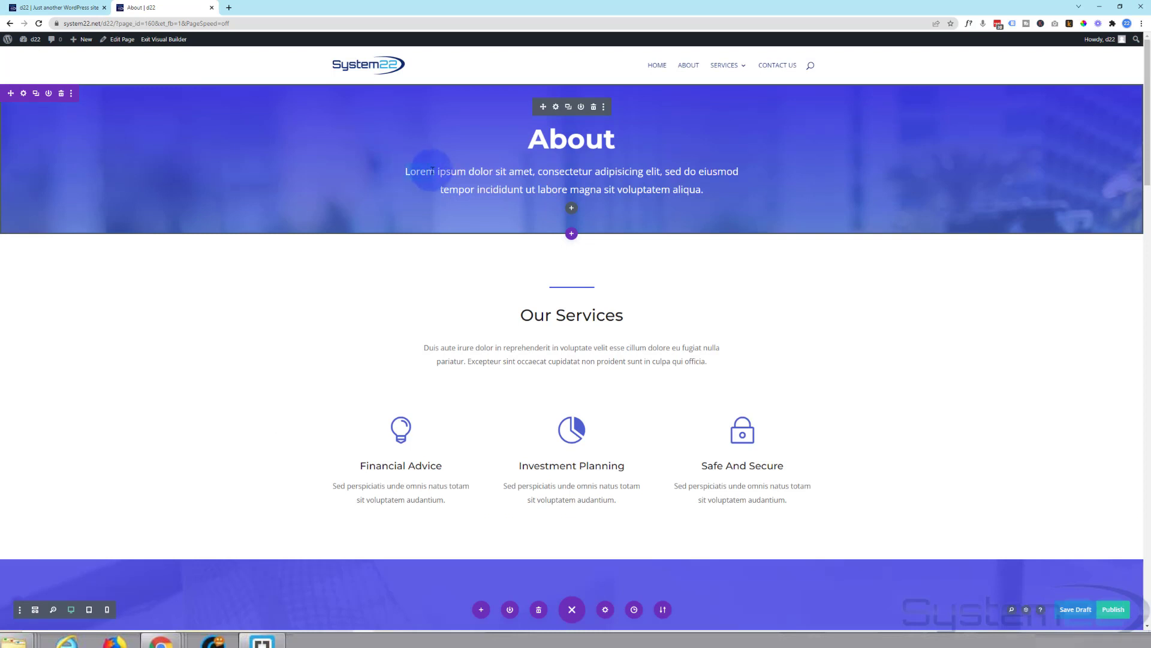
# Replace the start of the About intro text with 'System22'
pyautogui.click(431, 171)
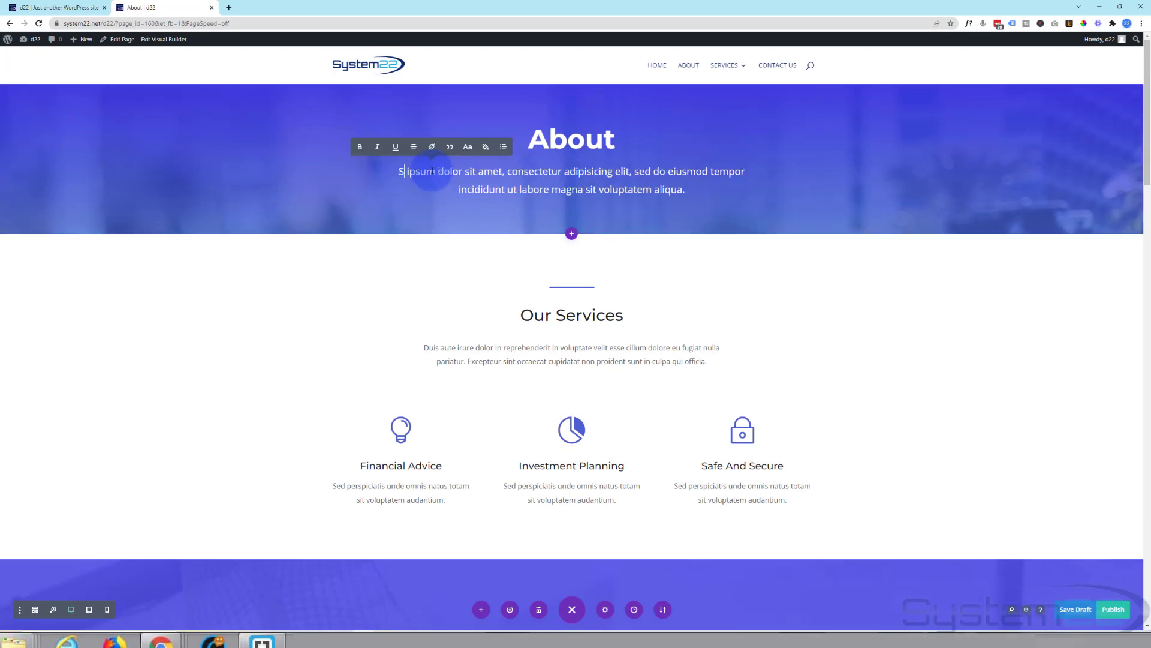
pyautogui.write('System22')
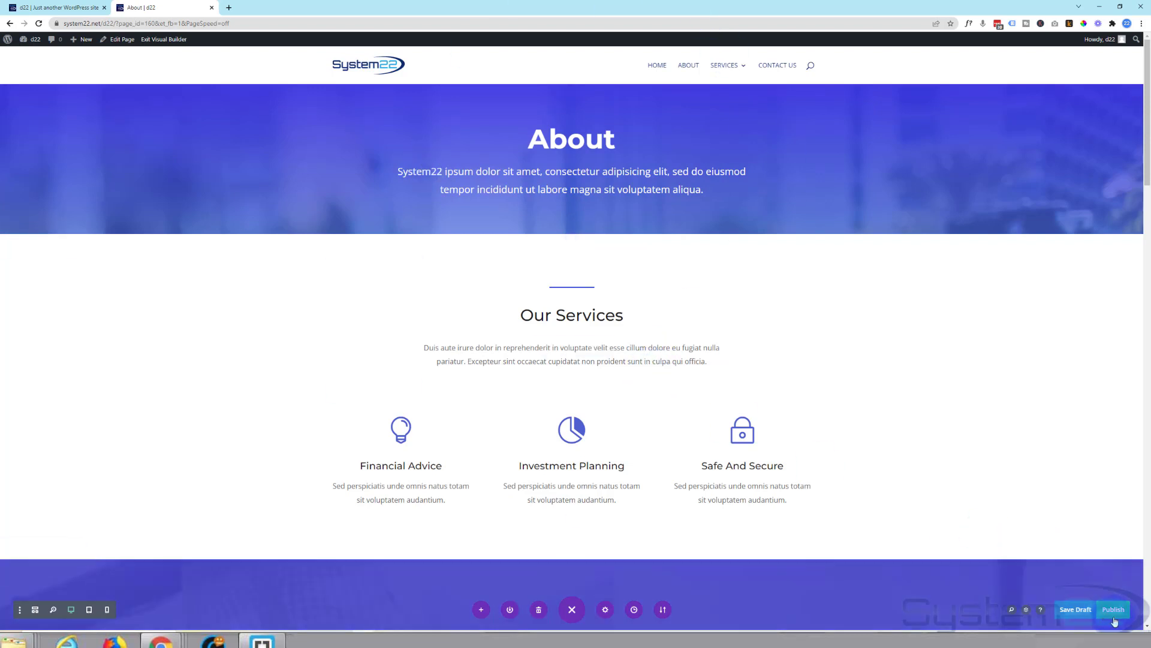
# Publish the About page and exit the visual builder to view it live
pyautogui.click(1113, 609)
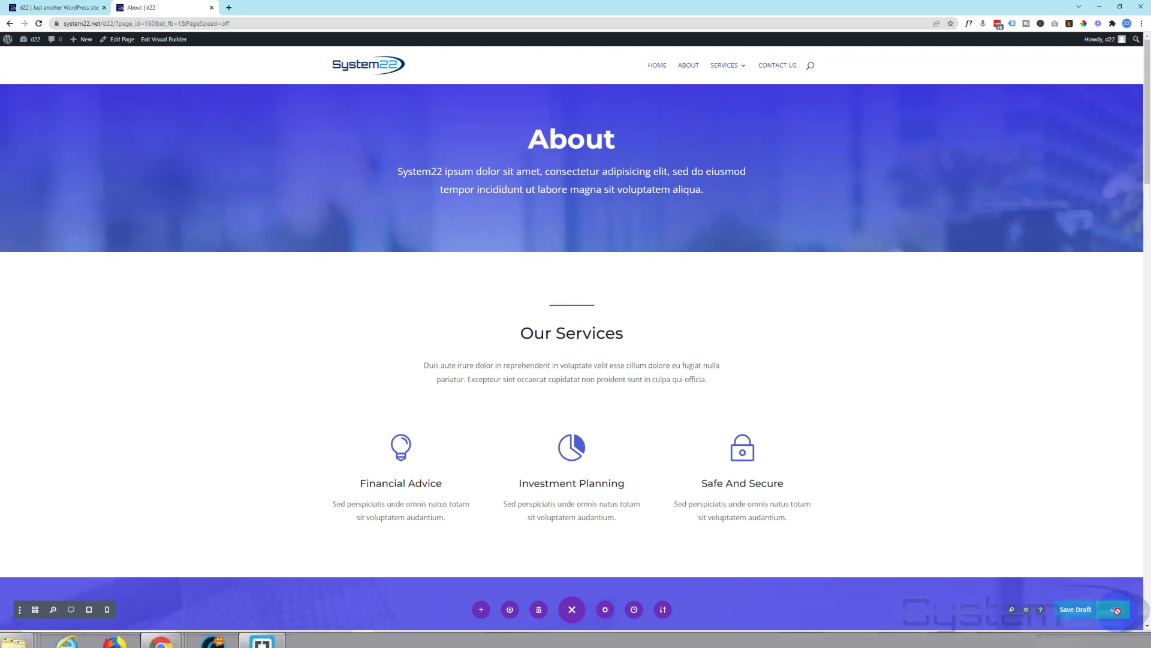
pyautogui.click(1113, 609)
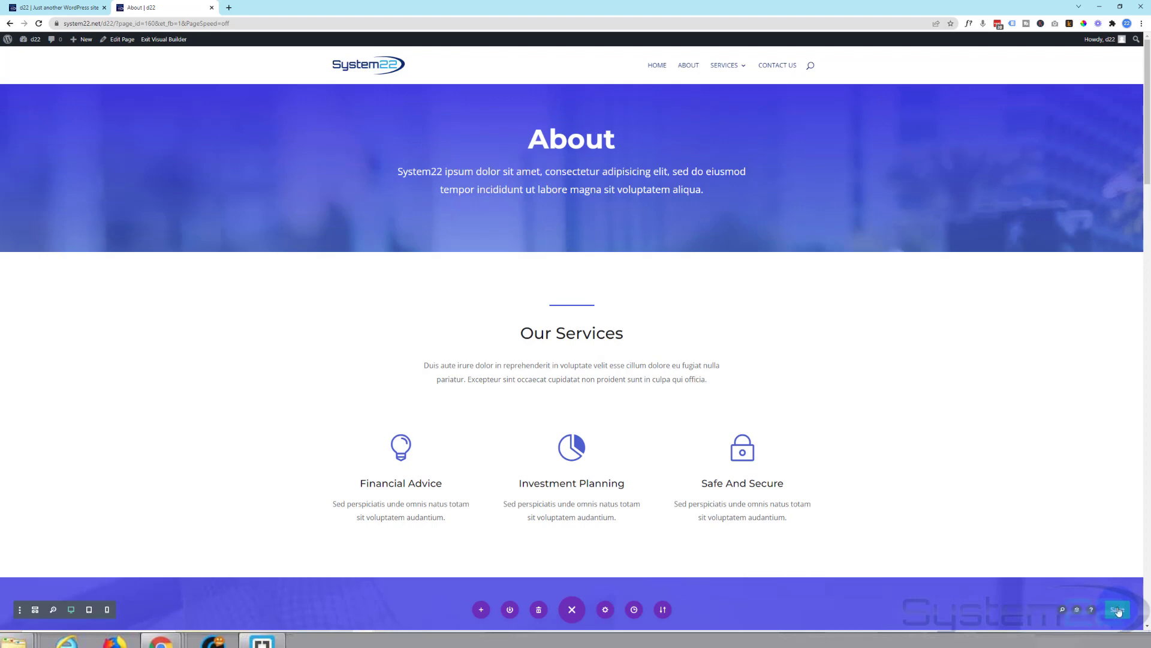
pyautogui.moveTo(1118, 609)
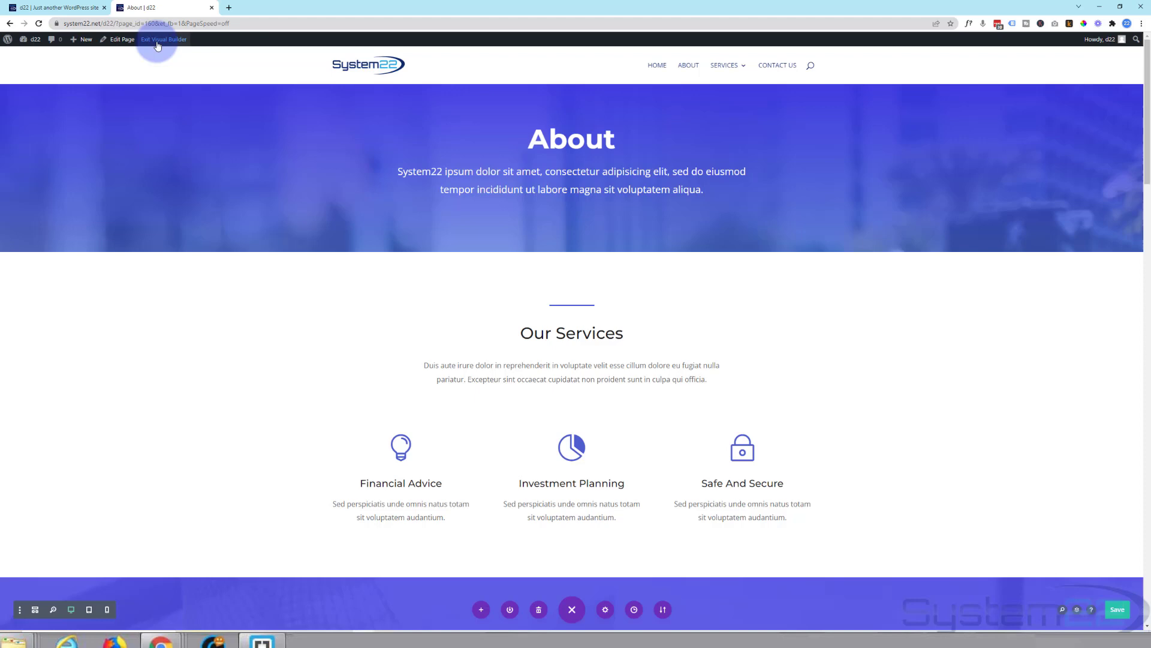
pyautogui.click(163, 39)
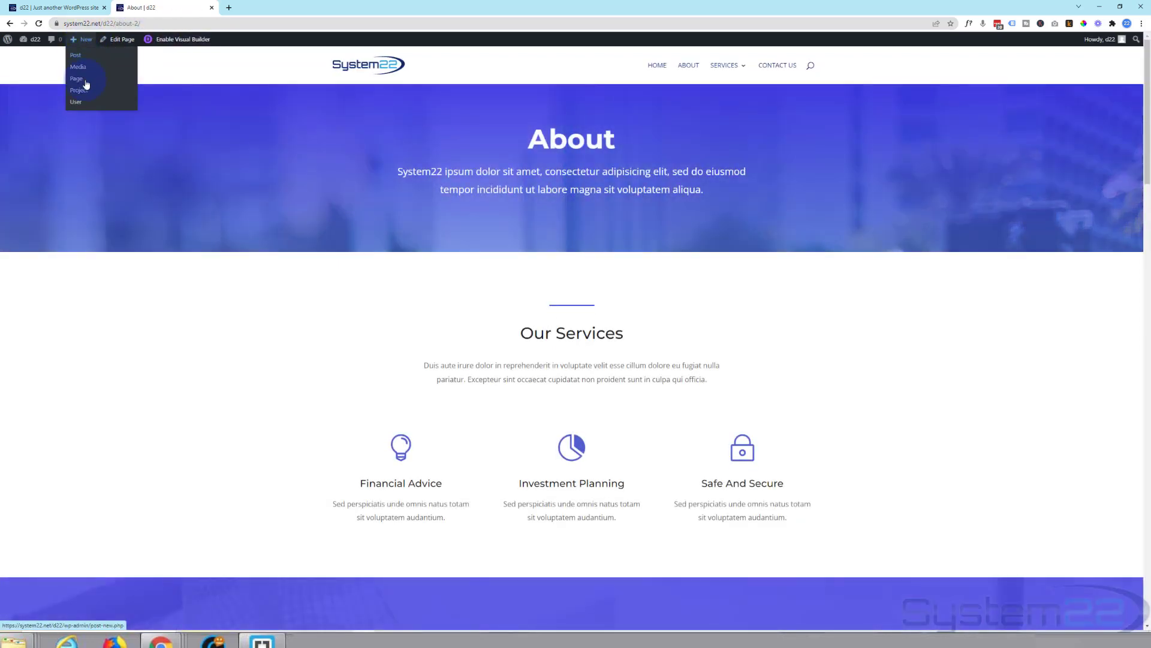
# Create a new page titled 'Services' and launch it in the Divi Builder
pyautogui.click(77, 78)
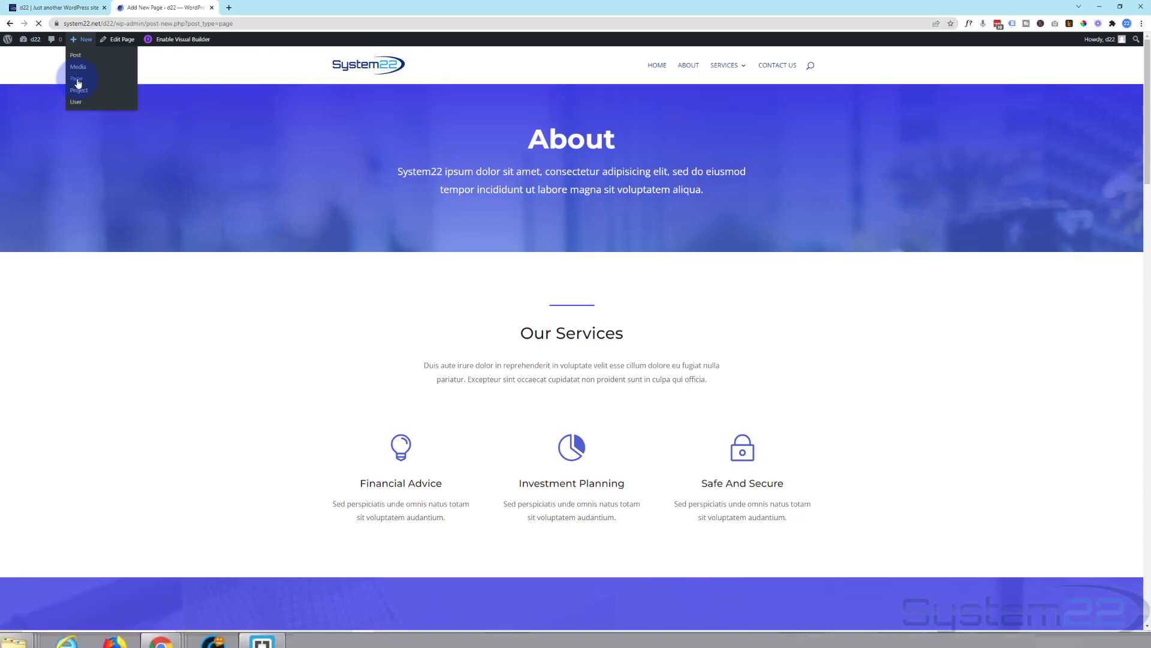
pyautogui.click(77, 79)
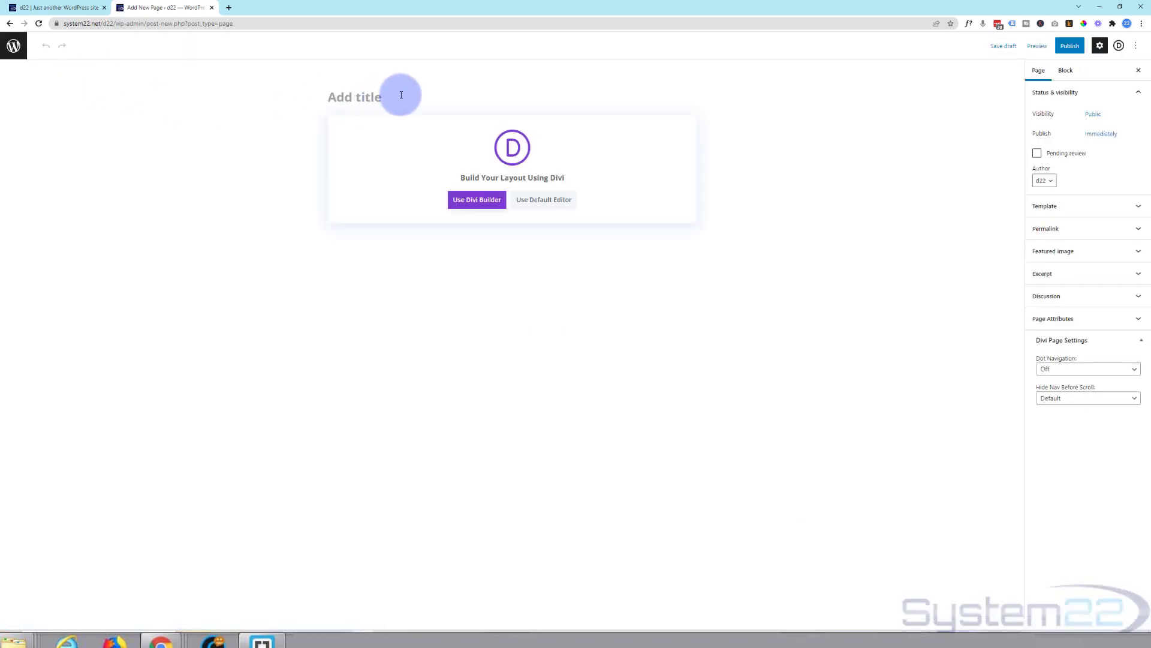
pyautogui.moveTo(404, 96)
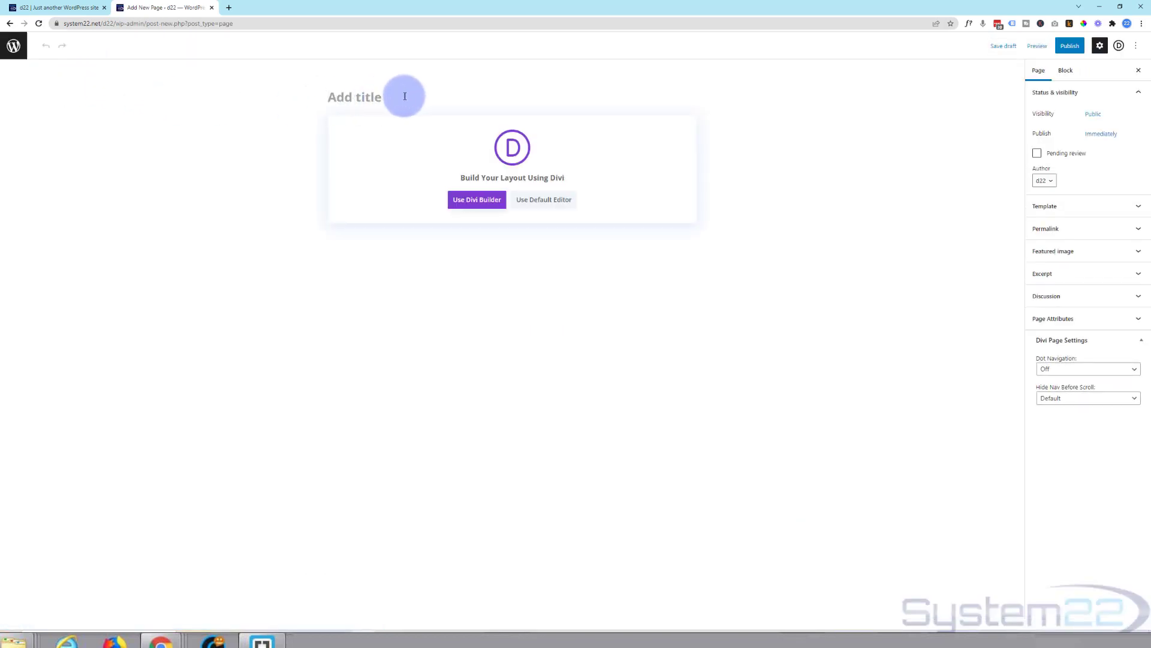
pyautogui.write('Servi')
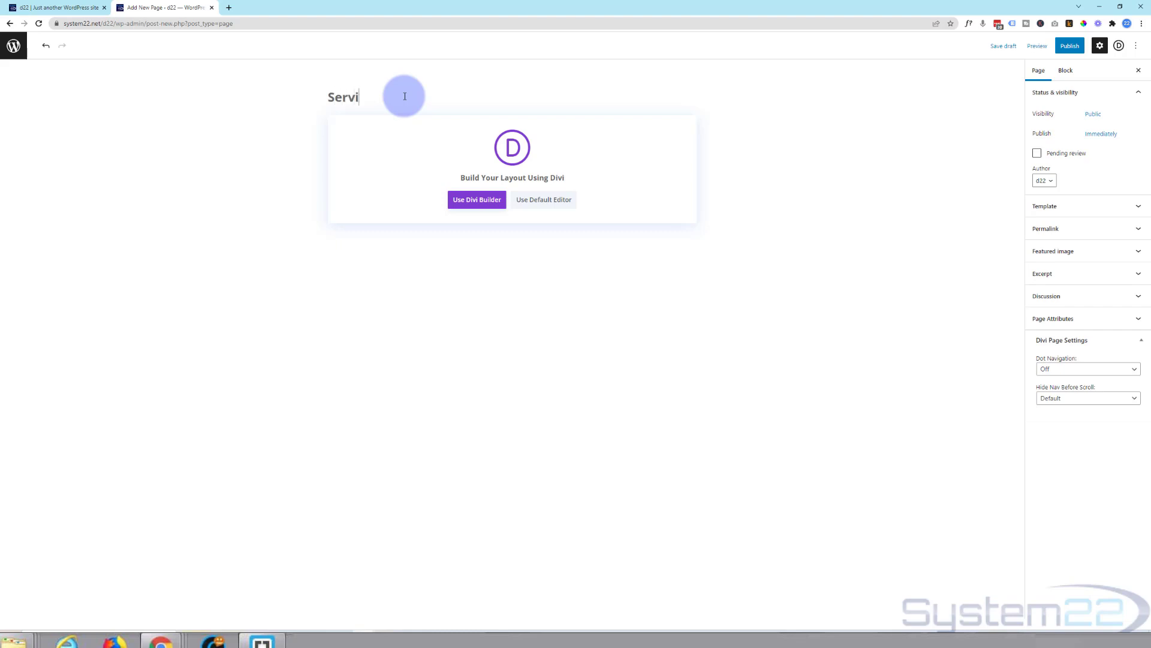
pyautogui.write('ces')
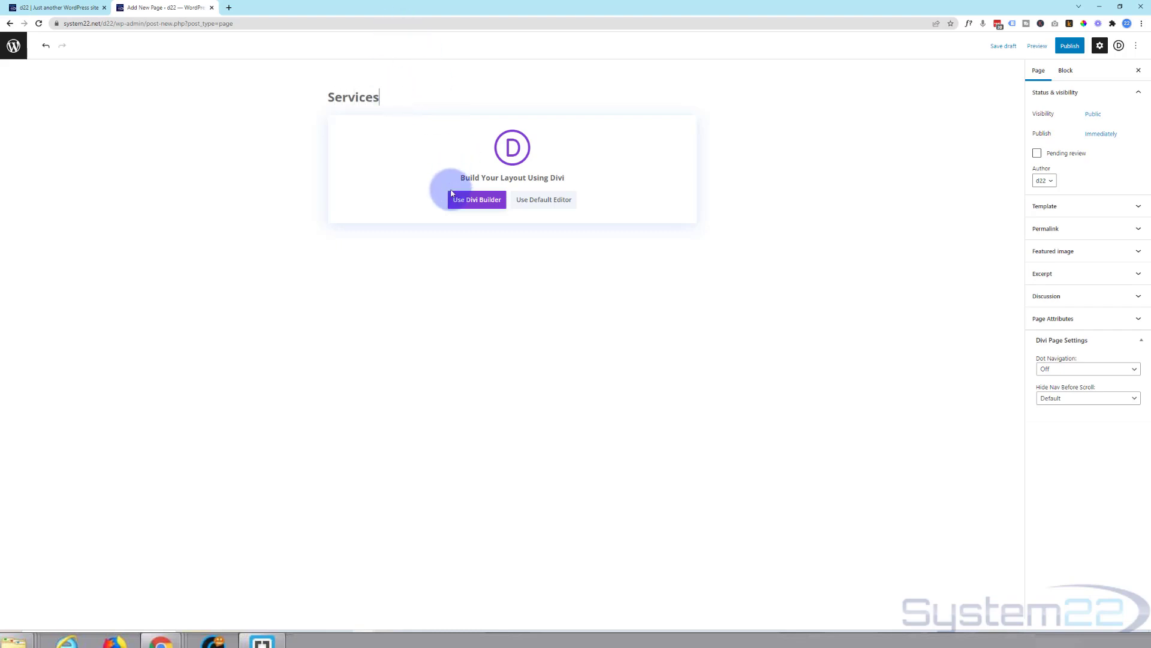
pyautogui.click(477, 199)
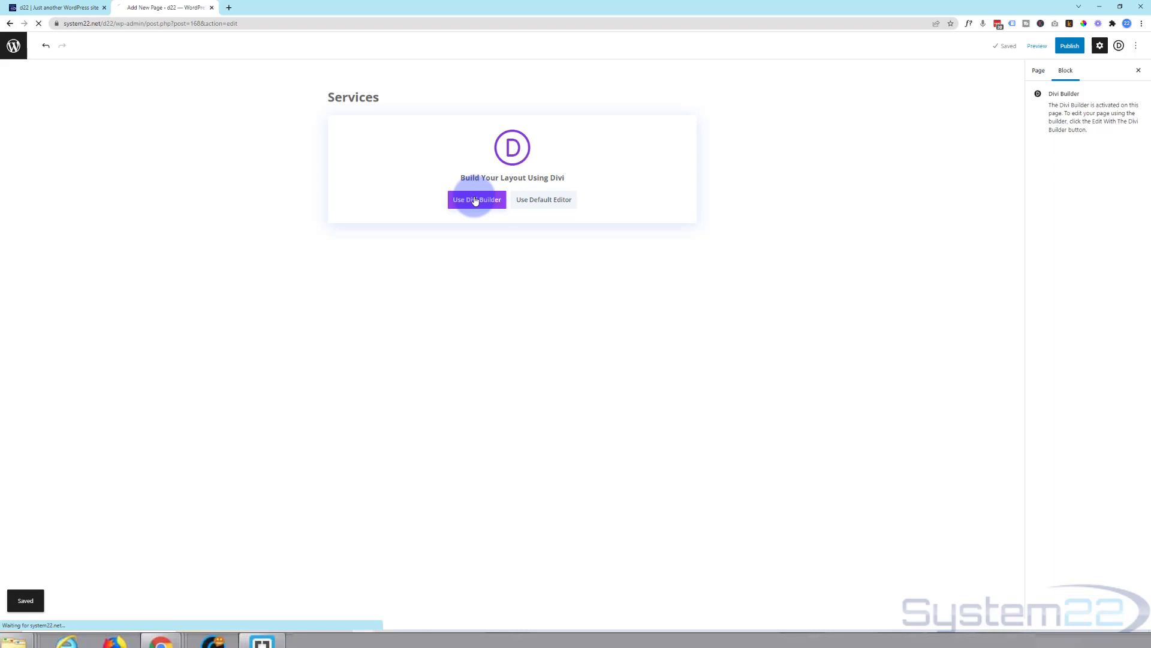
pyautogui.click(477, 199)
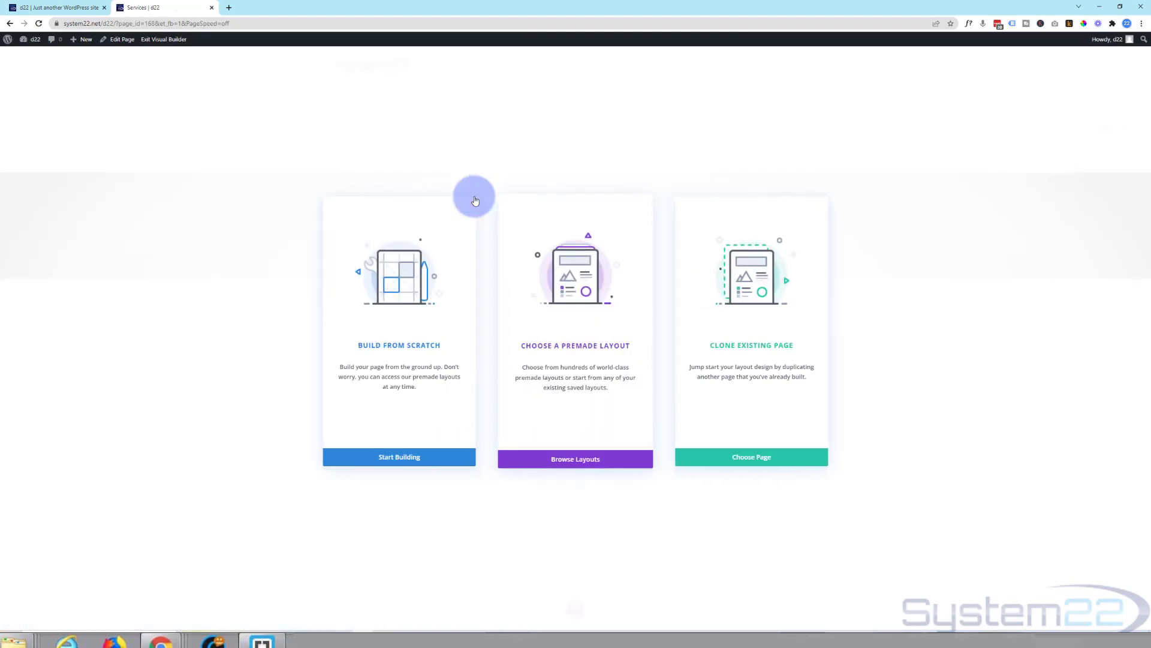
# Load the Agency pack's Portfolio premade layout onto the Services page
pyautogui.click(576, 458)
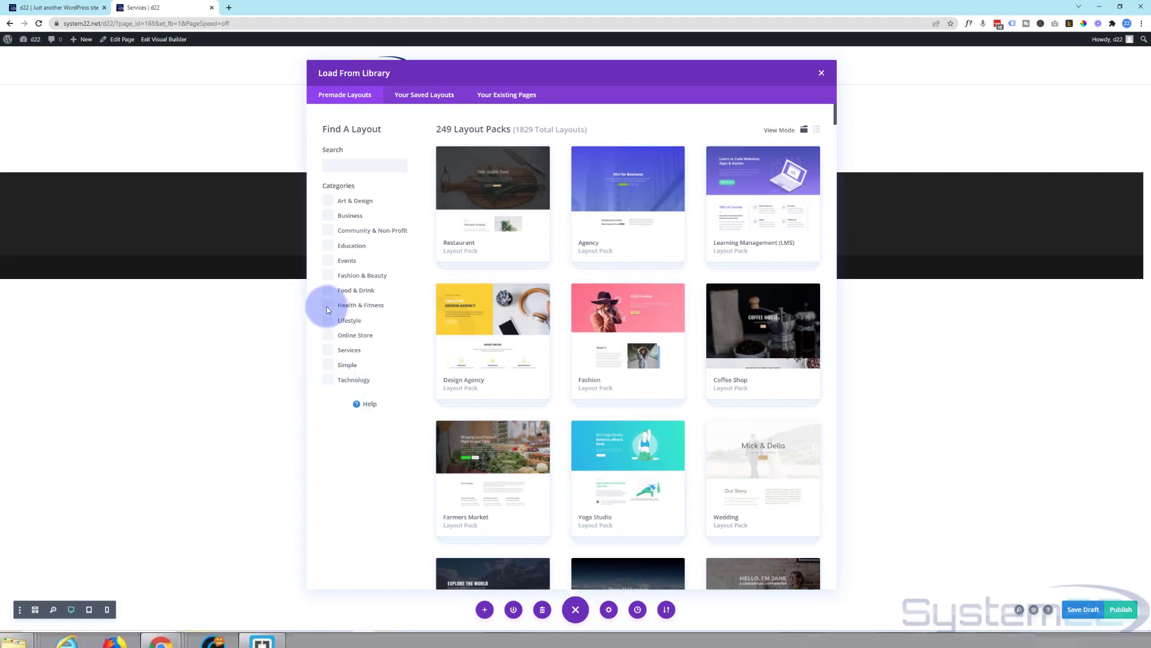
pyautogui.click(628, 177)
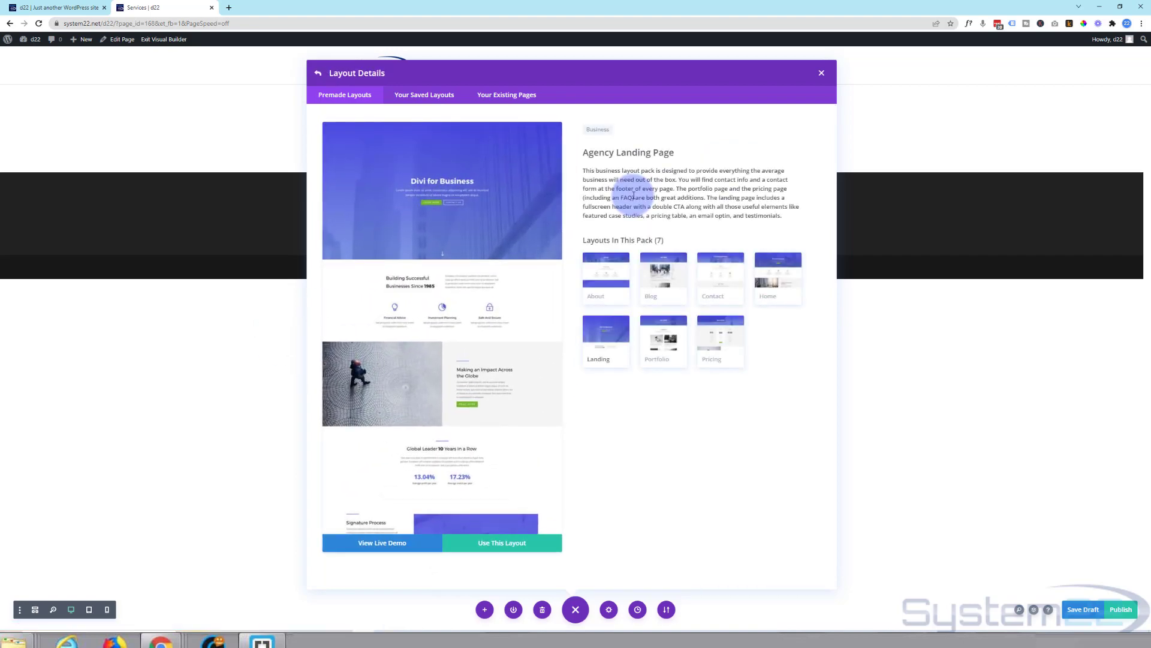
pyautogui.click(662, 337)
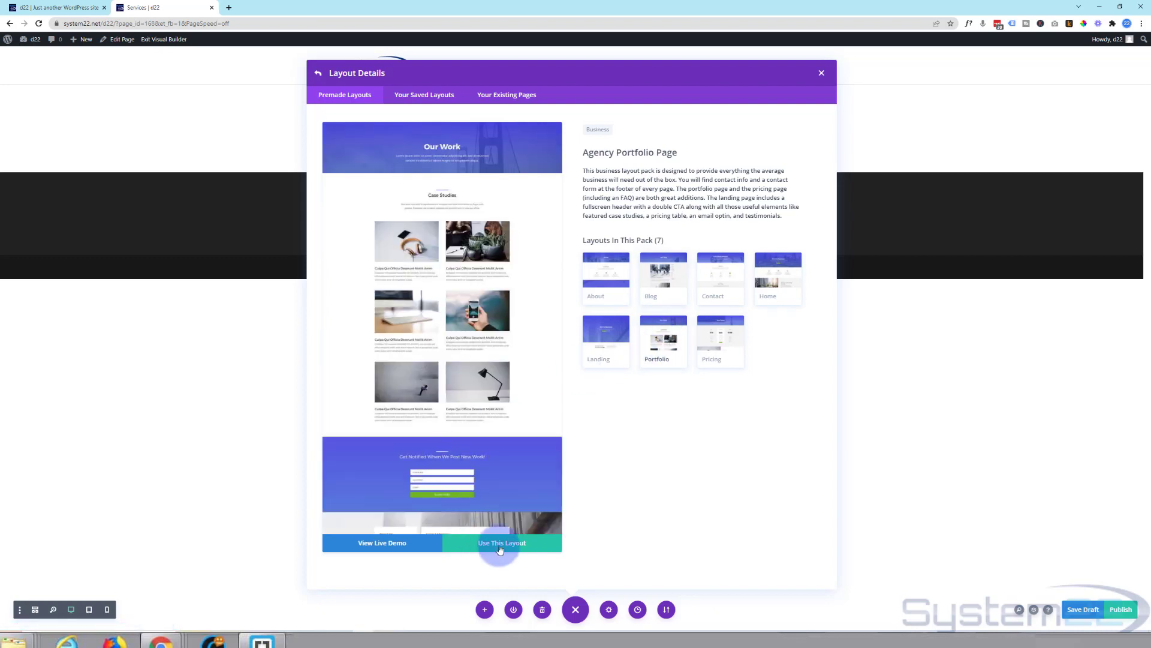
pyautogui.click(501, 544)
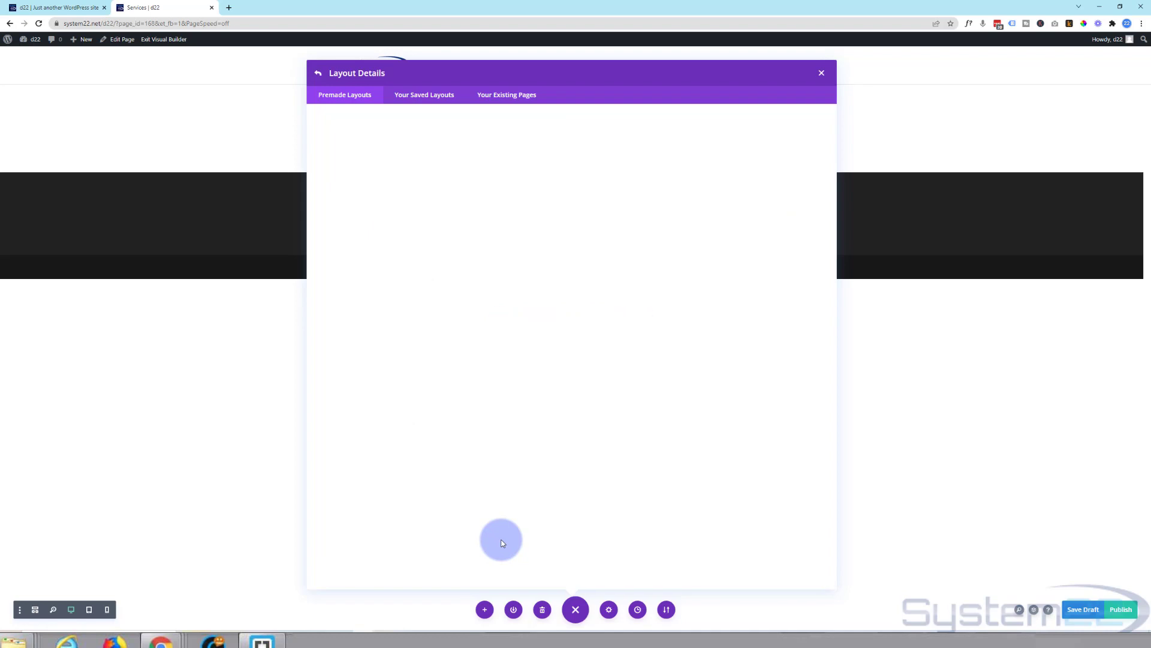
pyautogui.click(822, 72)
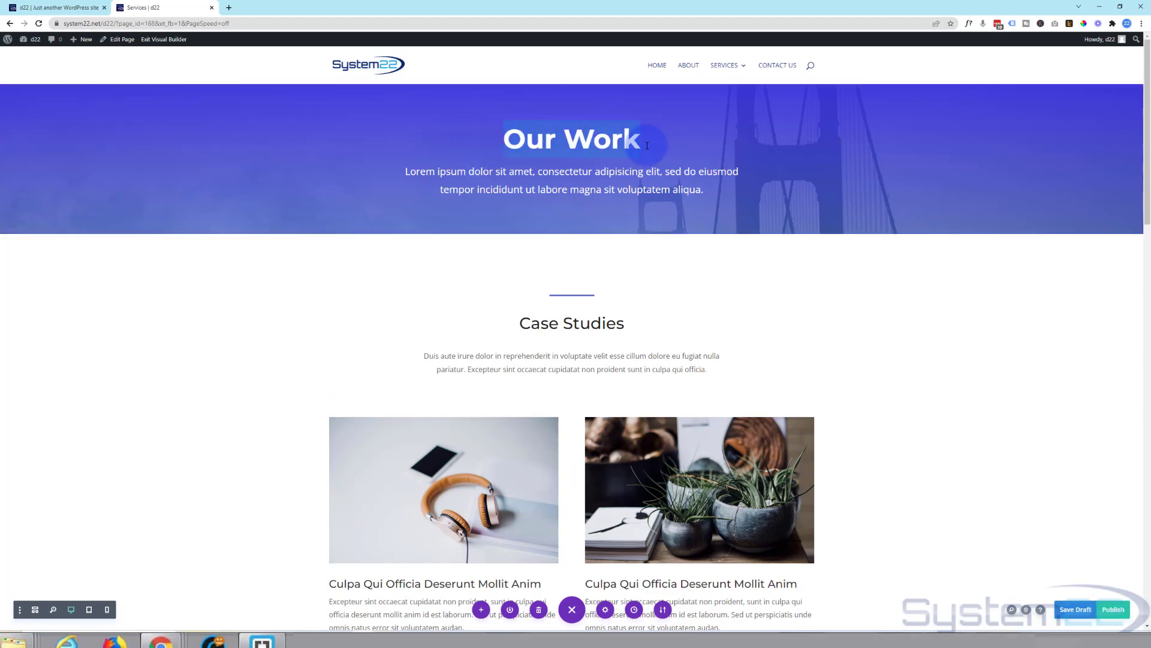
# Change the 'Our Work' hero heading to 'Services', save and exit the visual builder
pyautogui.write('Ser')
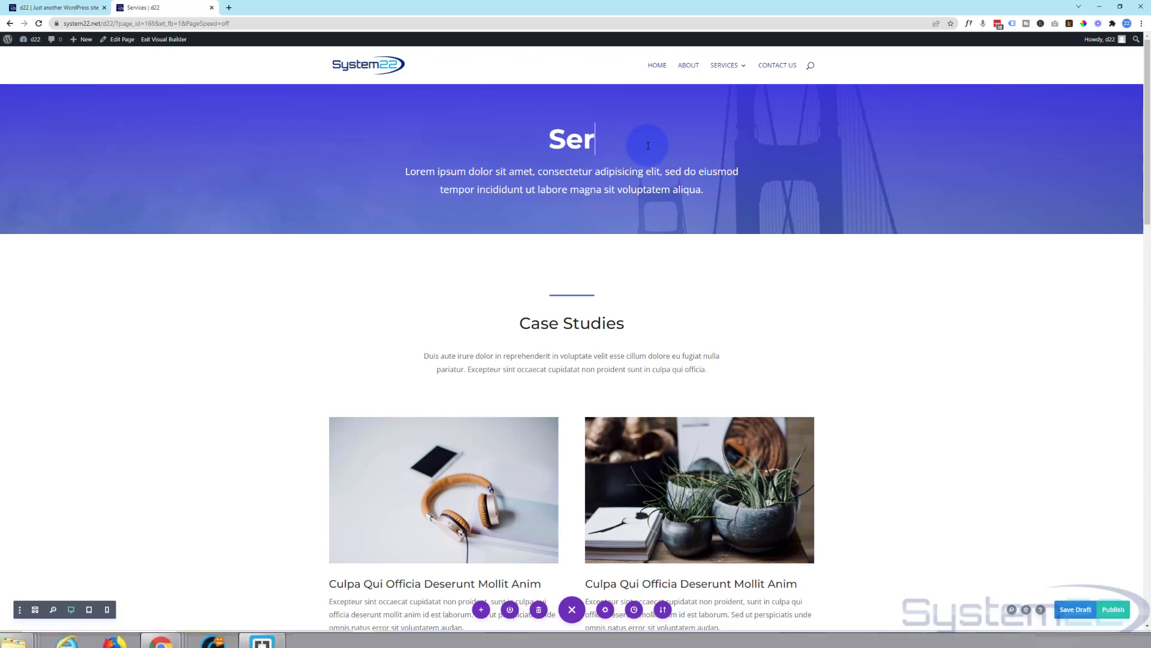
pyautogui.write('vices')
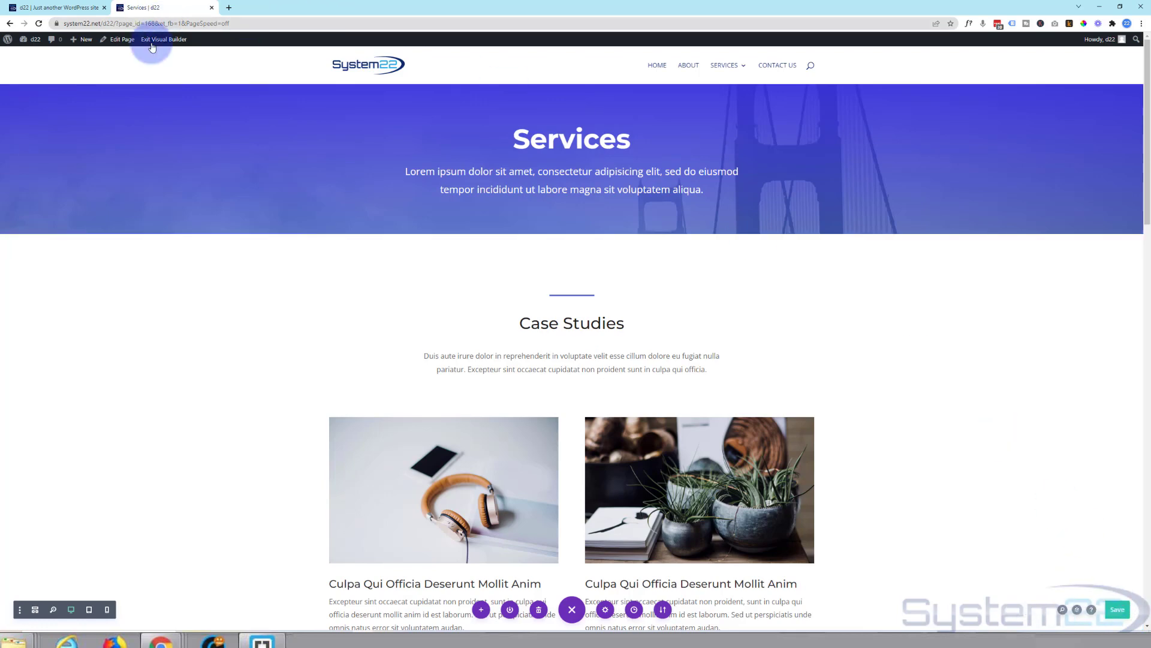
pyautogui.click(163, 39)
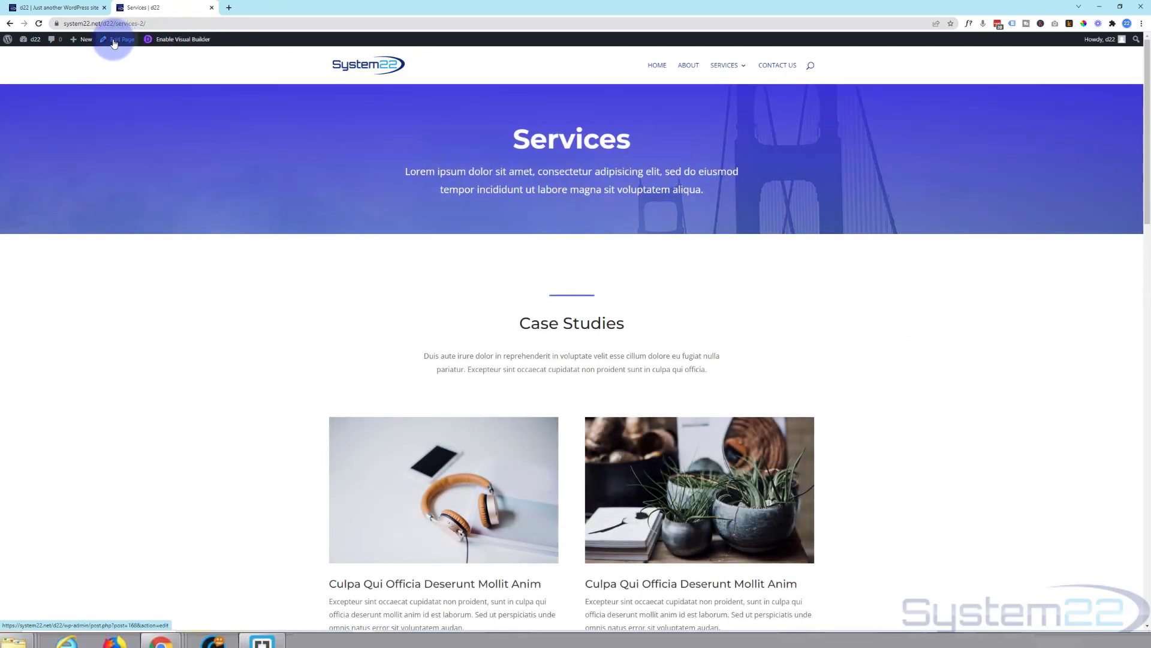
# Create a new page titled 'Contact' and launch it in the Divi Builder
pyautogui.click(76, 78)
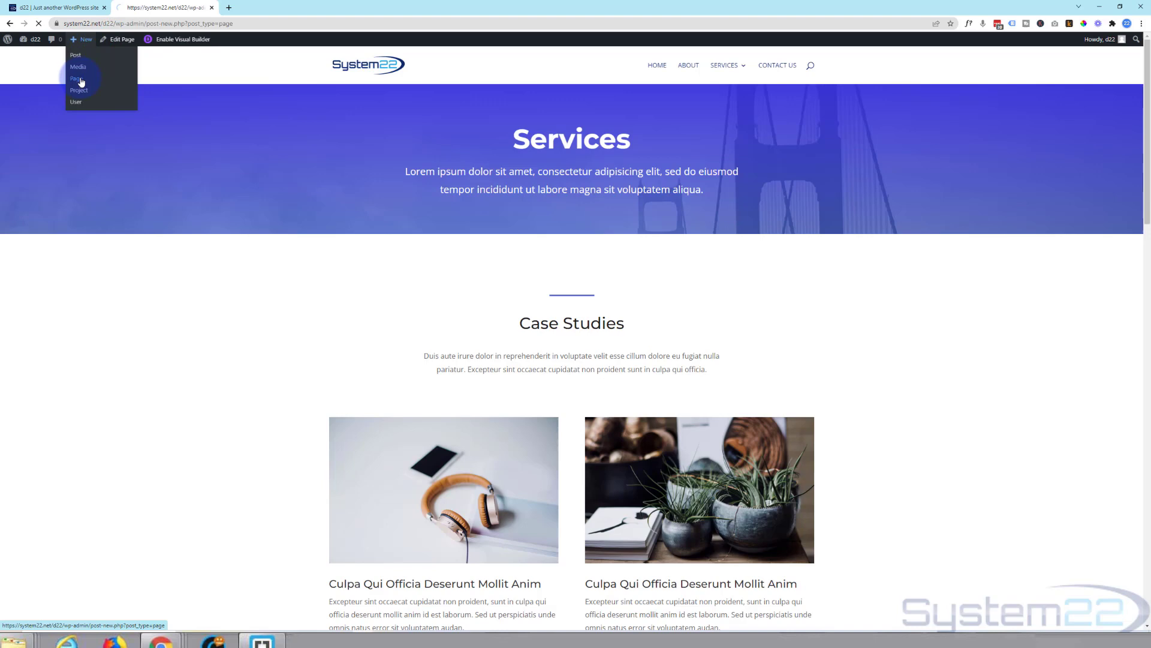
pyautogui.click(74, 77)
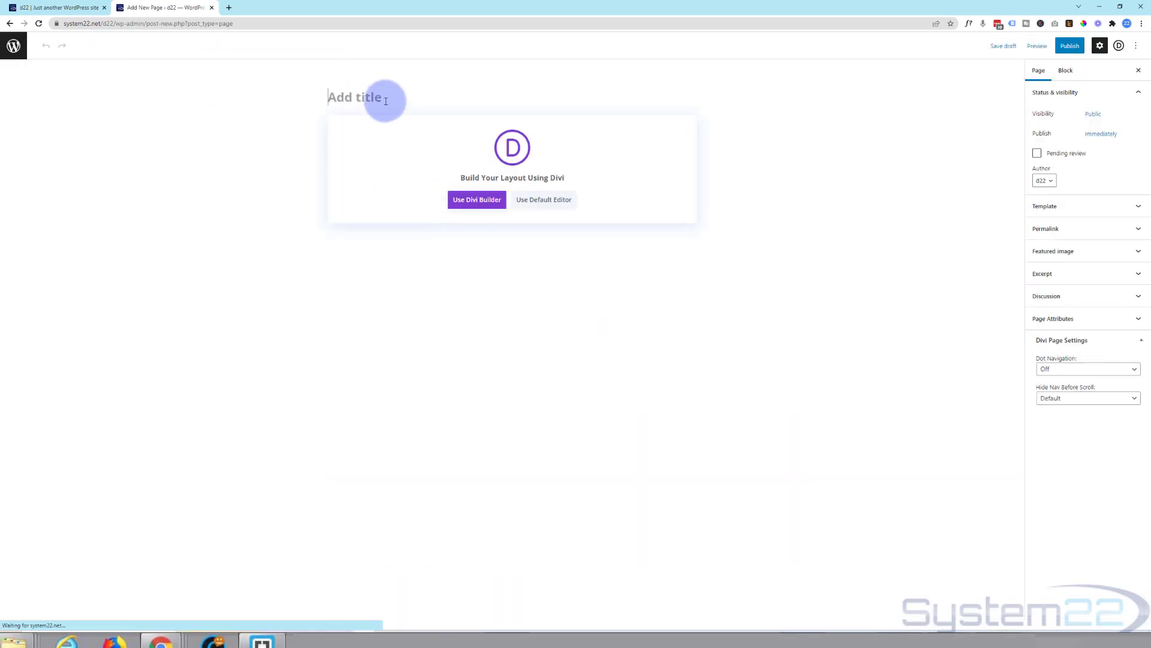
pyautogui.write('c')
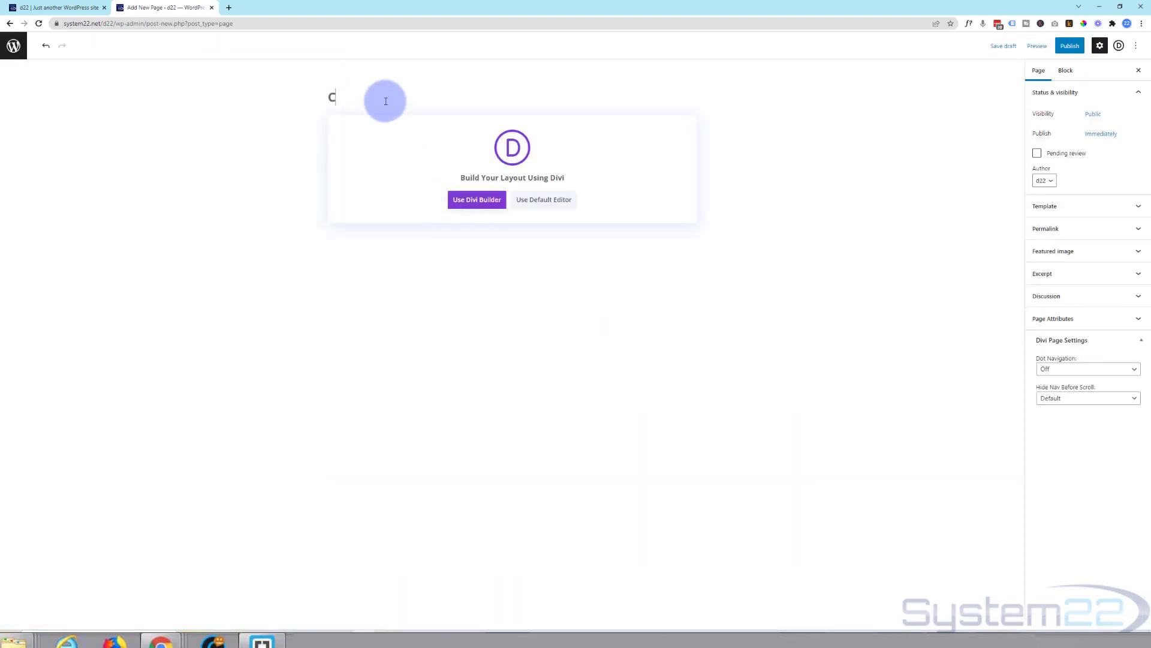
pyautogui.write('ontact')
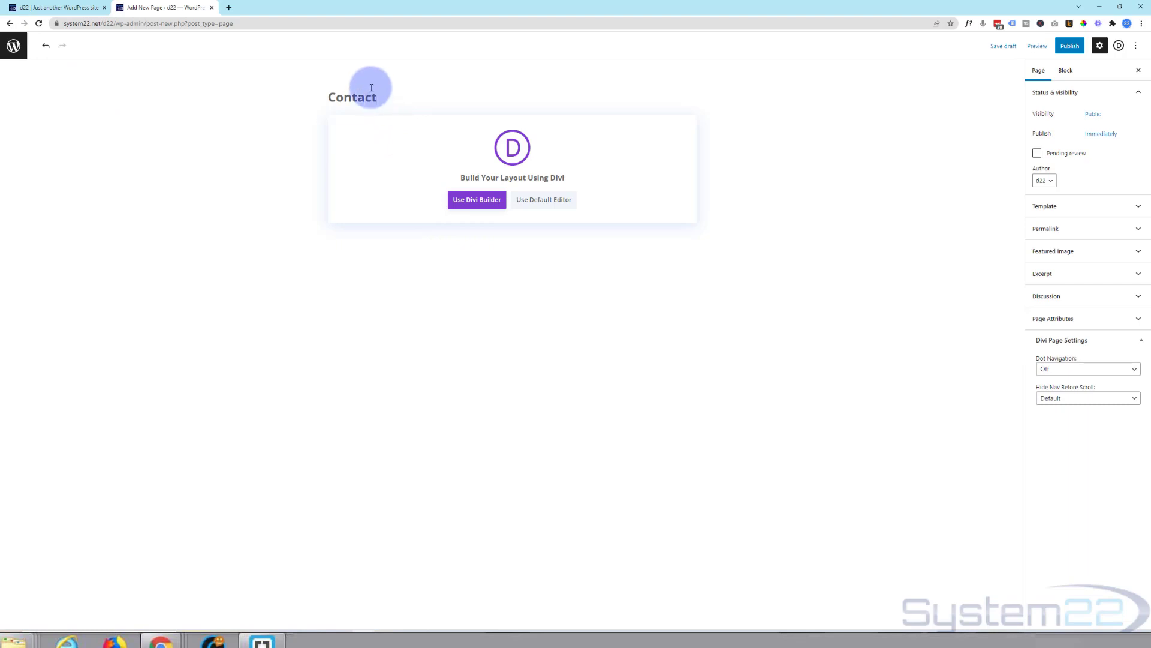
pyautogui.click(473, 199)
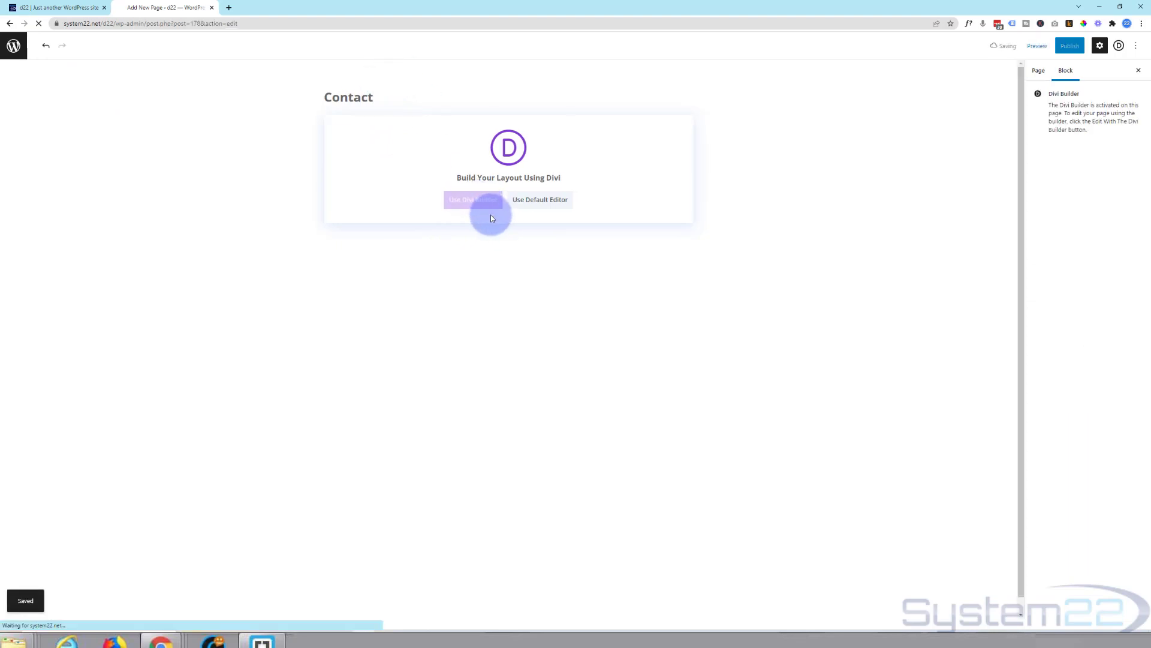
pyautogui.click(473, 199)
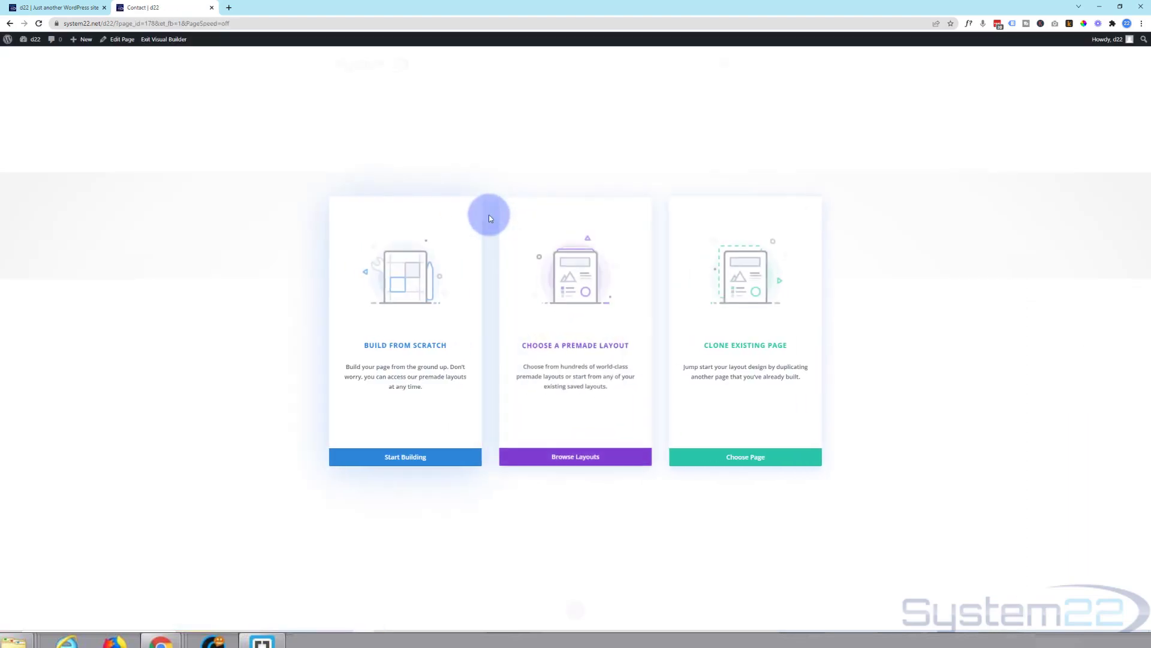
# Load the Agency pack's Contact premade layout onto the Contact page
pyautogui.click(575, 455)
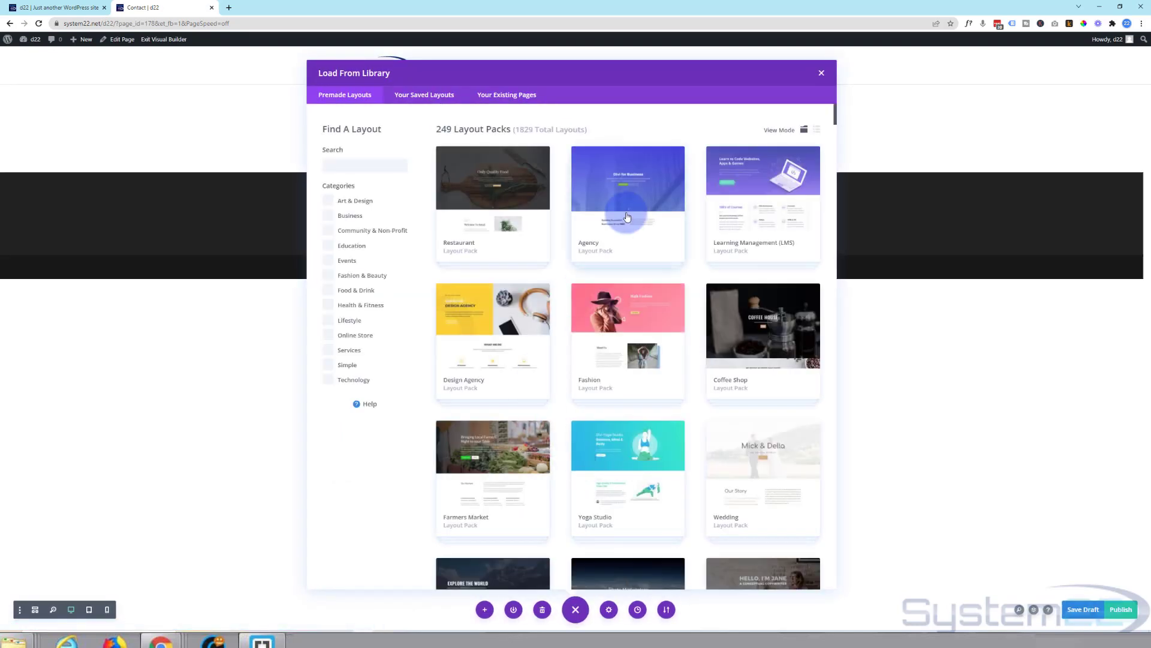
pyautogui.click(627, 202)
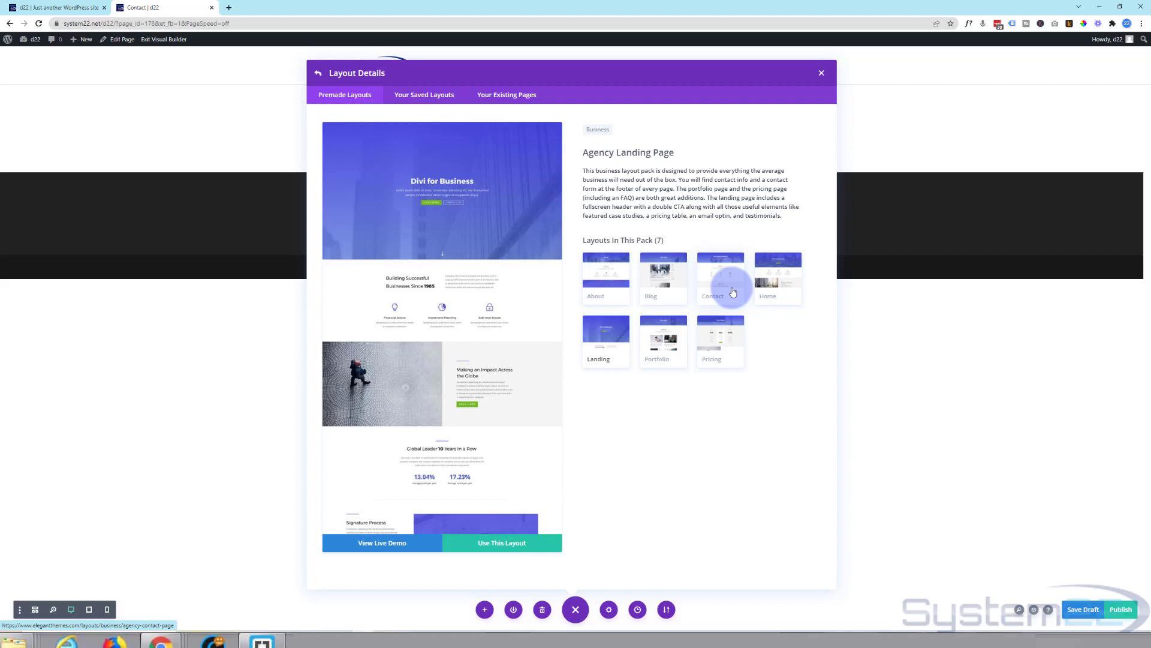
pyautogui.click(721, 274)
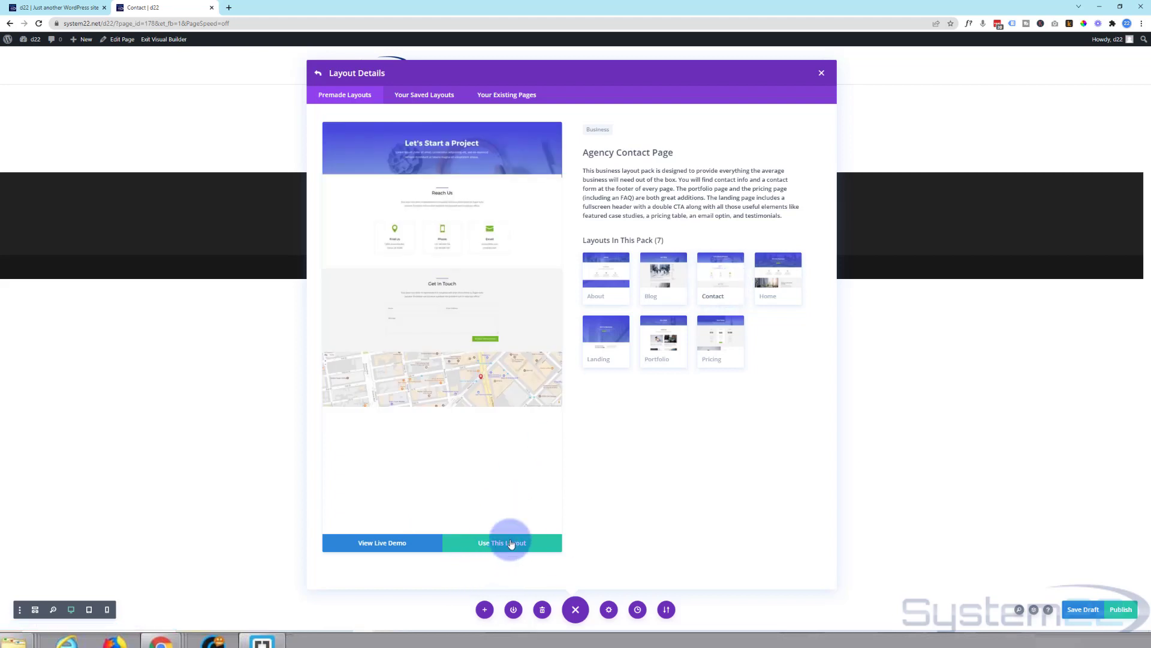
pyautogui.click(501, 543)
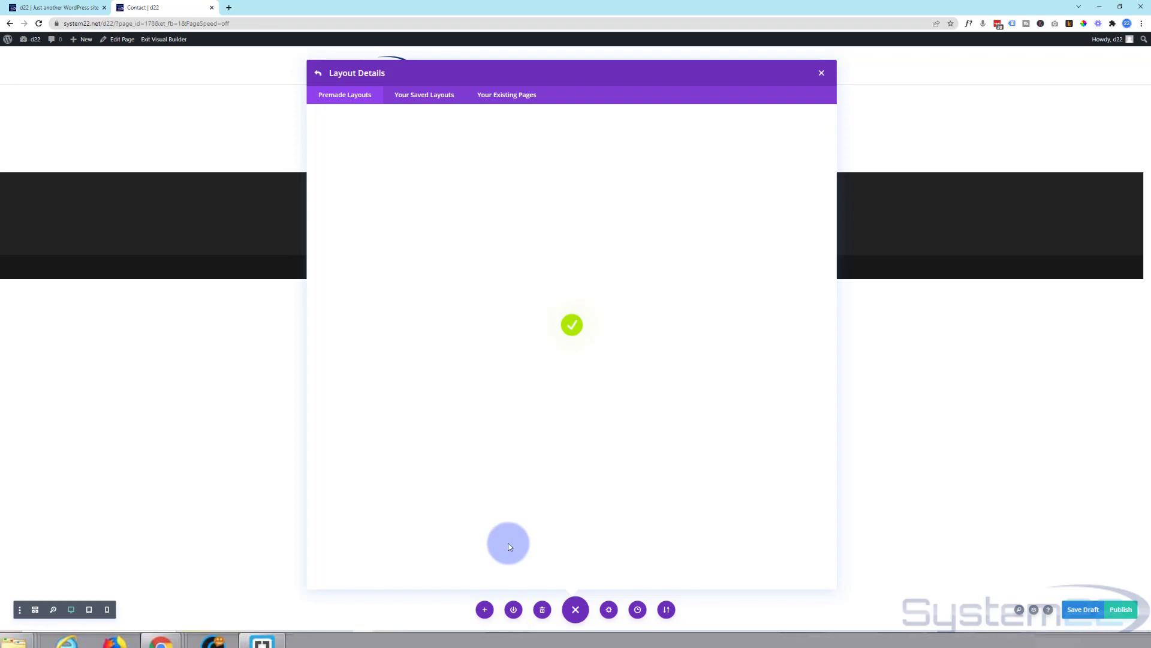
# Replace the 'Let's Start a Project' hero heading with 'Contact'
pyautogui.click(821, 72)
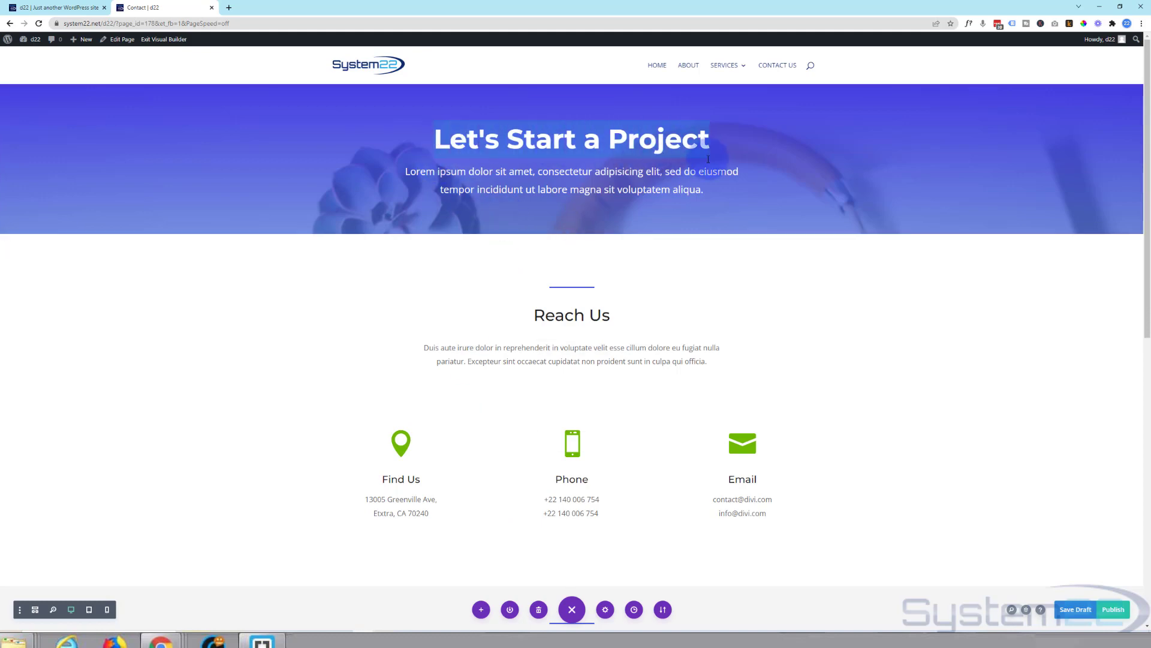
pyautogui.write('Contact')
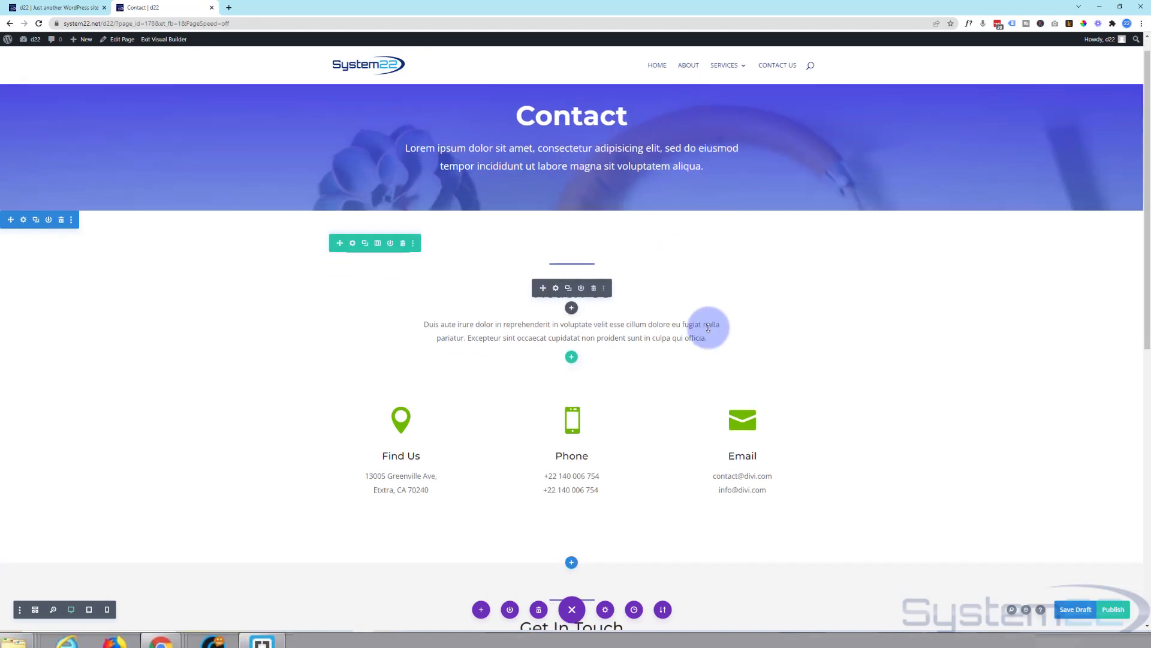
pyautogui.scroll(-3)
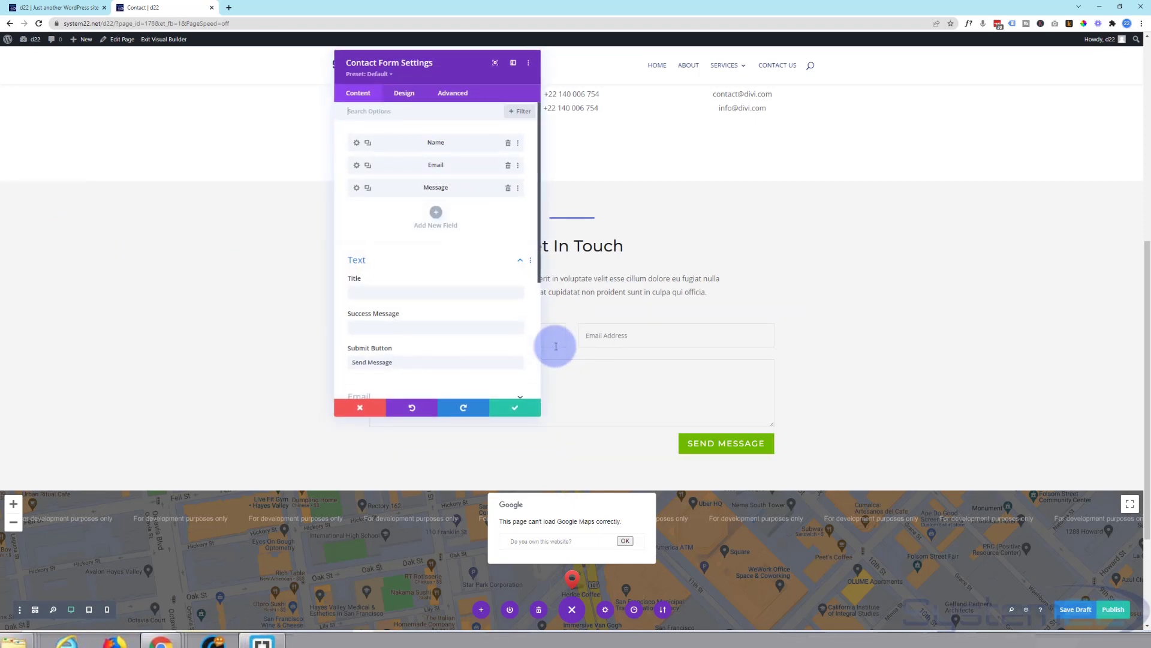
pyautogui.moveTo(412, 203)
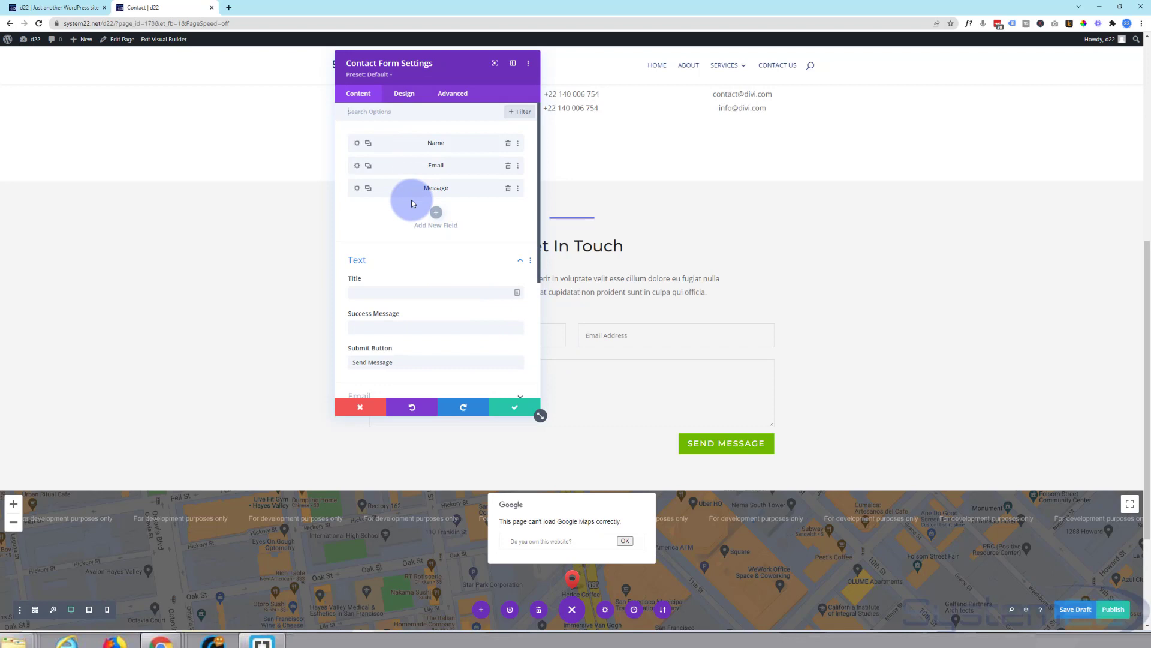
pyautogui.scroll(-3)
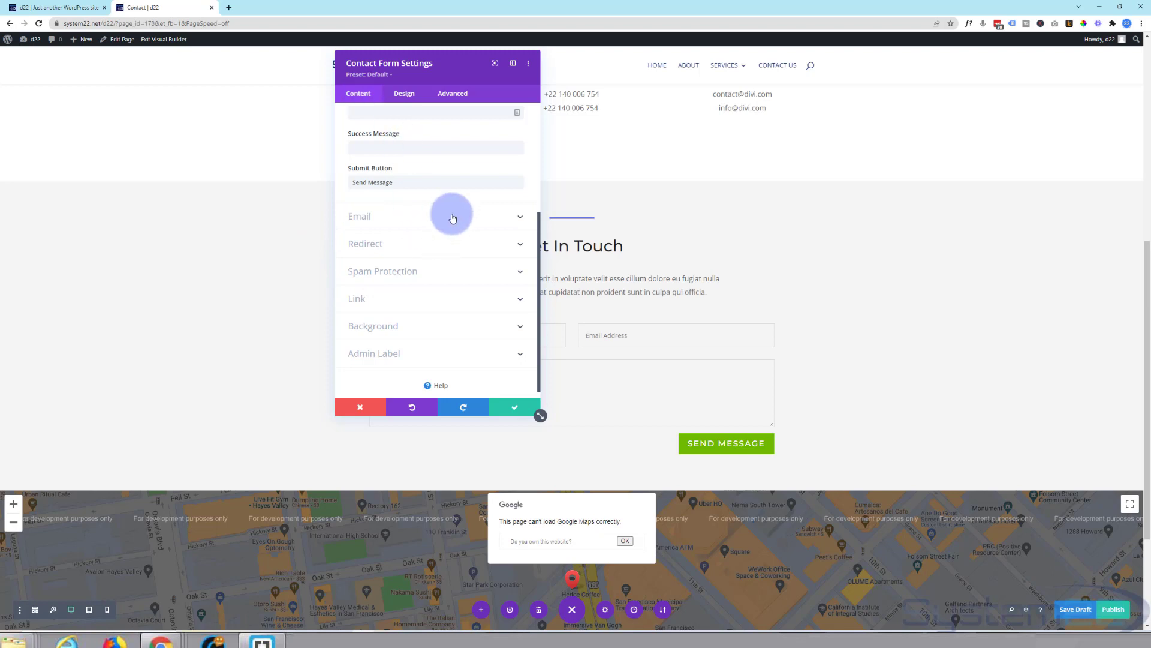
pyautogui.click(436, 216)
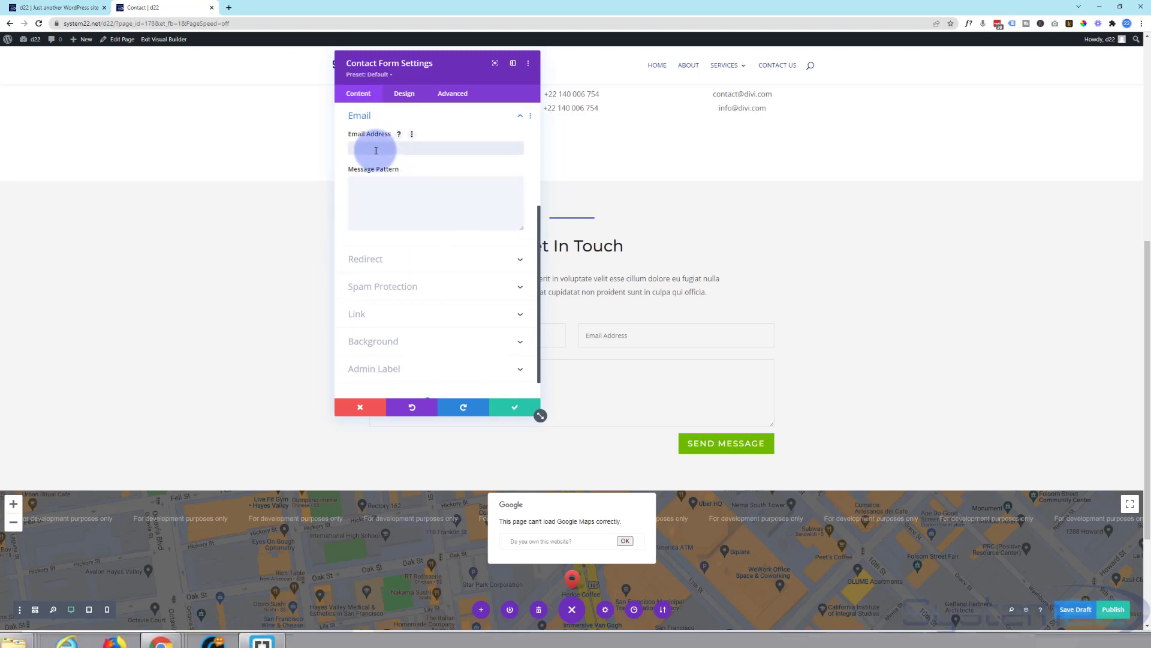
pyautogui.write('me@mymail')
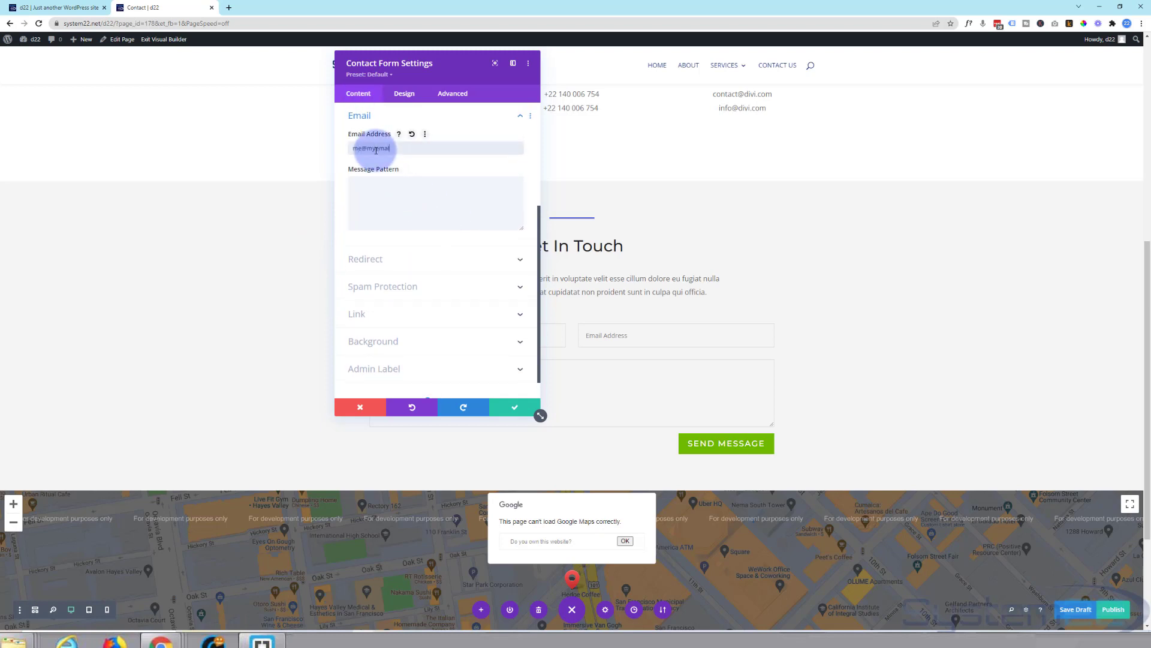
pyautogui.write('me@myemail.com')
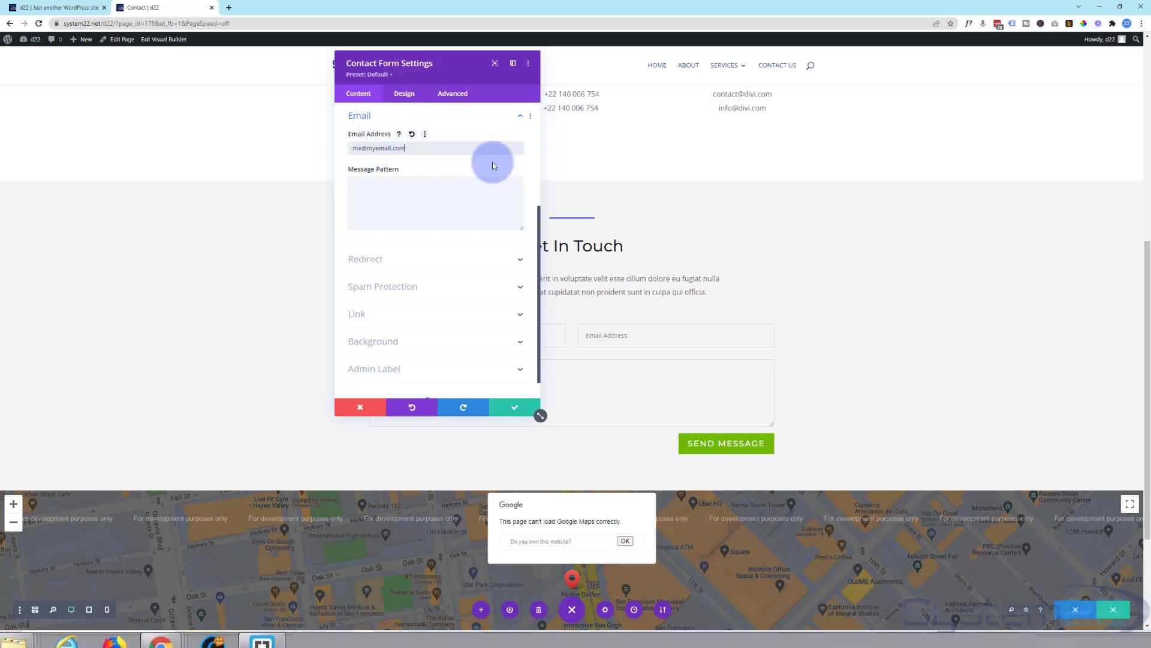
pyautogui.click(513, 408)
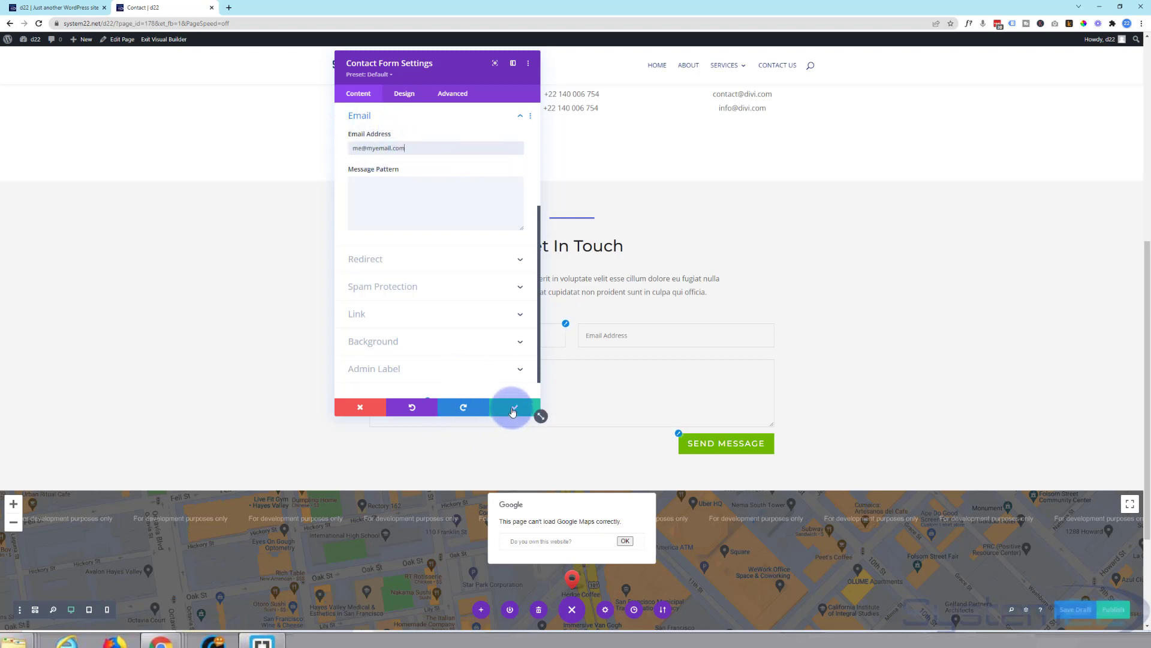
pyautogui.click(514, 408)
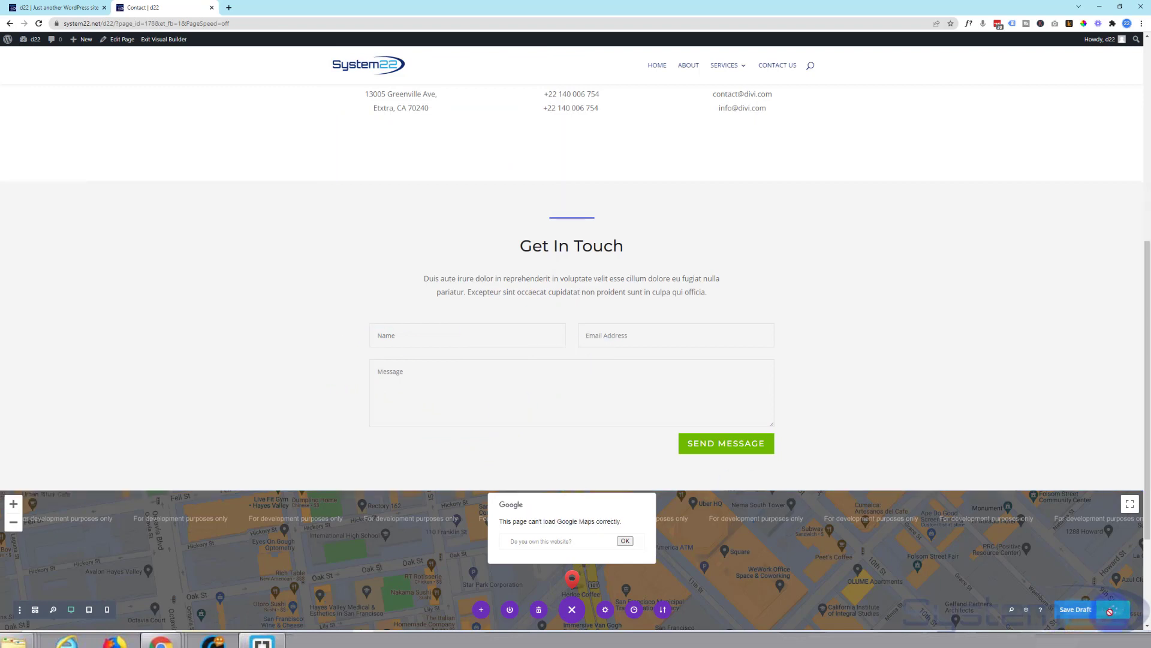
pyautogui.moveTo(796, 78)
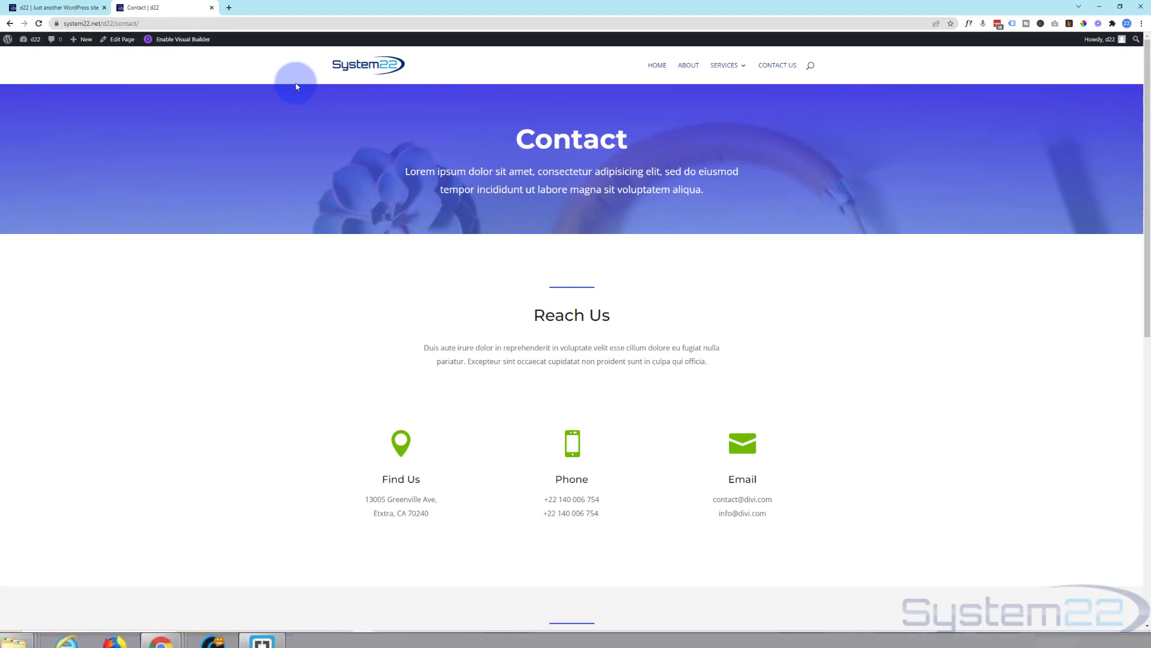
pyautogui.moveTo(369, 66)
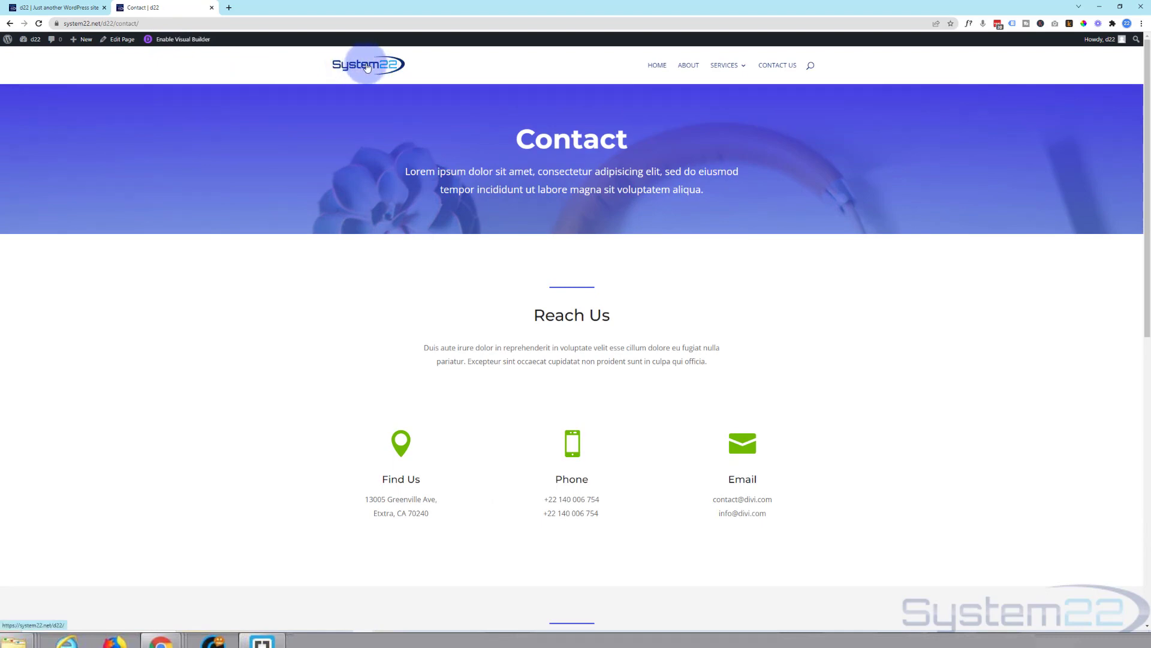
# View the site's current home page, then go to the WordPress admin dashboard
pyautogui.click(368, 65)
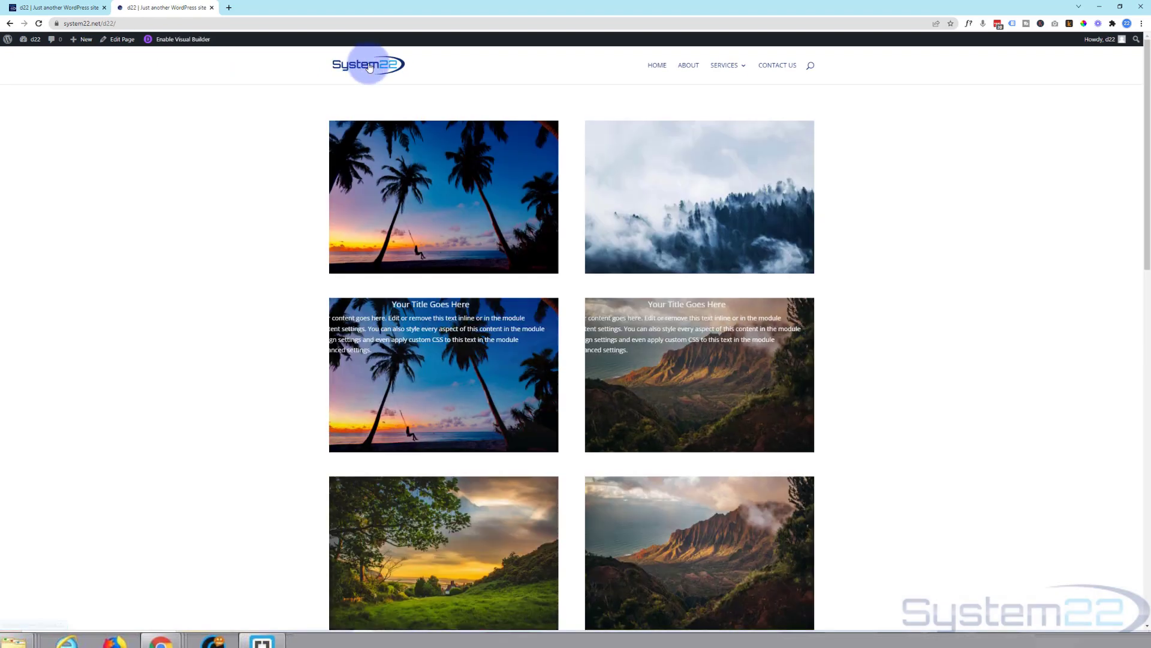
pyautogui.scroll(-3)
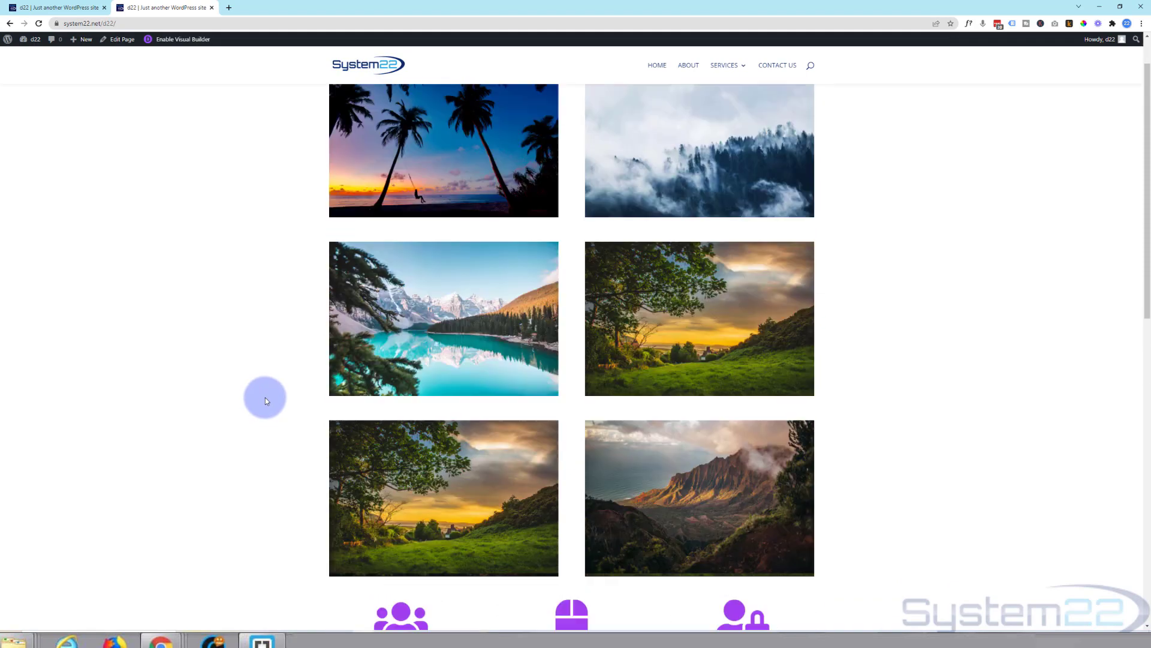
pyautogui.scroll(3)
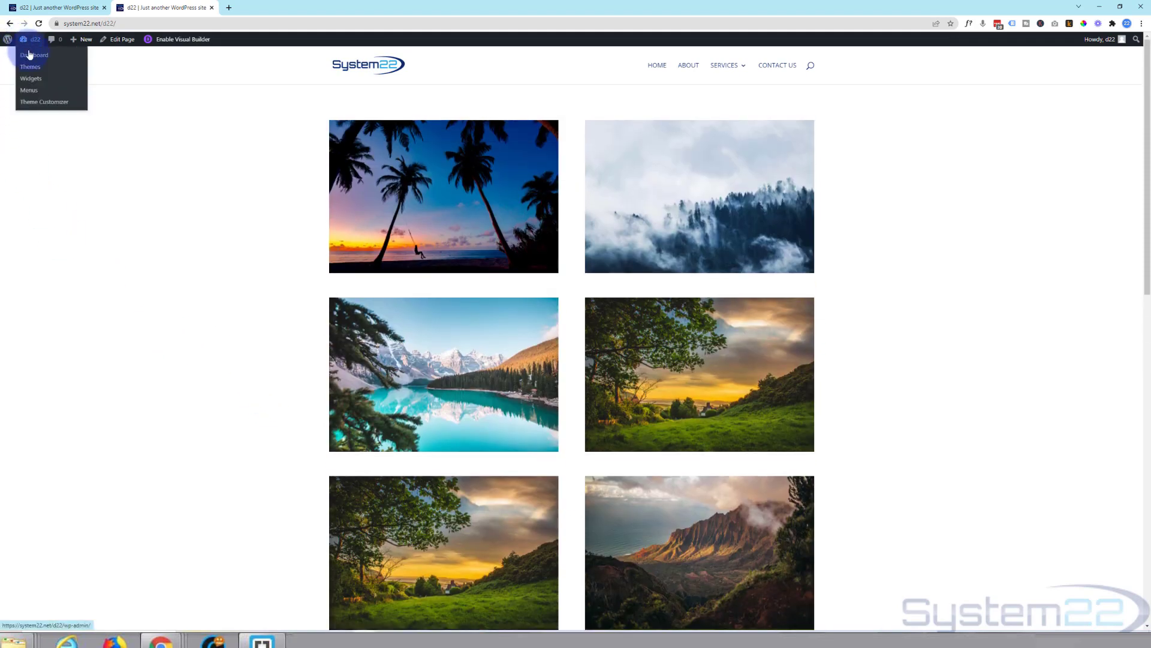
pyautogui.click(34, 55)
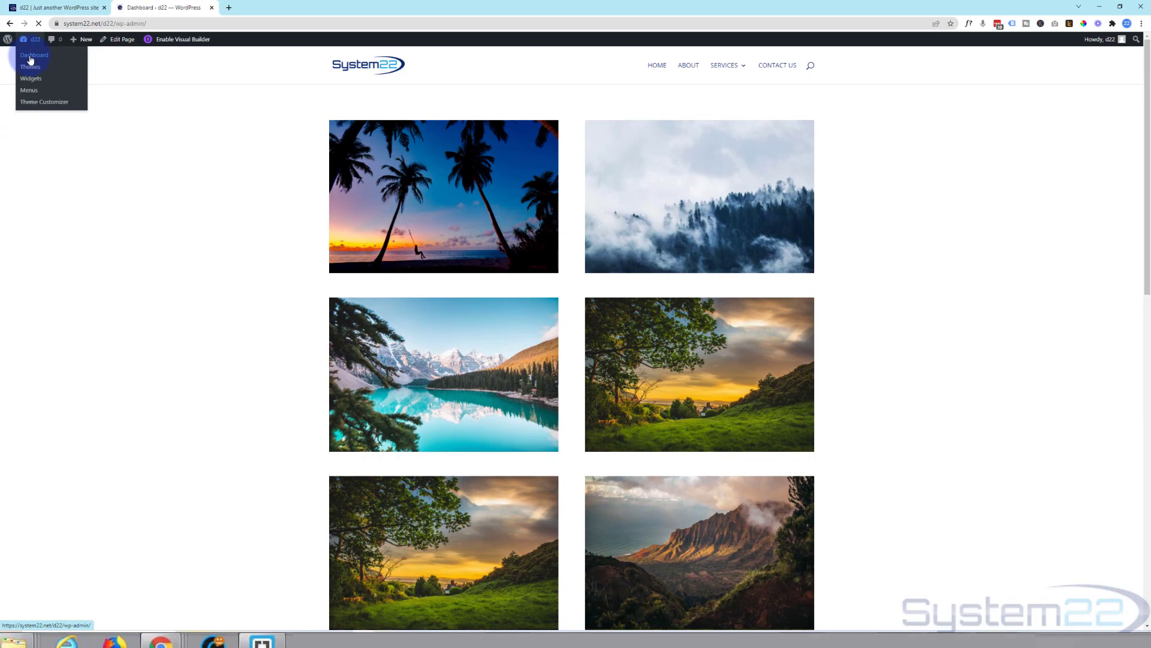
# In the Customizer's Homepage Settings choose Home as the static homepage and publish
pyautogui.click(33, 55)
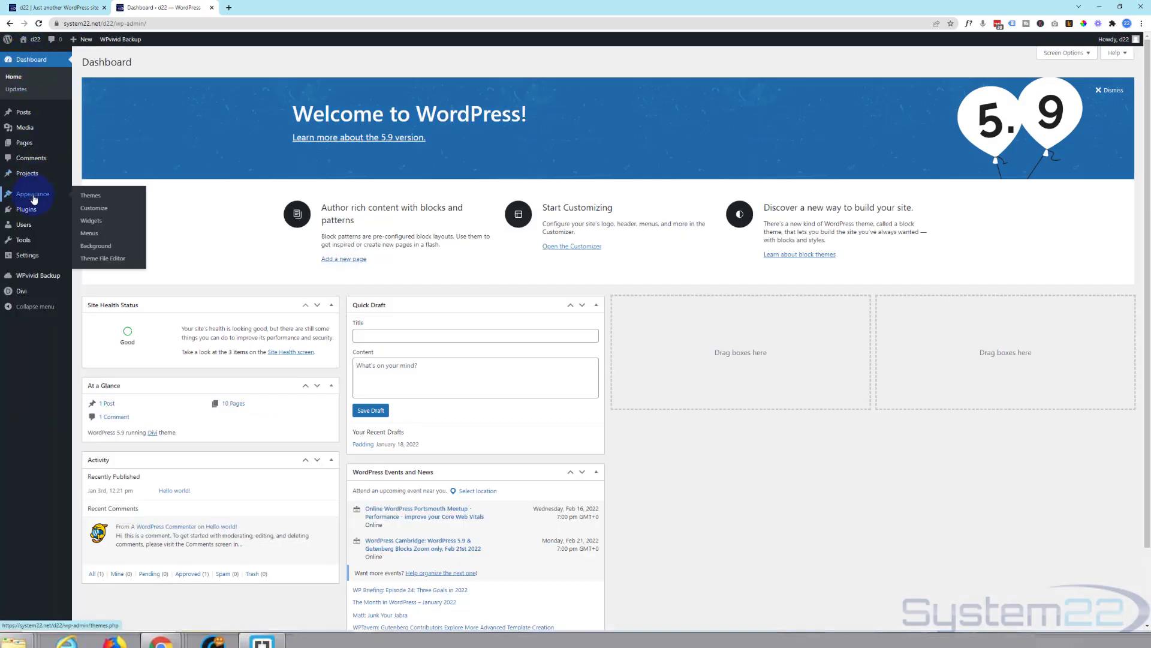
pyautogui.moveTo(98, 210)
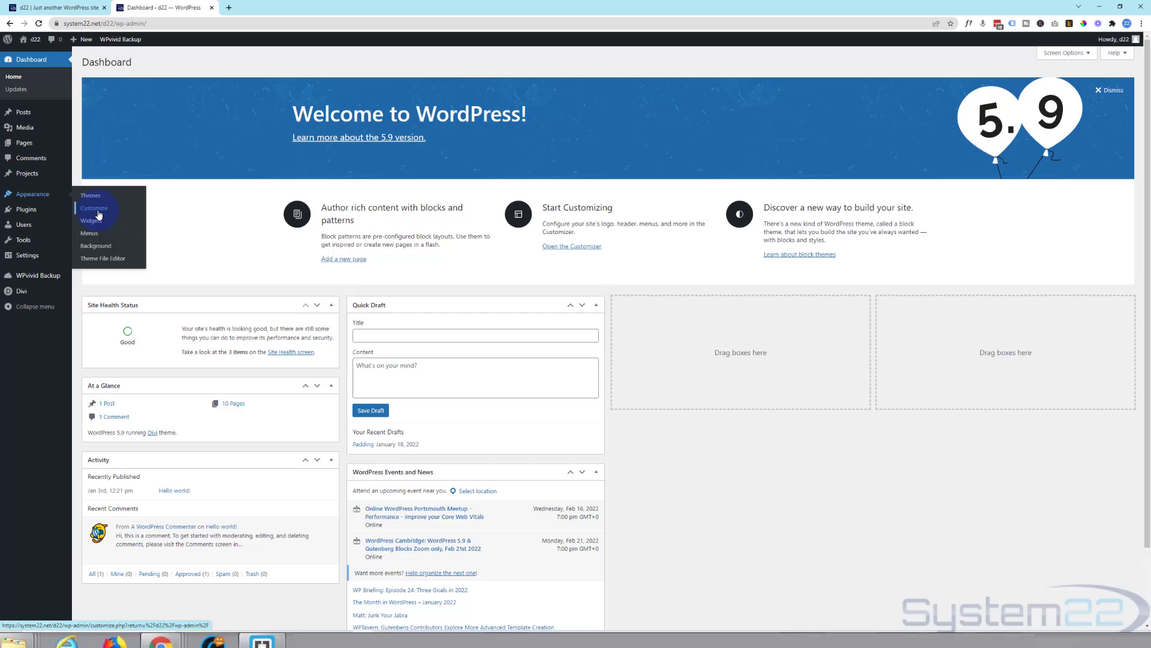
pyautogui.click(94, 209)
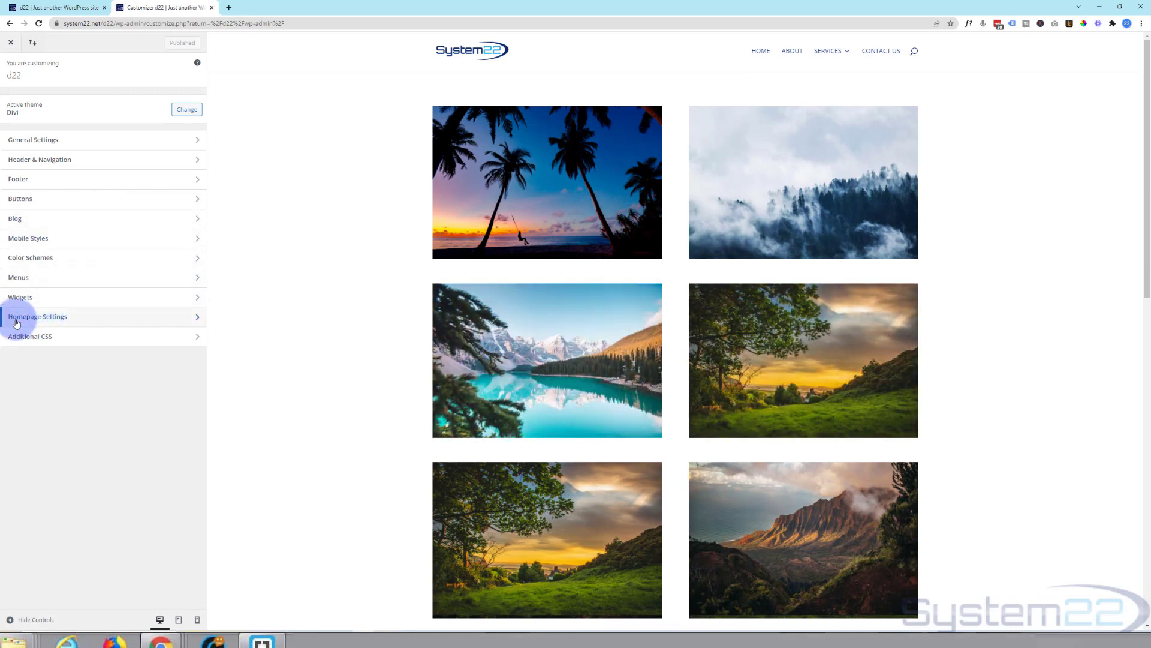
pyautogui.click(37, 316)
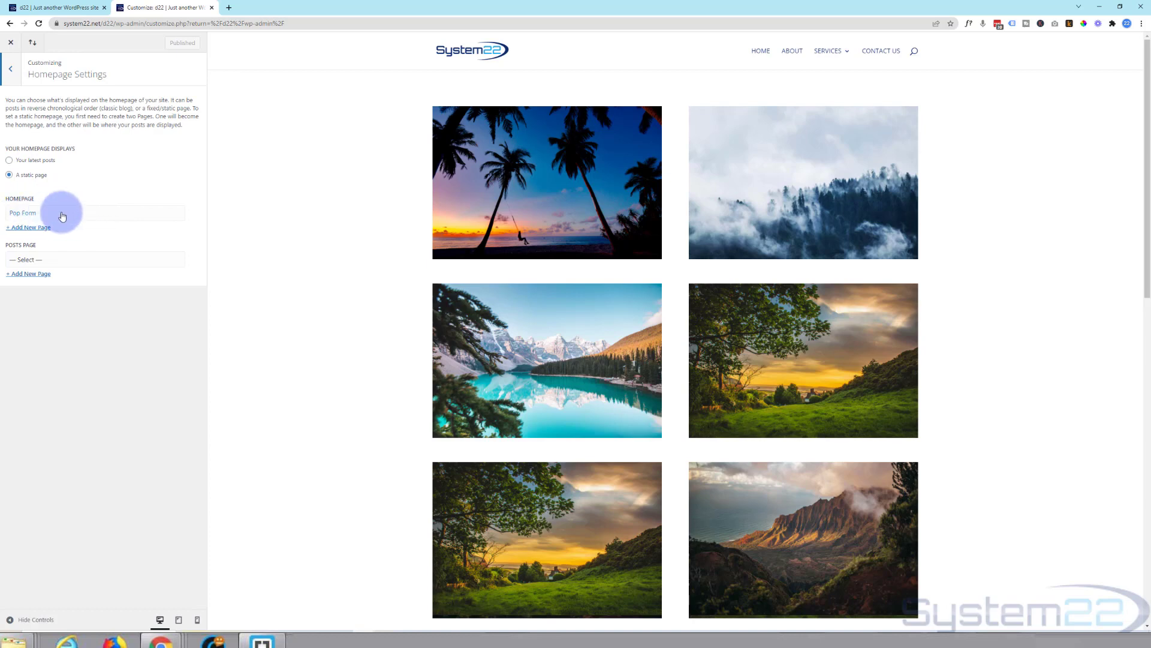
pyautogui.click(94, 213)
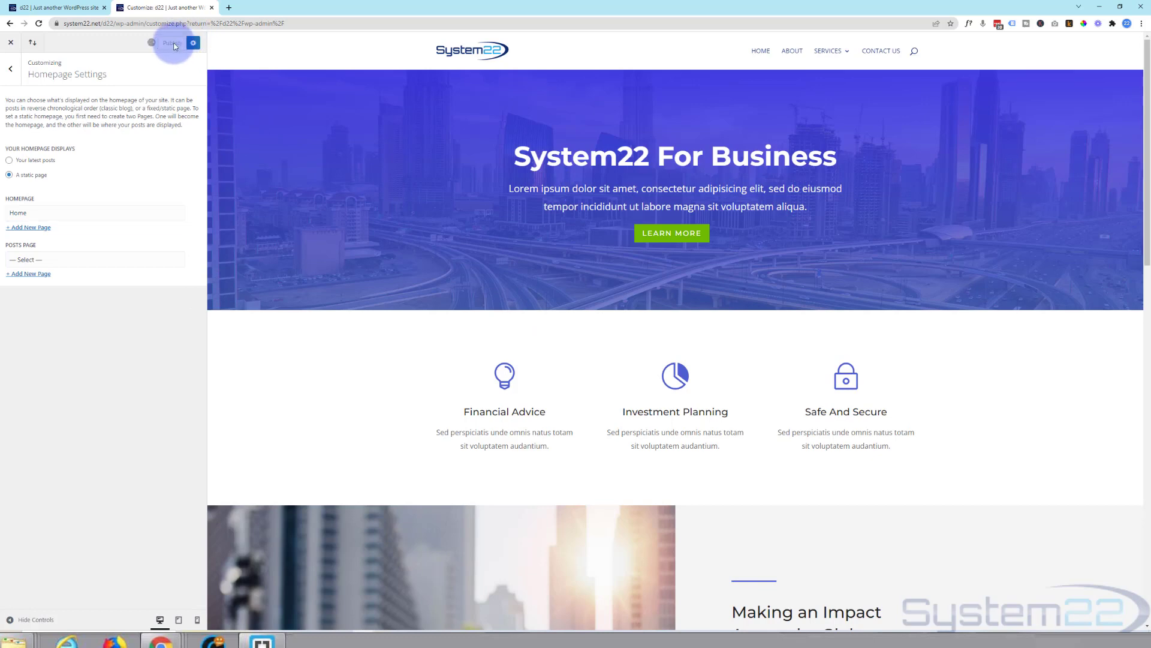
pyautogui.click(173, 43)
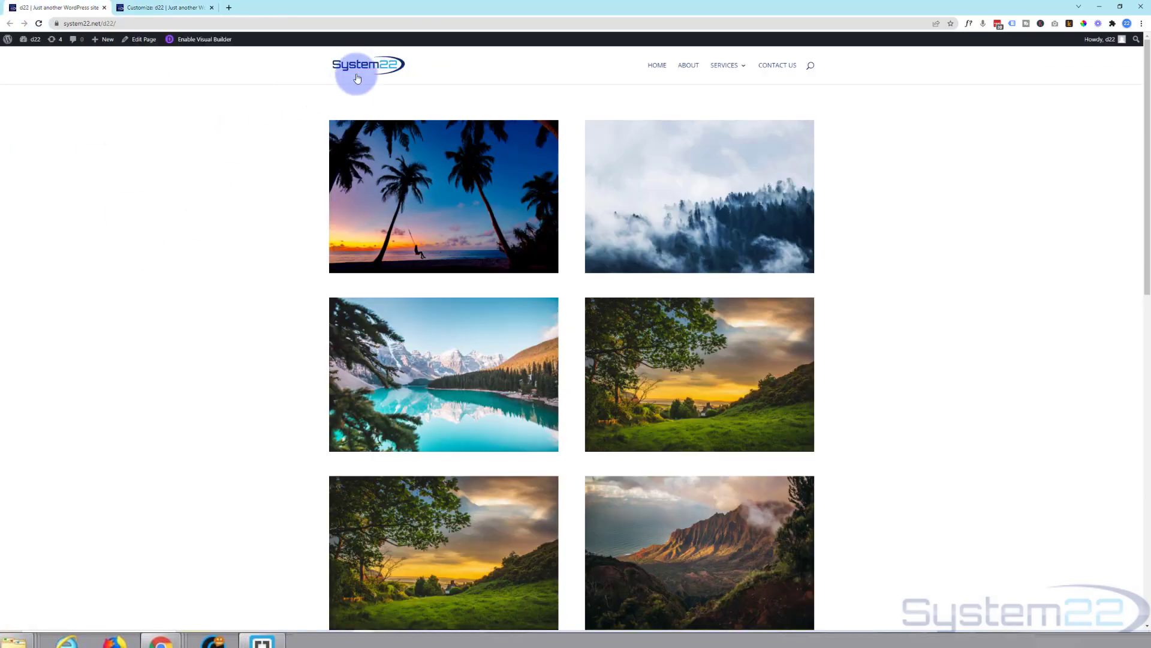
pyautogui.moveTo(358, 67)
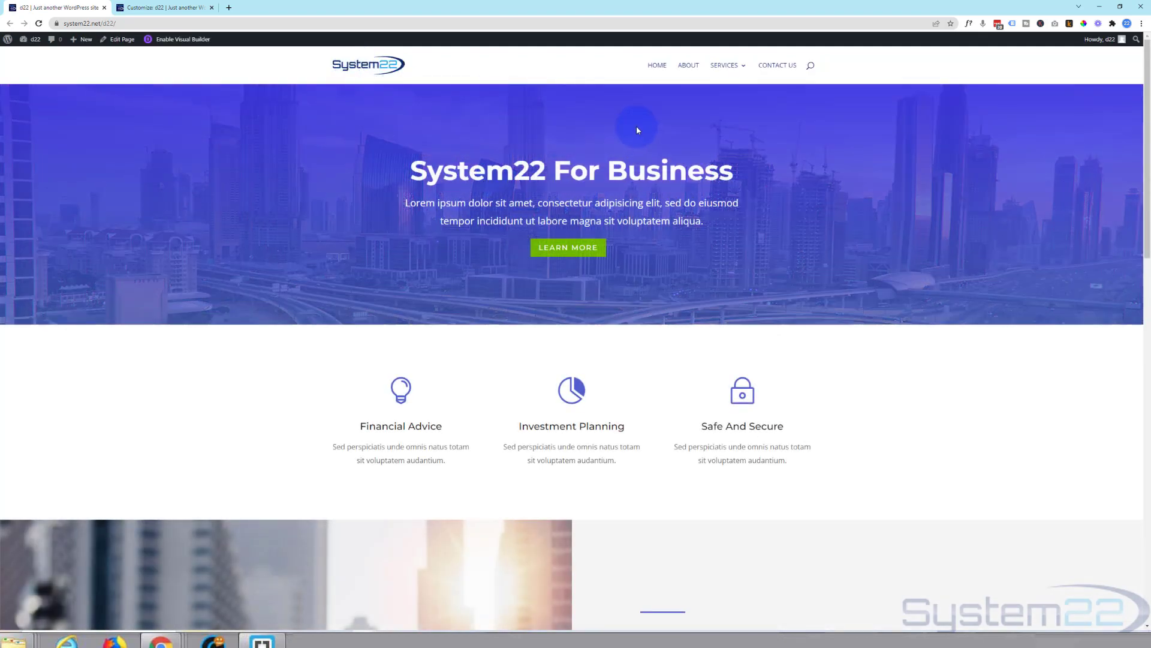
pyautogui.moveTo(795, 71)
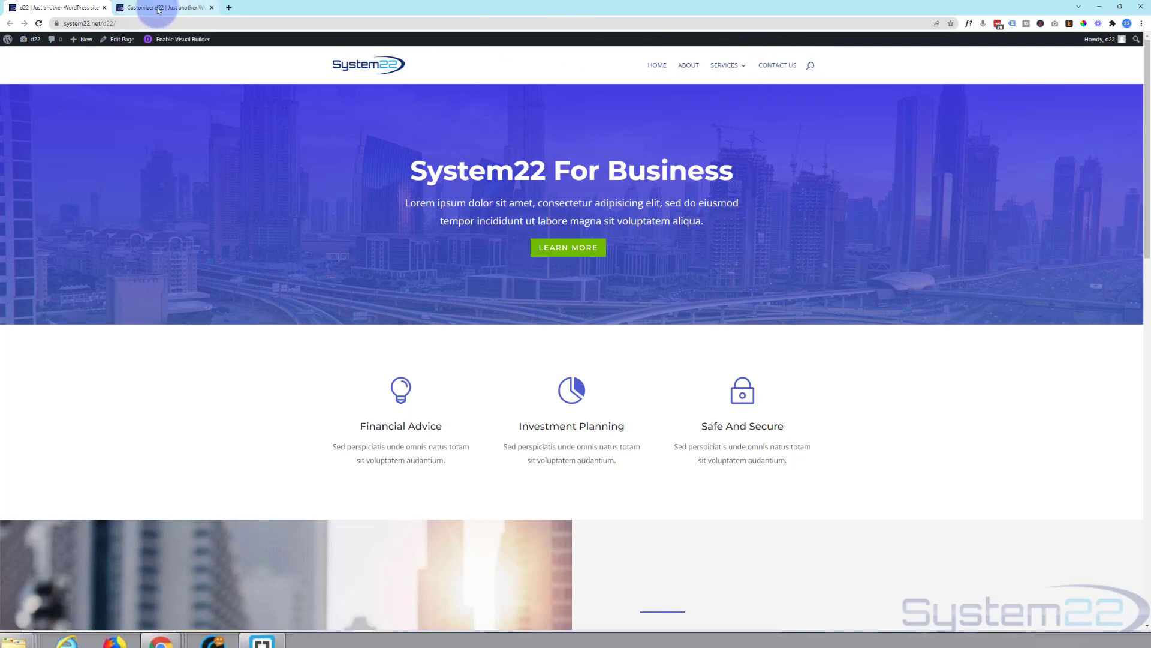
# Return to the Customizer tab and close it back to the admin dashboard
pyautogui.click(158, 9)
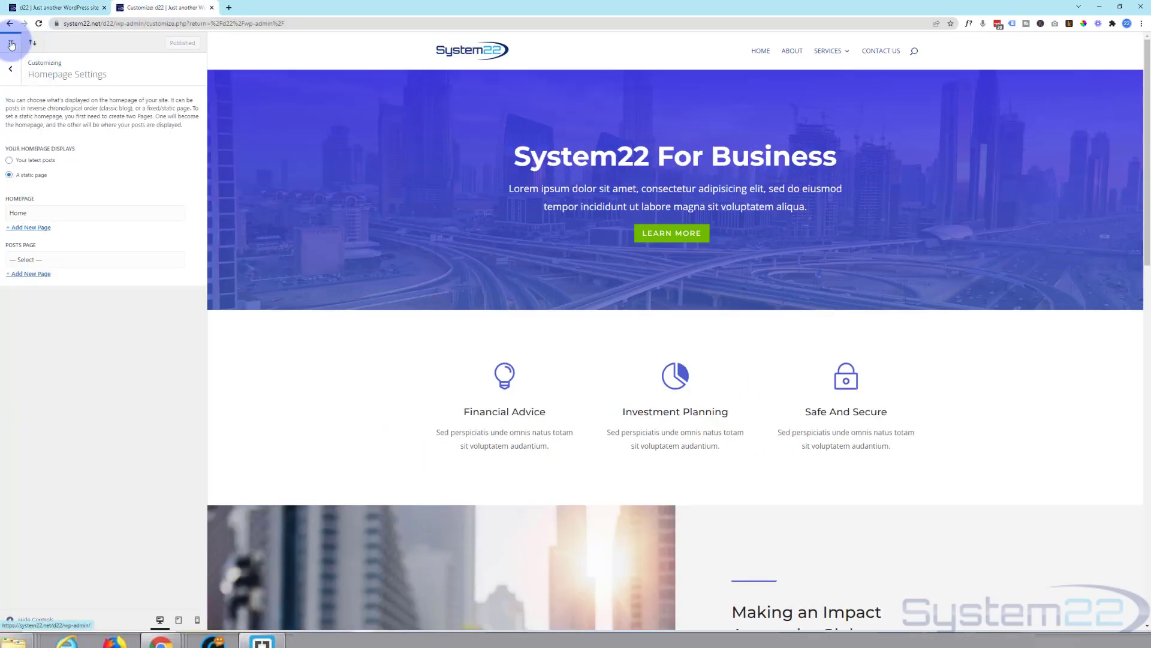
pyautogui.click(10, 43)
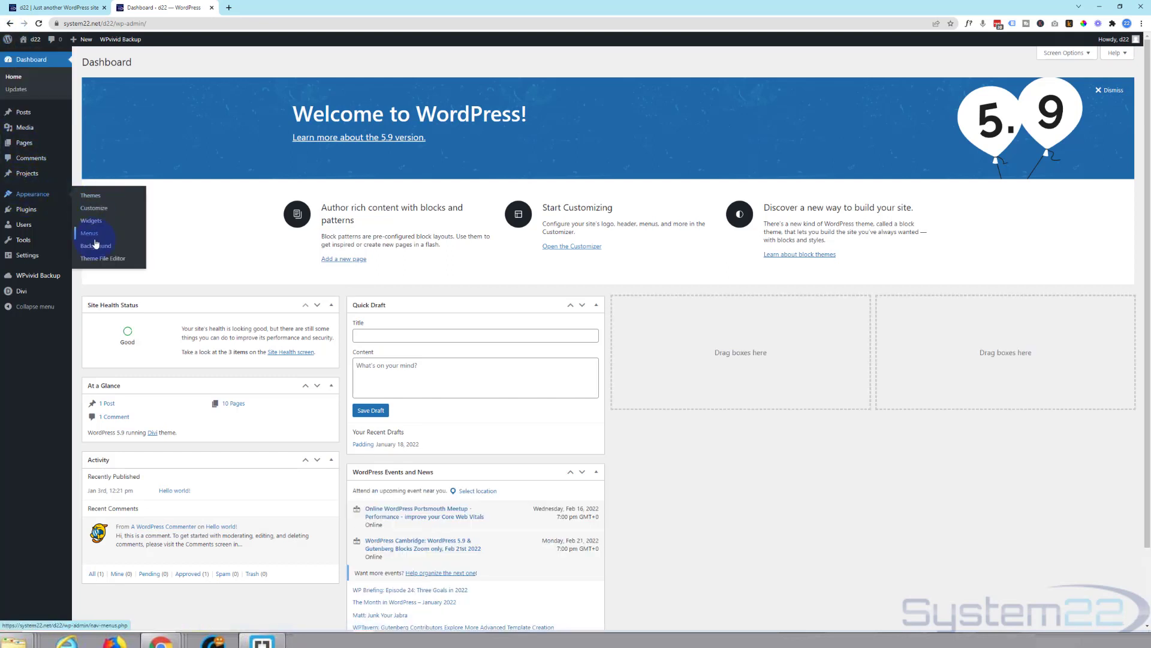
# Create a new navigation menu named 'agency' from the Menus page
pyautogui.click(89, 232)
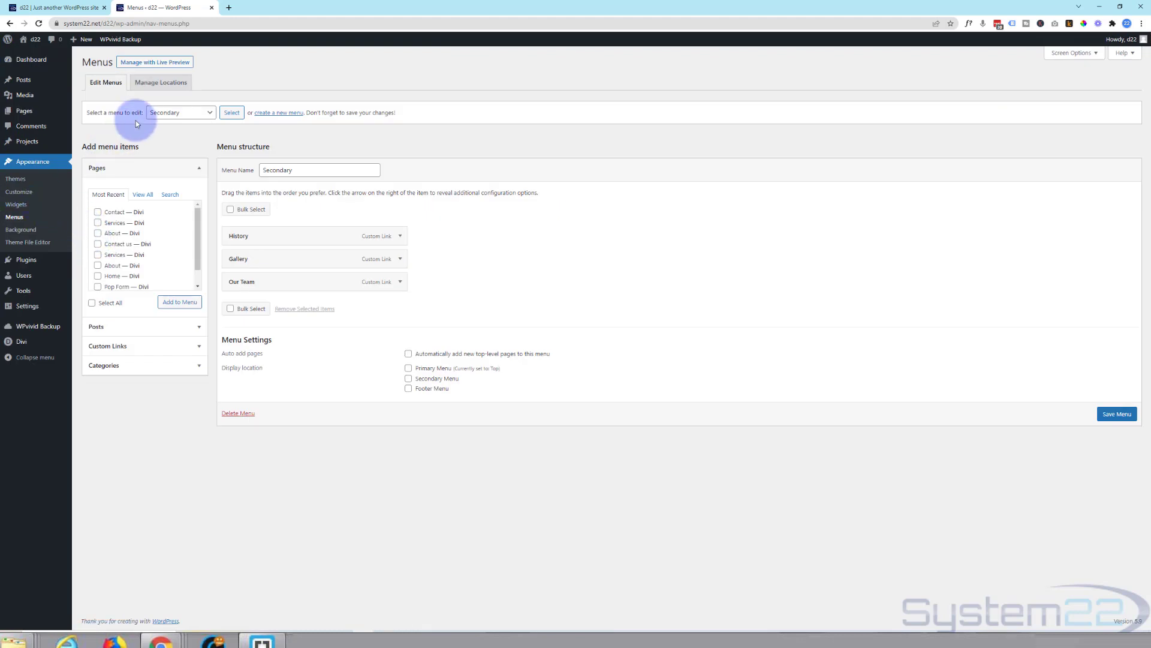
pyautogui.moveTo(280, 114)
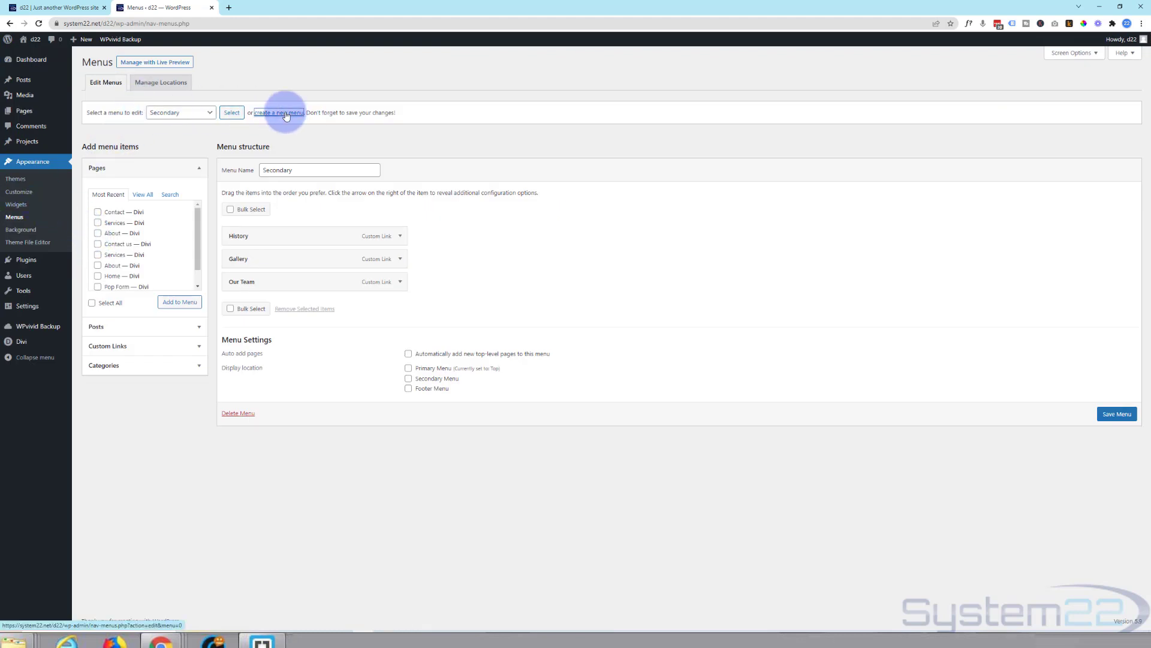
pyautogui.click(278, 112)
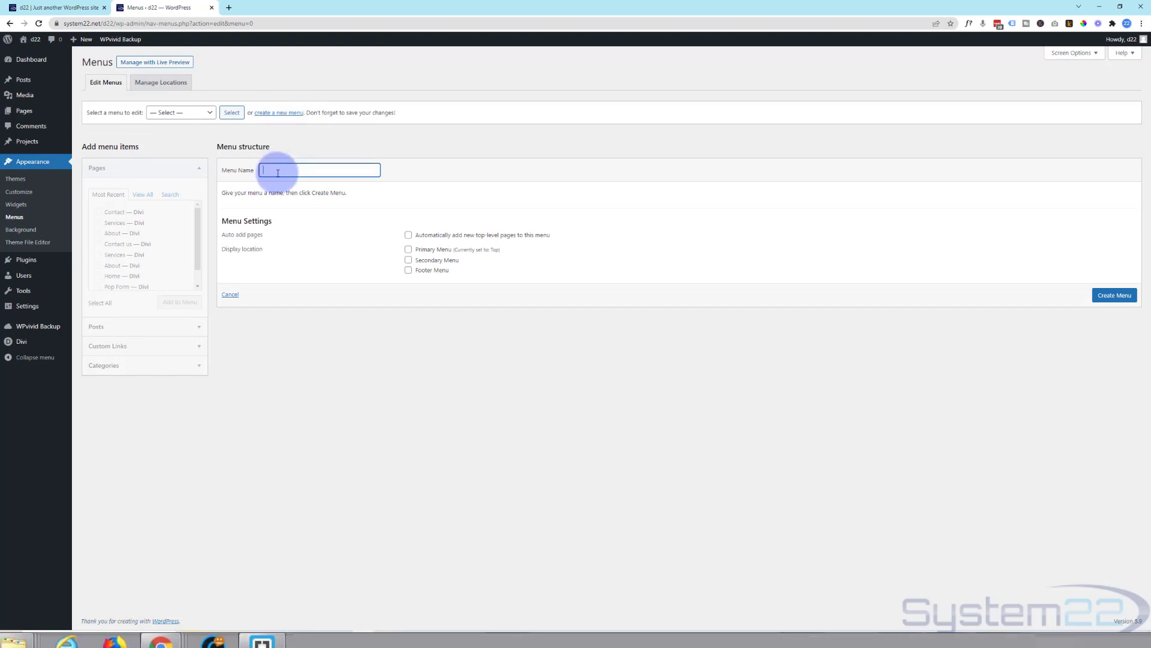
pyautogui.write('ad')
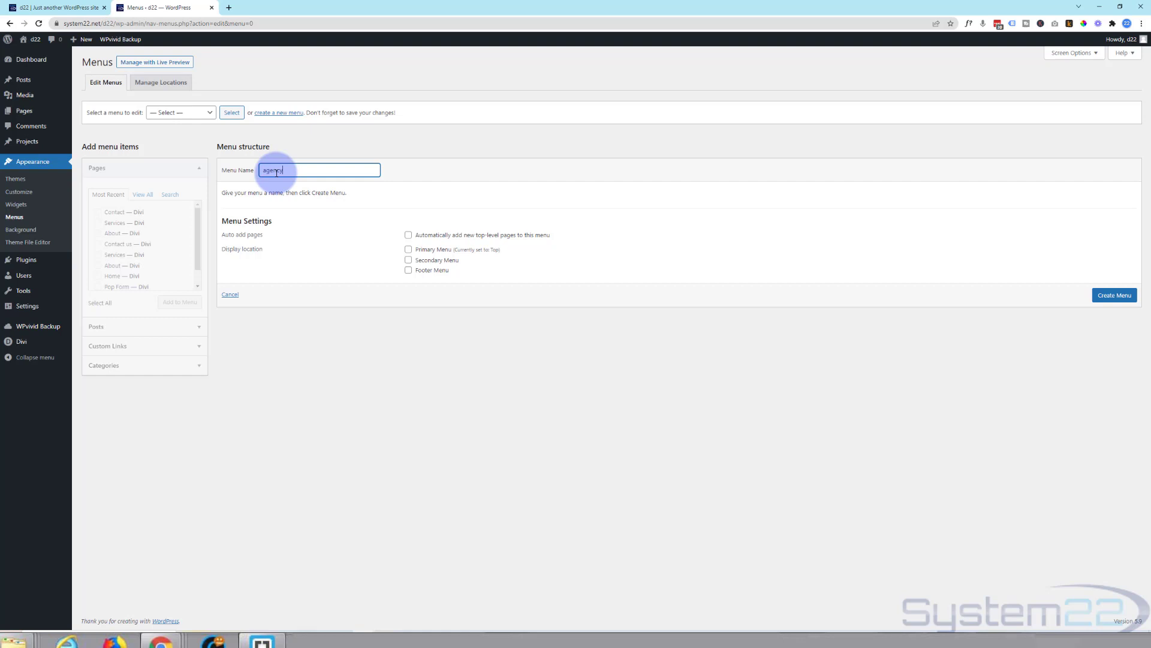
pyautogui.moveTo(1092, 311)
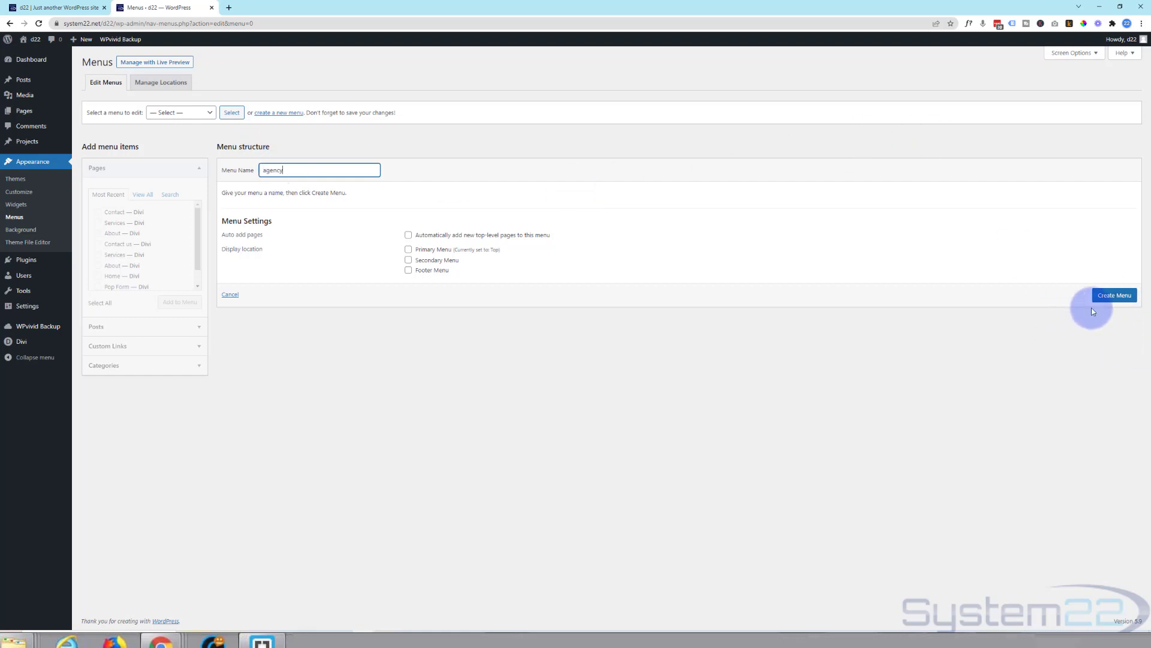
pyautogui.click(1116, 295)
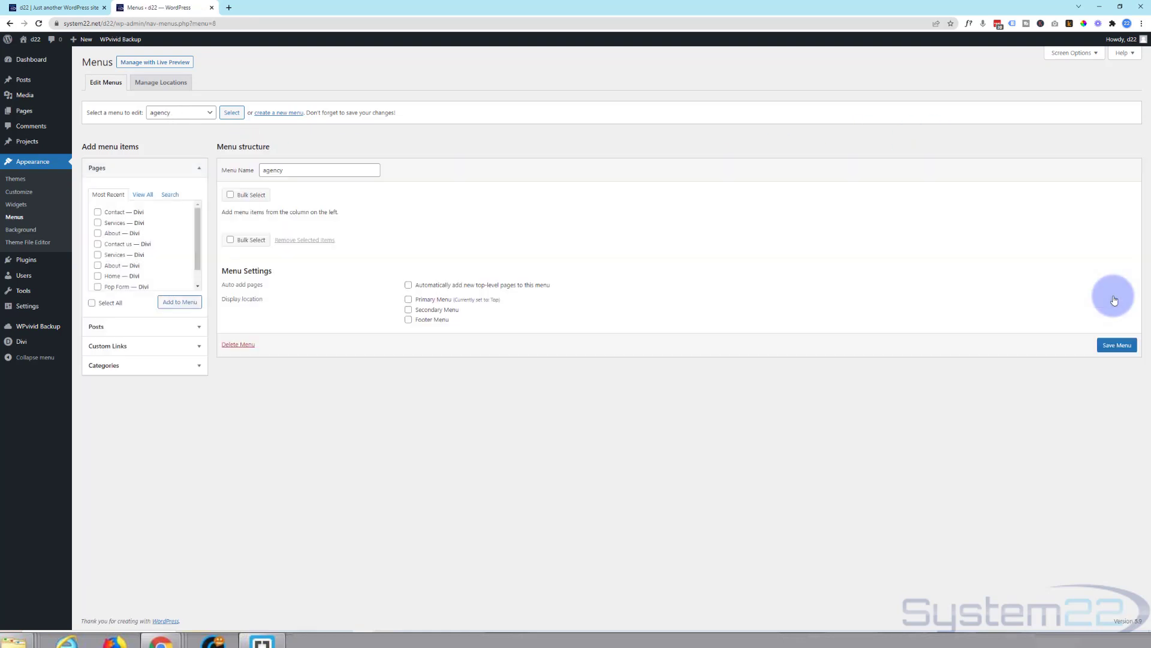
# Add the Contact, Services, About and Home pages to the agency menu
pyautogui.click(298, 171)
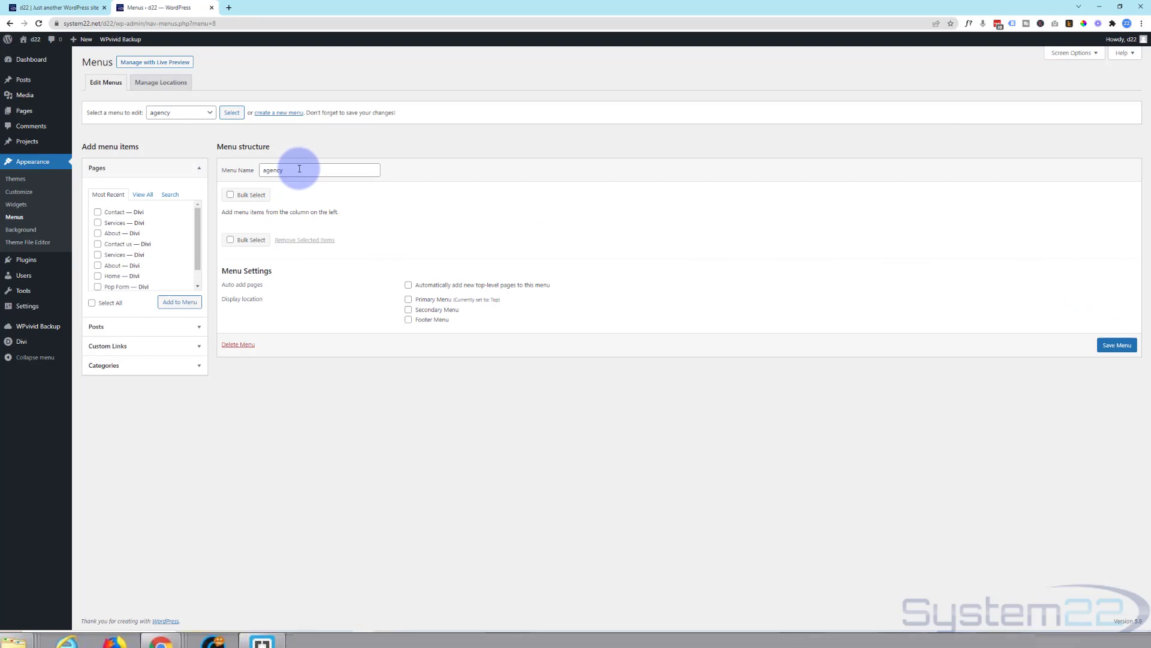
pyautogui.moveTo(197, 264)
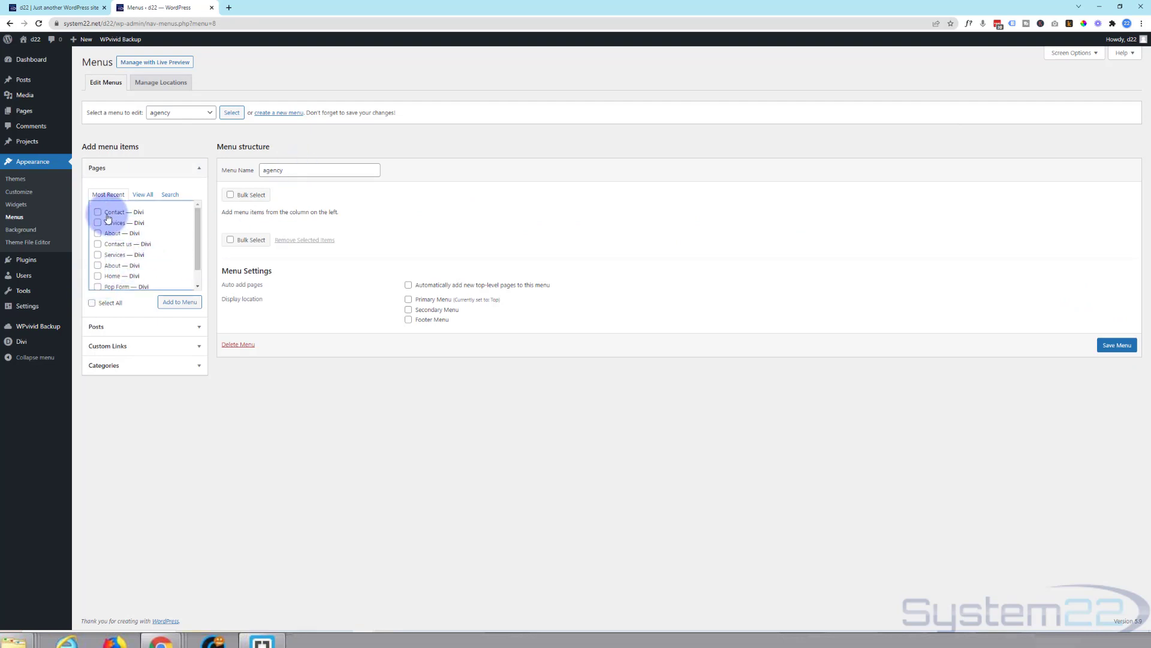
pyautogui.click(97, 233)
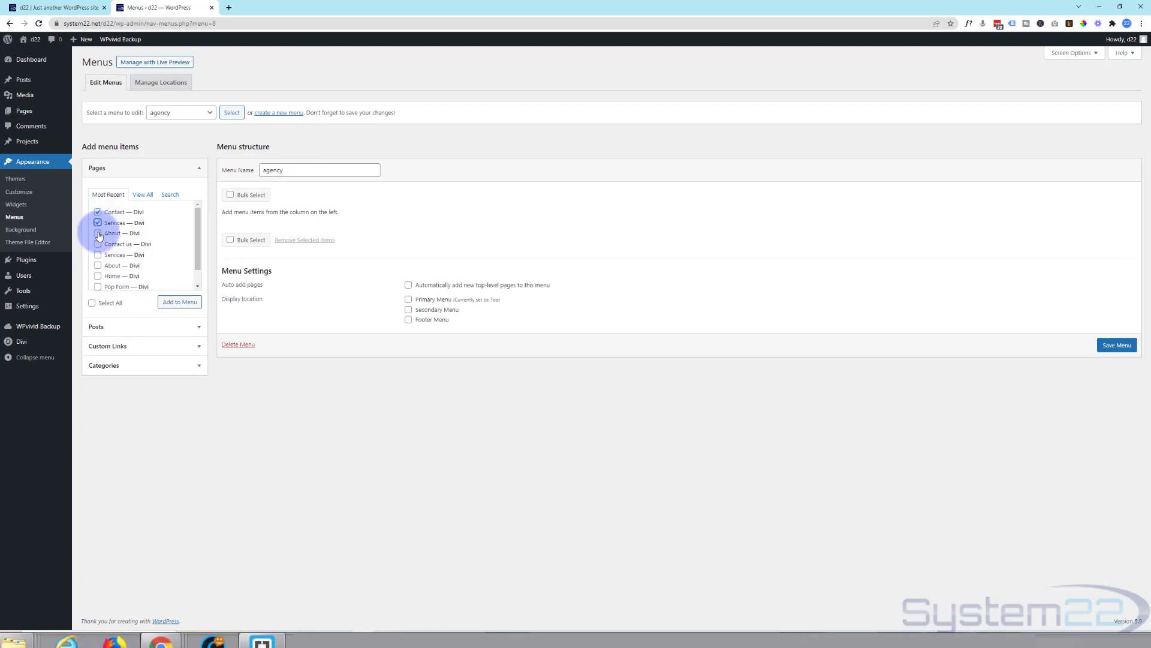
pyautogui.click(98, 233)
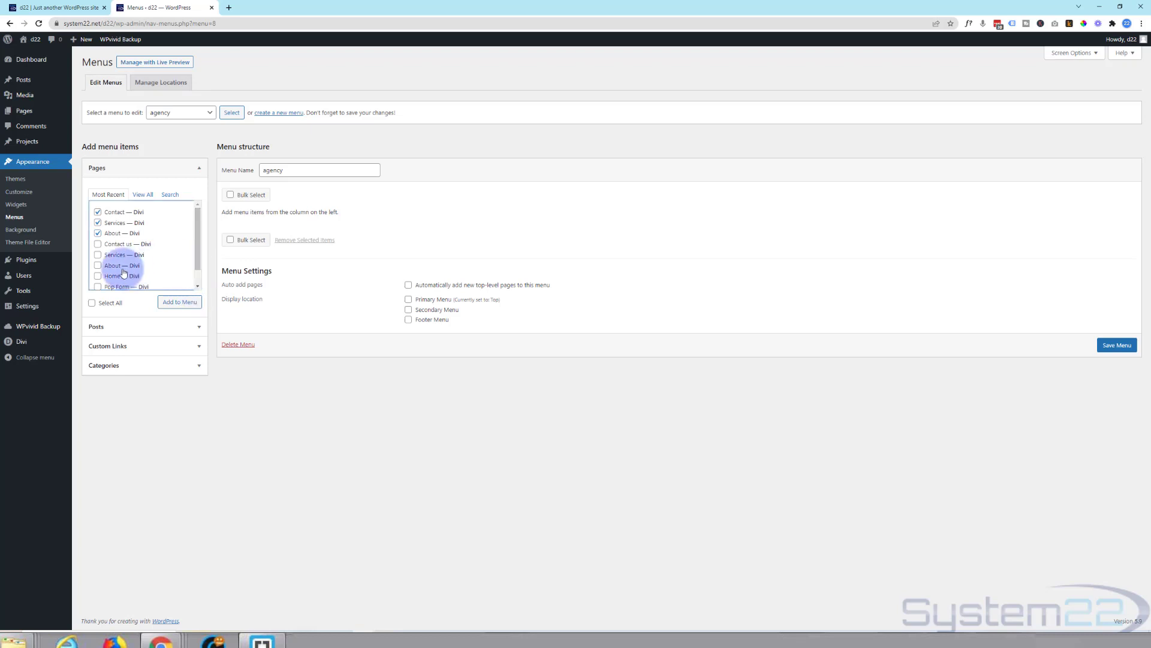
pyautogui.click(97, 276)
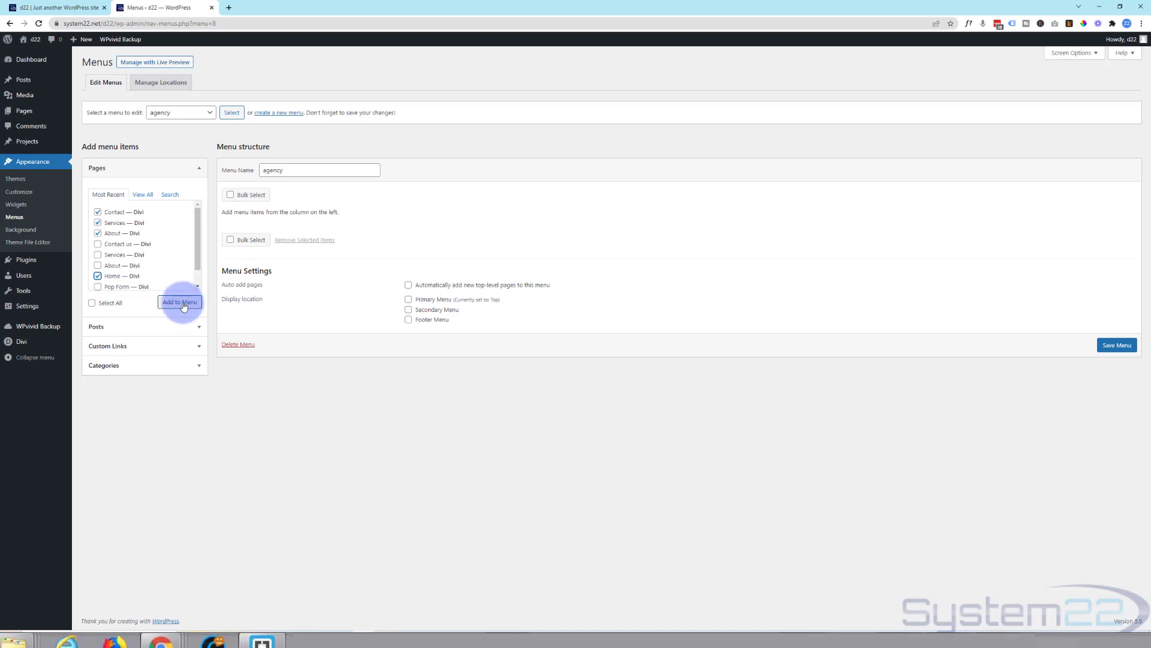
pyautogui.click(180, 302)
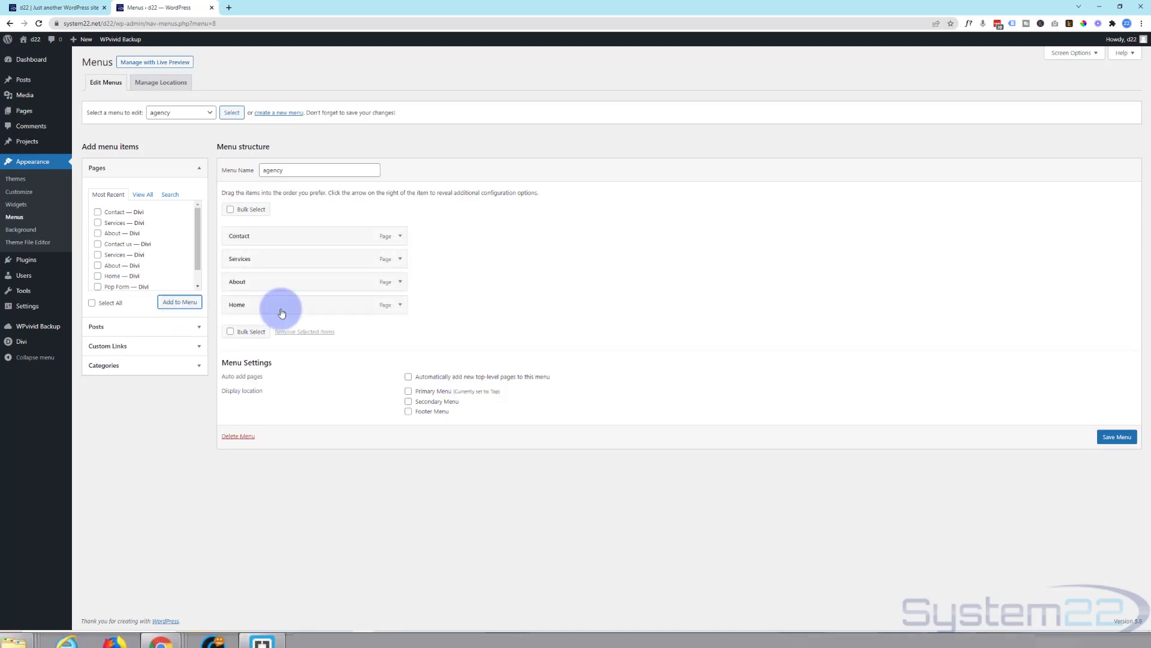
# Reorder the menu as Home, Services, About, Contact, all top-level, and save it
pyautogui.moveTo(281, 303); pyautogui.dragTo(296, 240)
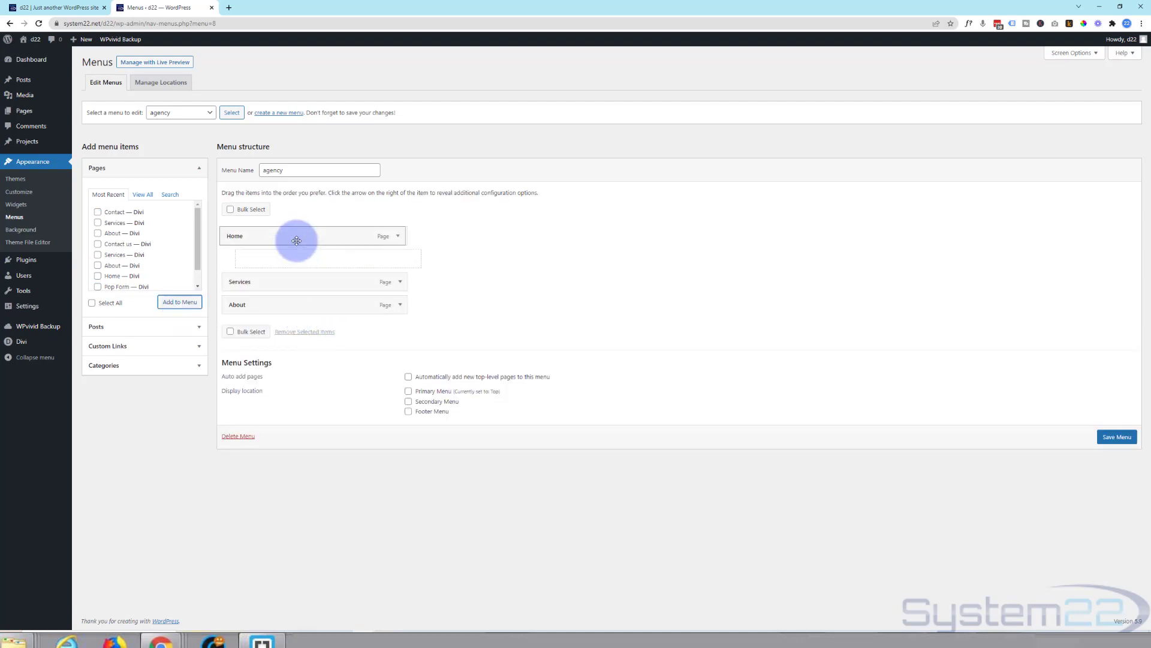
pyautogui.moveTo(297, 240); pyautogui.dragTo(301, 258)
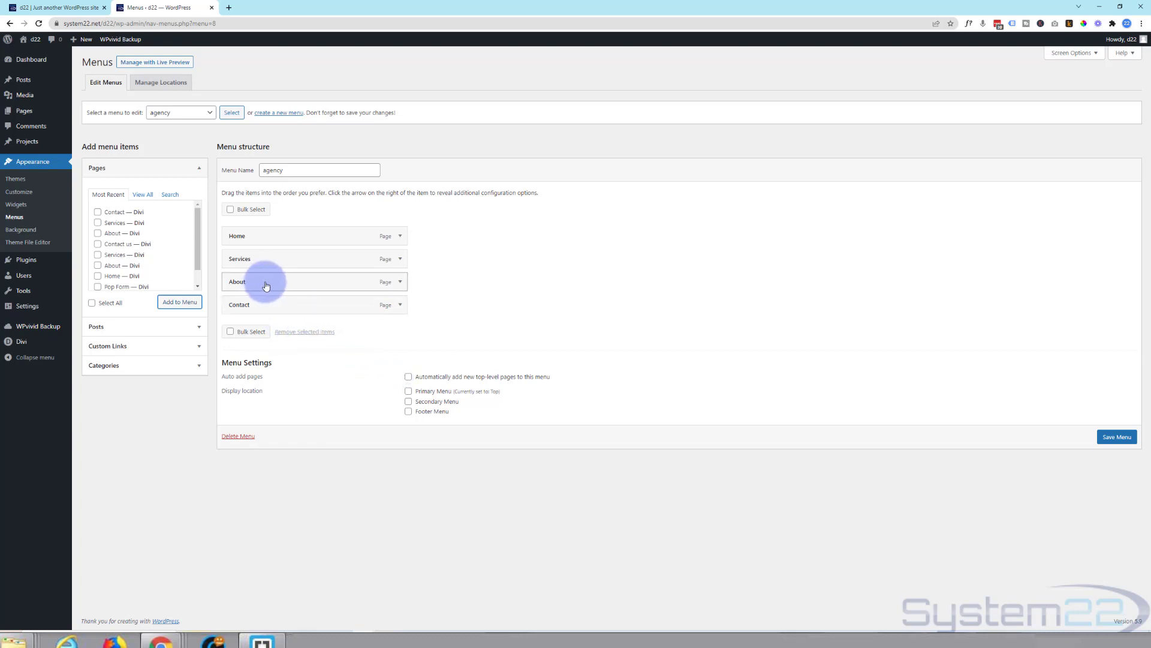
pyautogui.moveTo(266, 281); pyautogui.dragTo(279, 286)
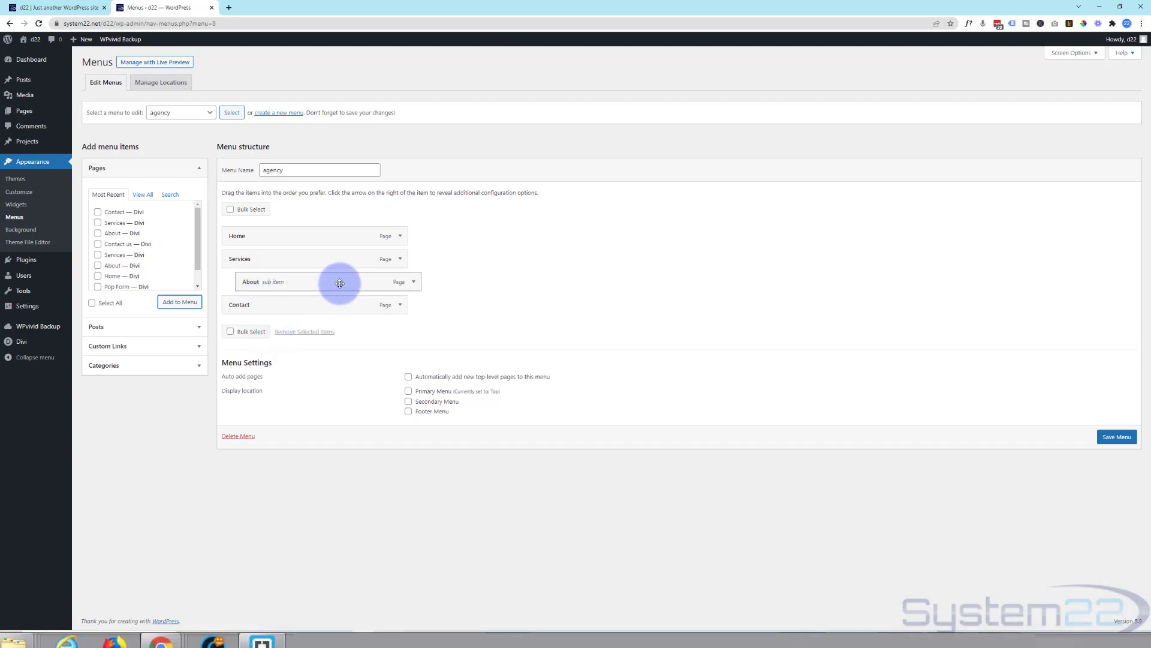
pyautogui.moveTo(339, 283); pyautogui.dragTo(322, 283)
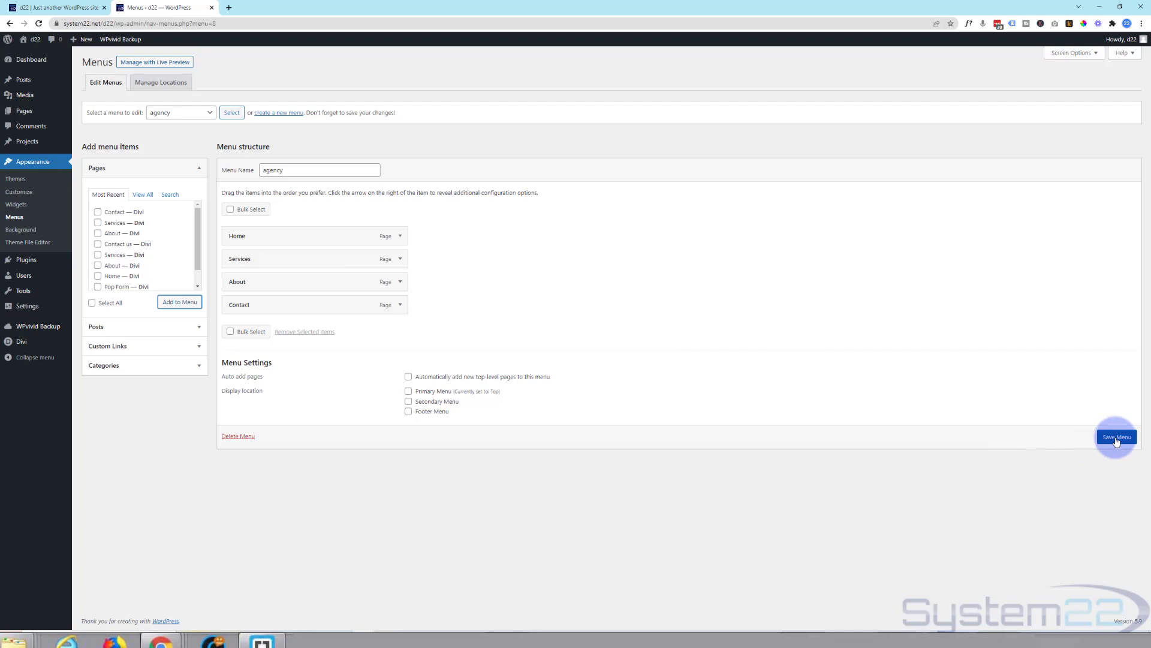
pyautogui.click(1117, 436)
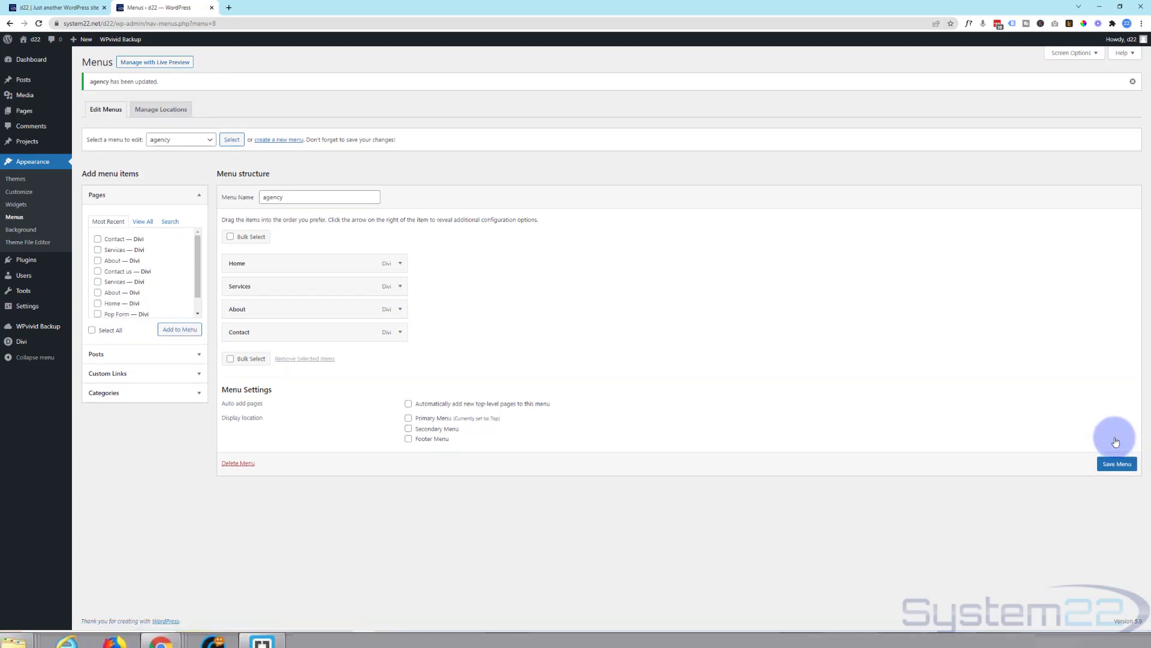
pyautogui.moveTo(127, 101)
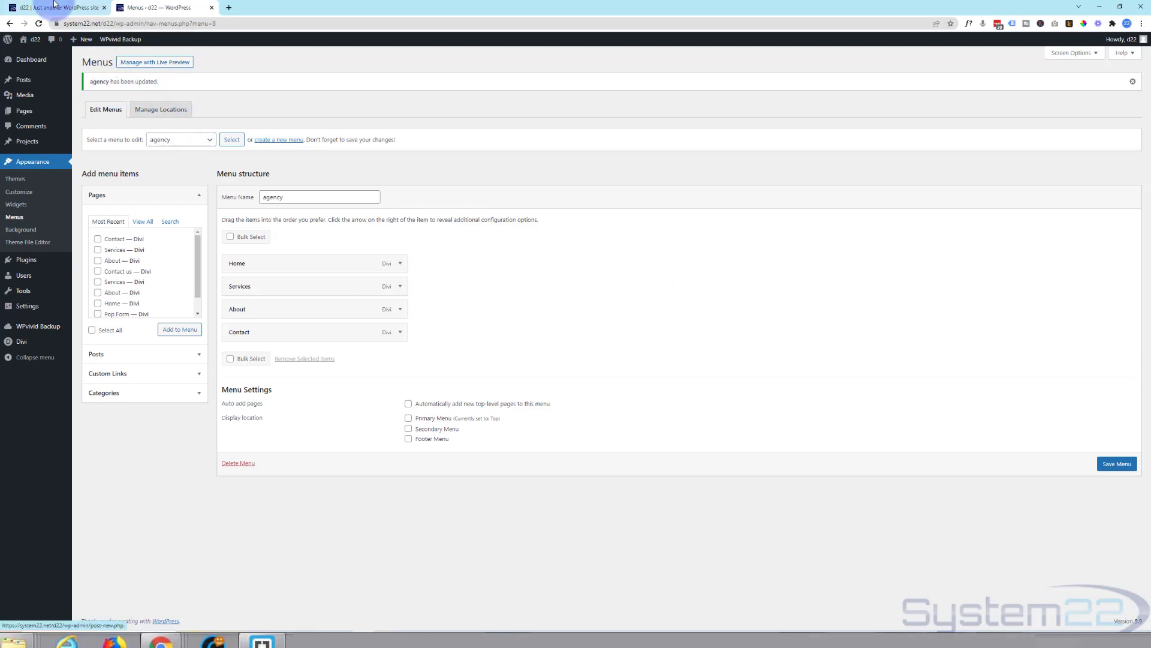
# Assign the agency menu to the Primary Menu location under Manage Locations and save
pyautogui.click(54, 7)
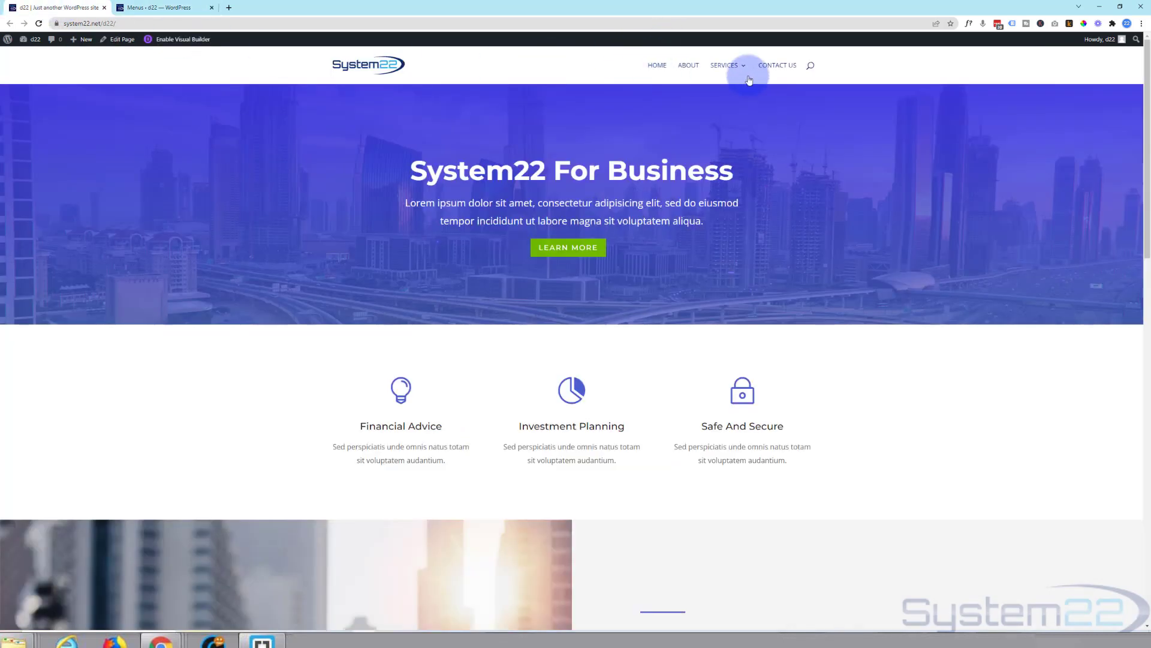
pyautogui.moveTo(692, 34)
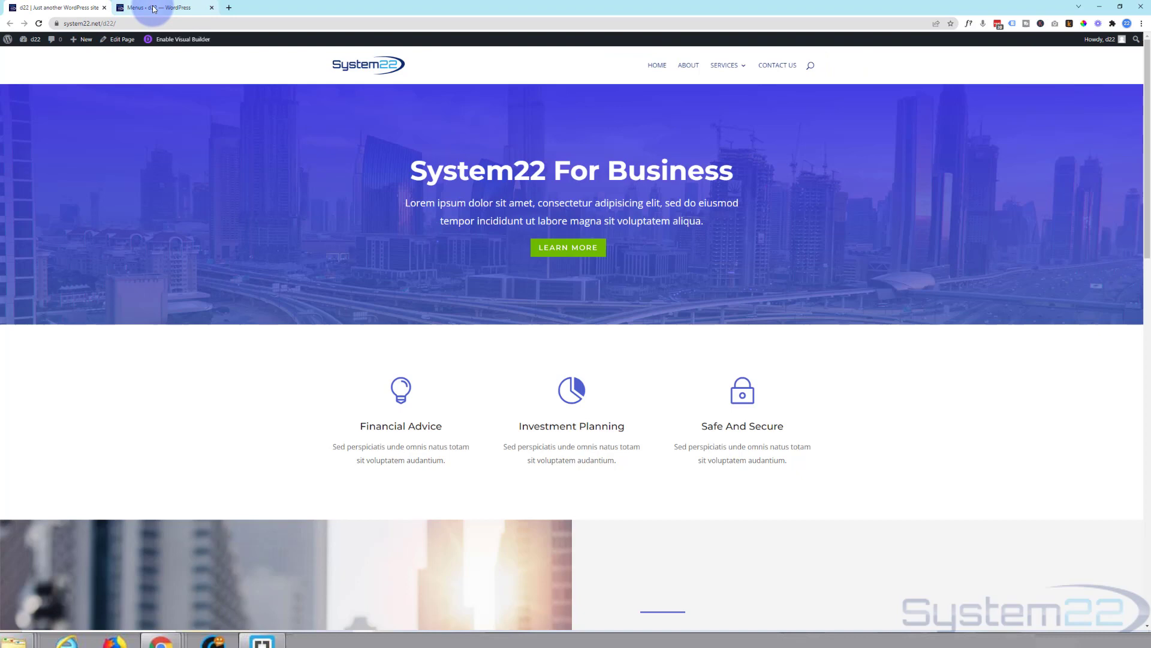
pyautogui.click(157, 7)
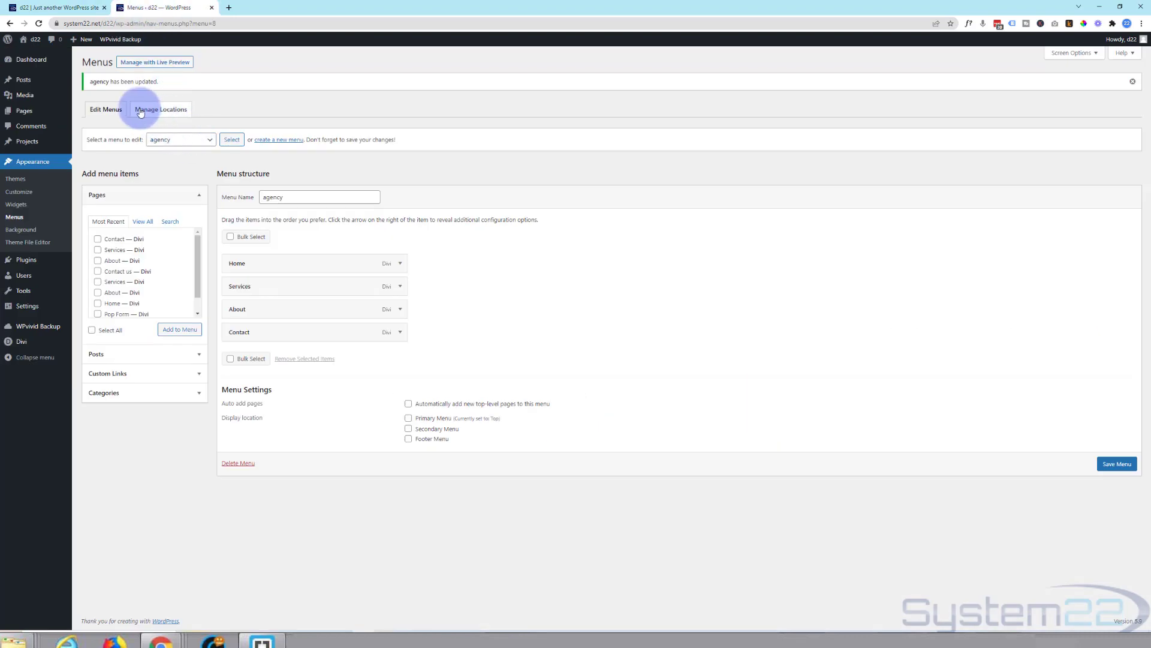
pyautogui.click(160, 110)
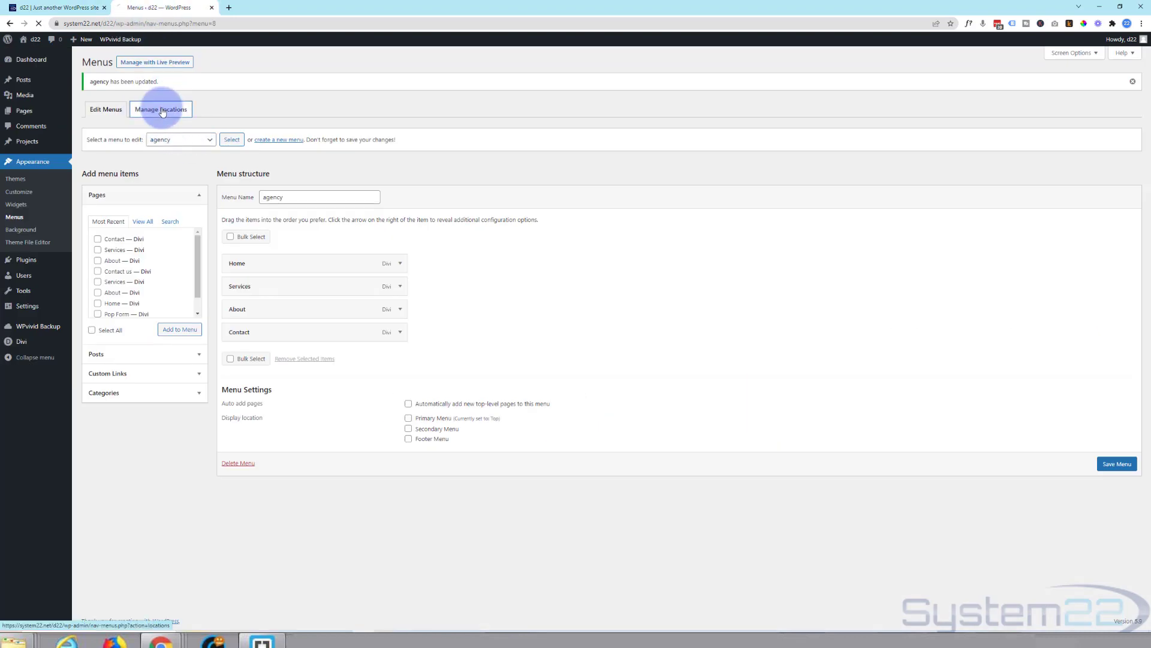
pyautogui.click(160, 109)
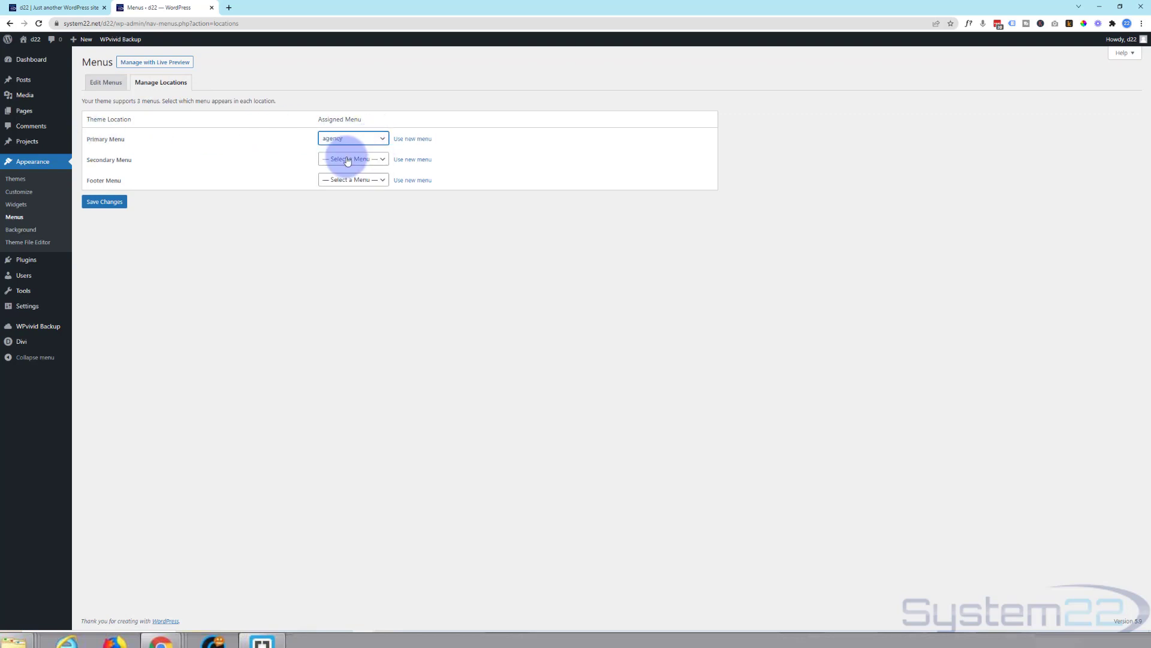
pyautogui.click(103, 202)
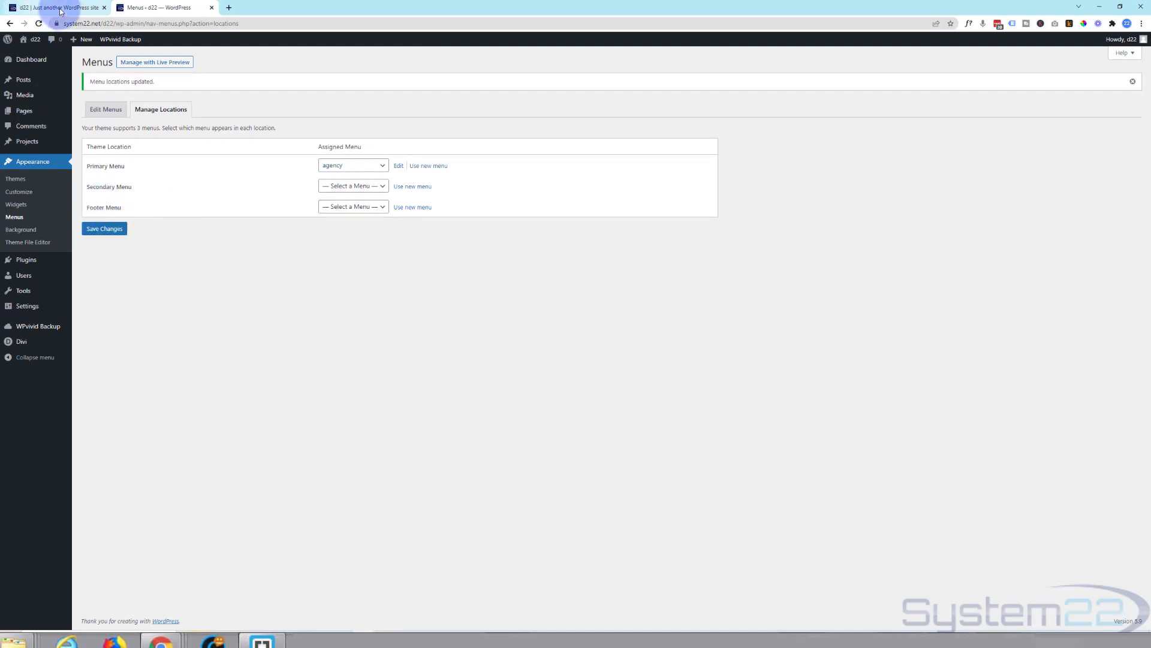
pyautogui.click(42, 7)
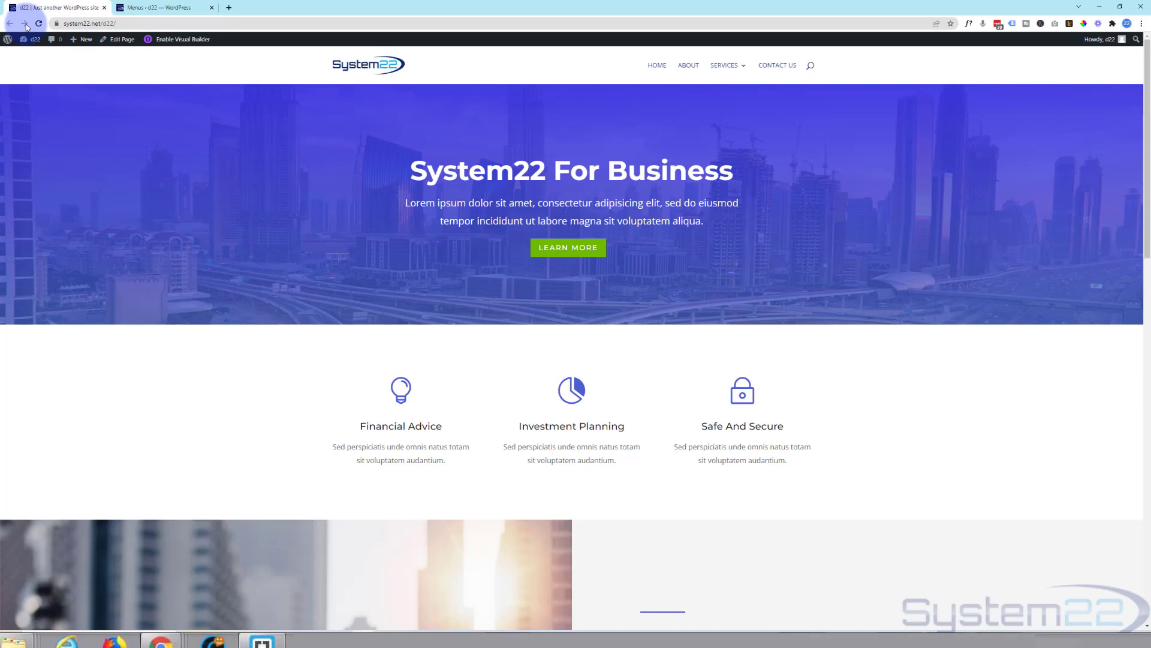
# Reload the live site to show the new menu and visit the Services page
pyautogui.click(38, 24)
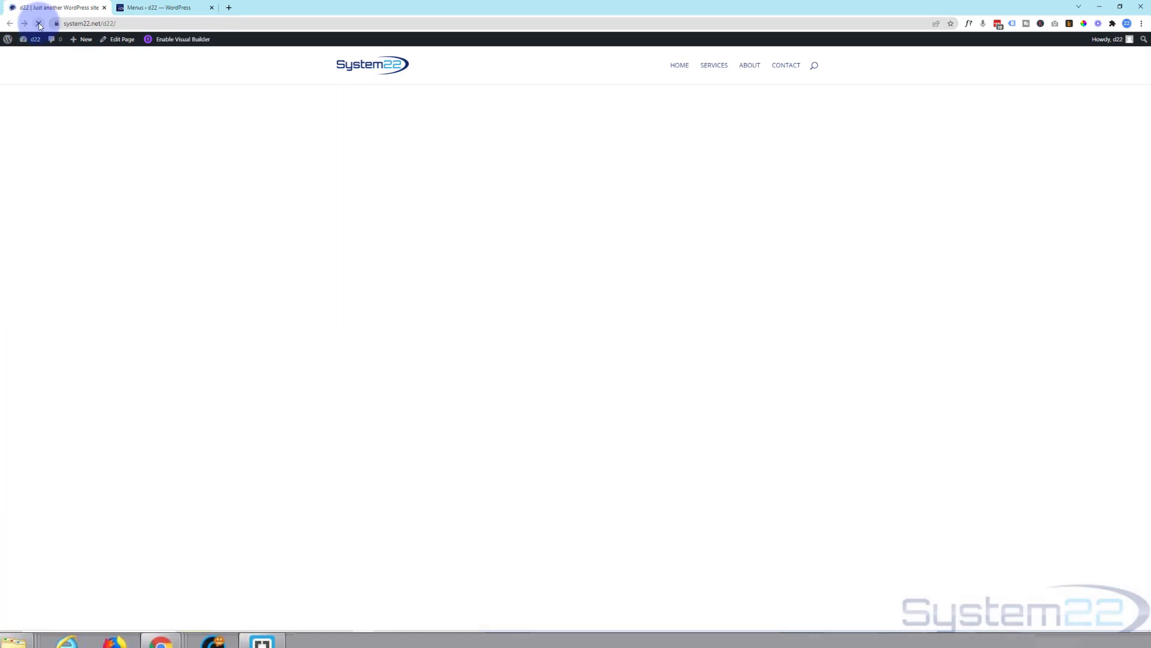
pyautogui.click(38, 24)
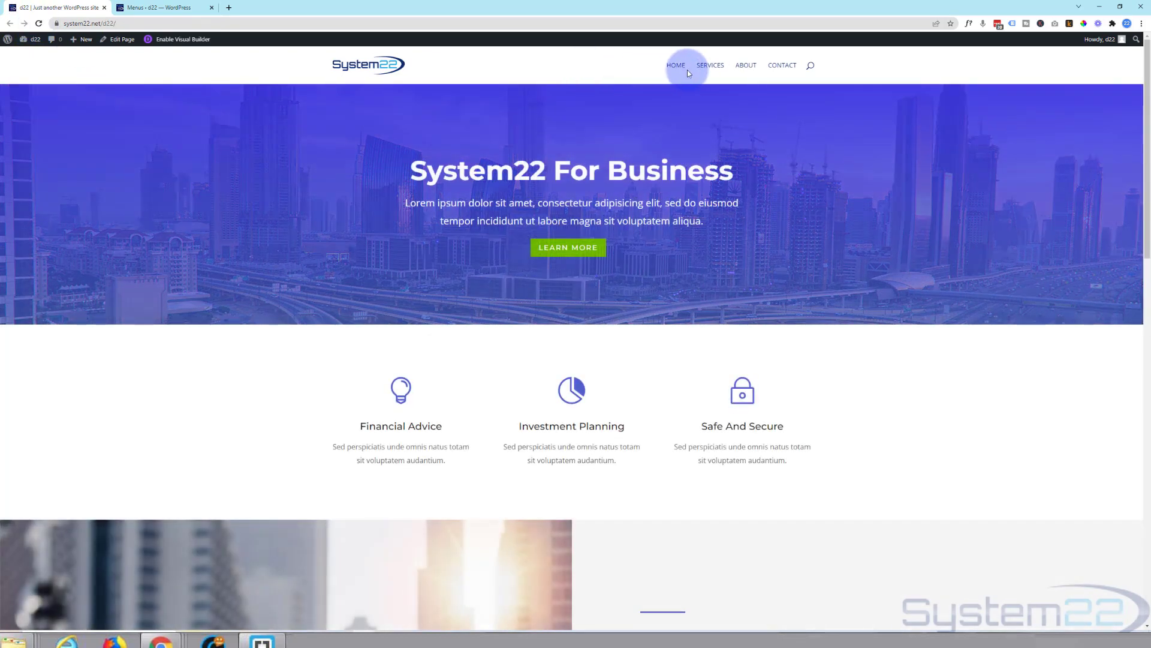
pyautogui.moveTo(799, 69)
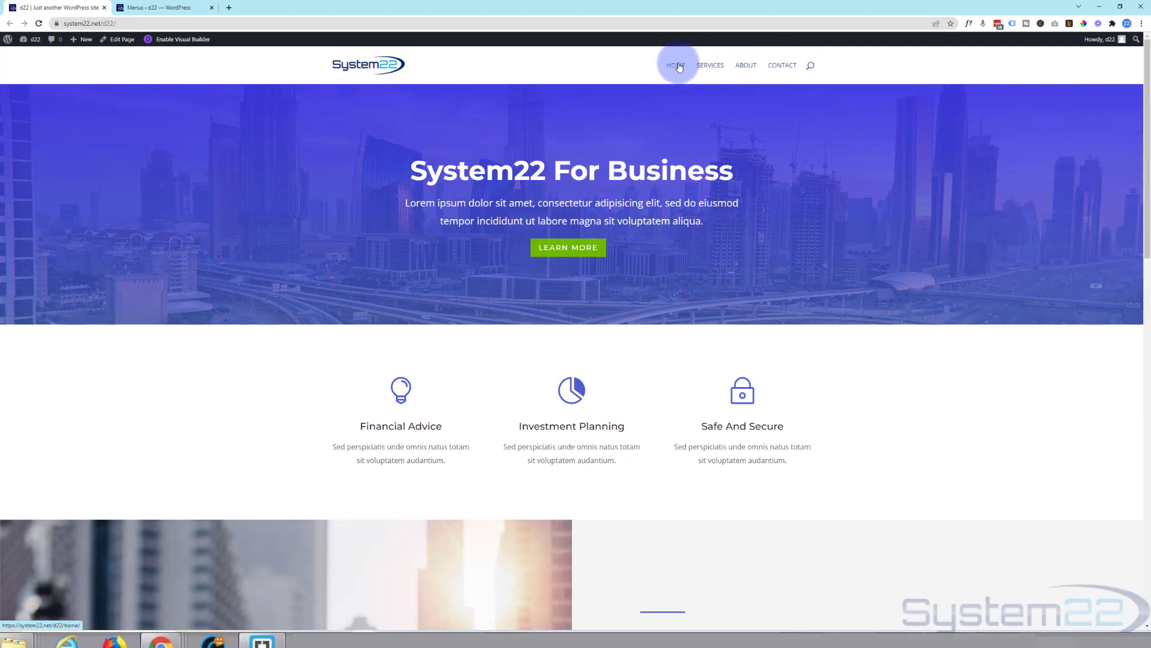
pyautogui.moveTo(692, 72)
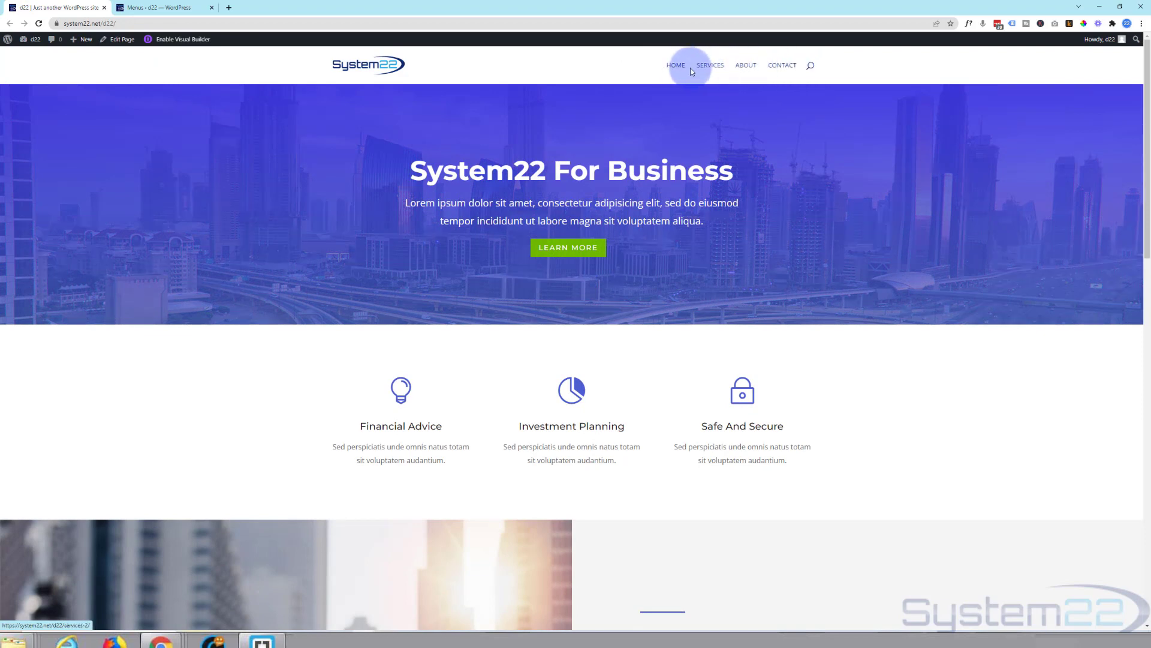
pyautogui.click(711, 65)
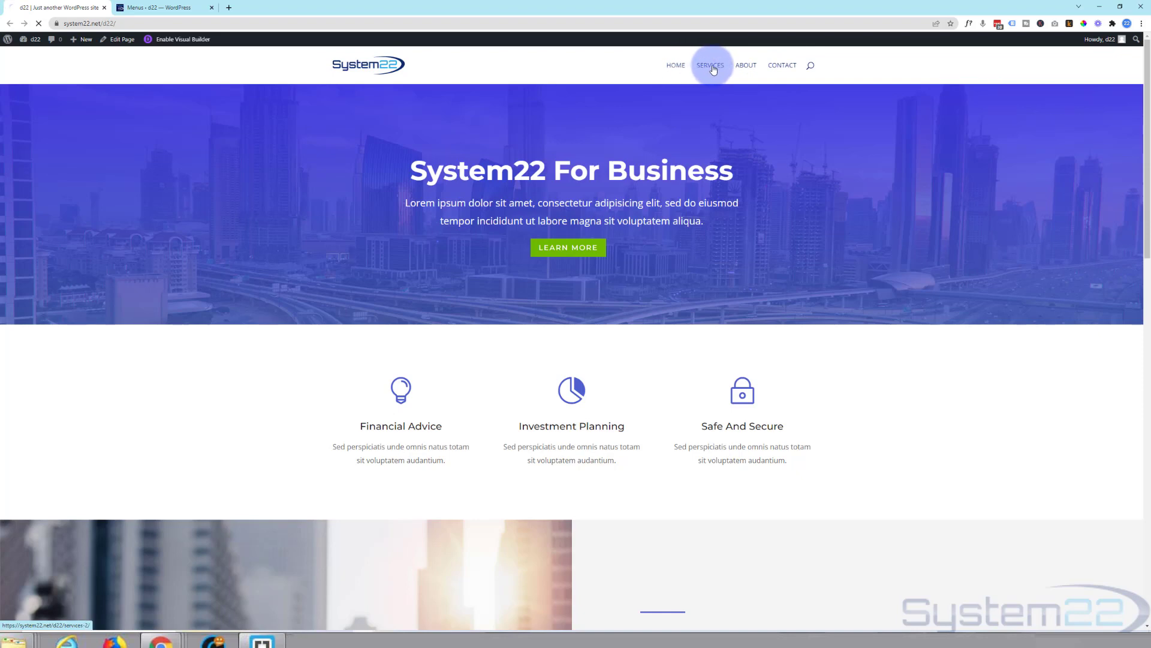
pyautogui.click(710, 65)
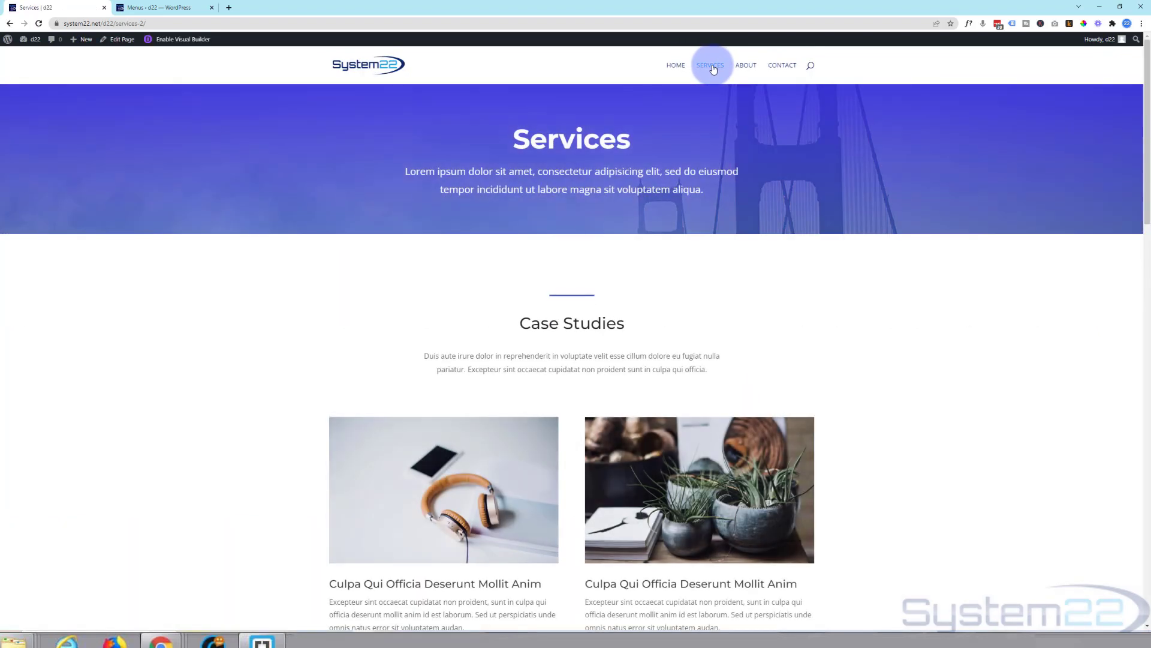
# Visit the About and Contact pages, then return to the home page via the logo
pyautogui.click(746, 65)
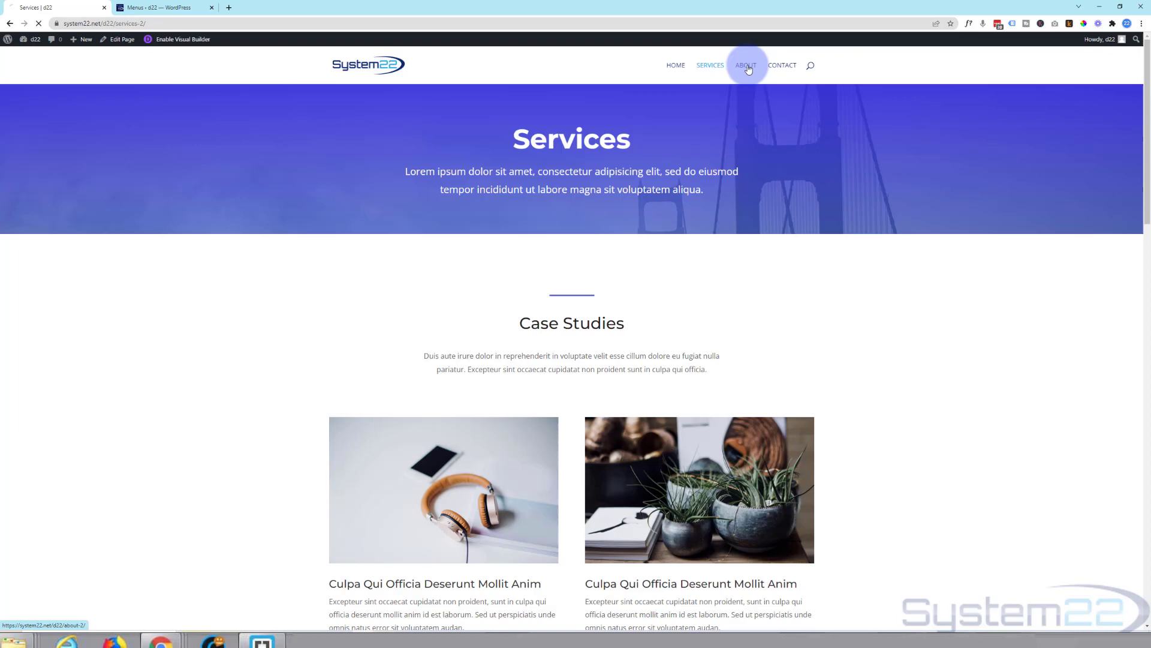
pyautogui.click(746, 65)
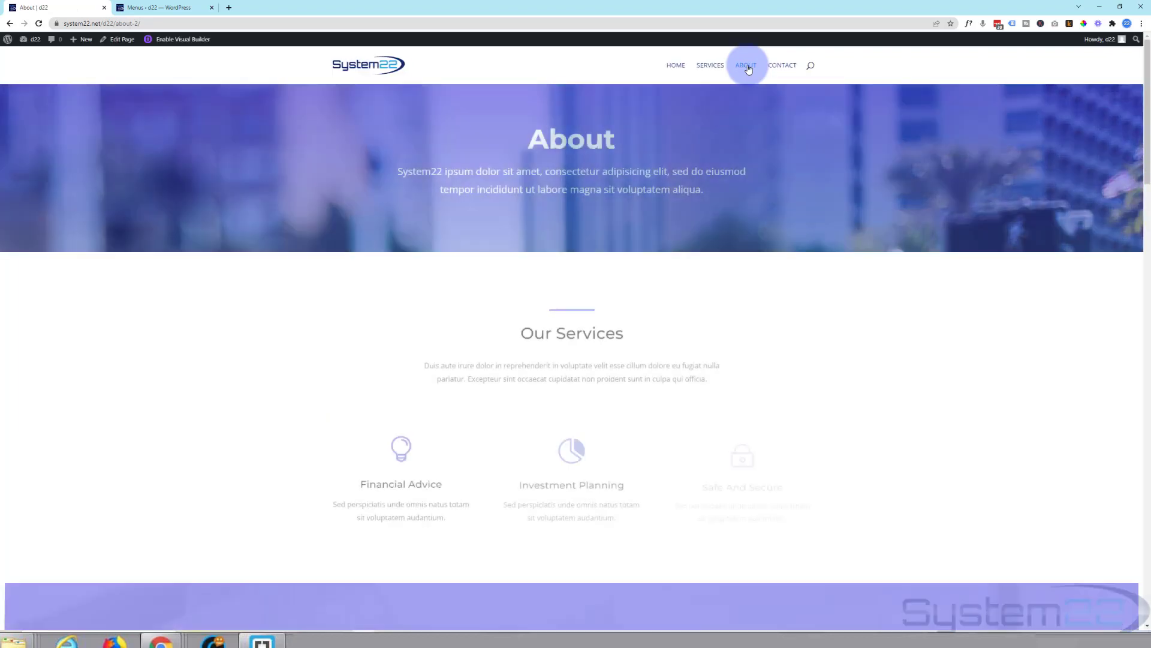
pyautogui.click(782, 65)
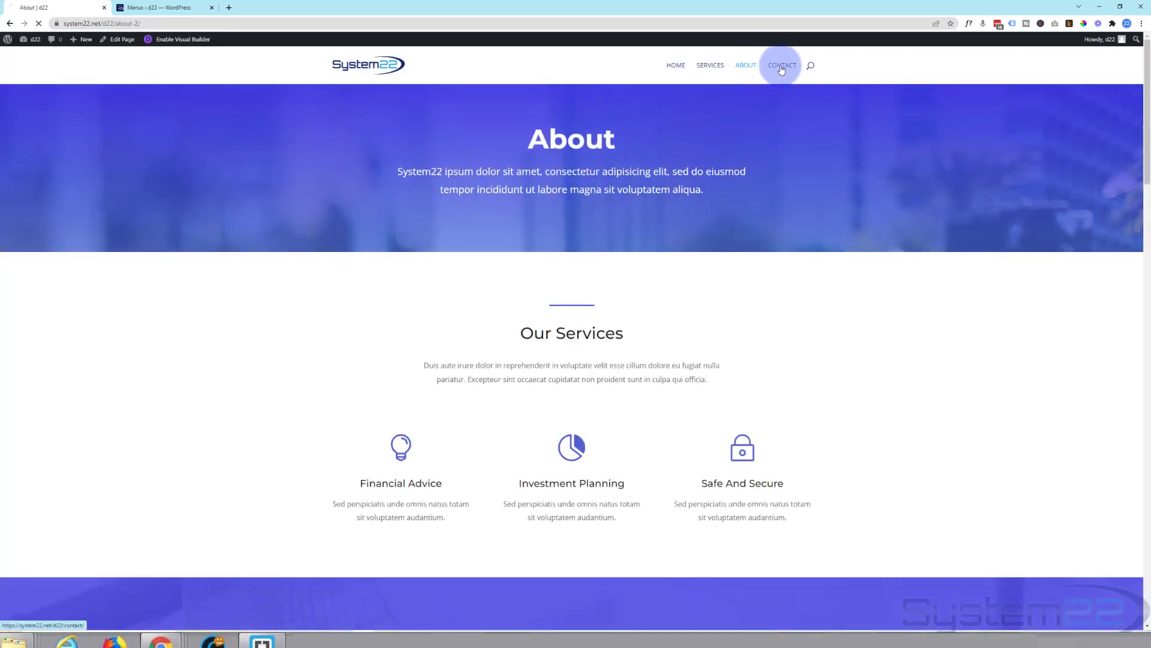
pyautogui.click(782, 65)
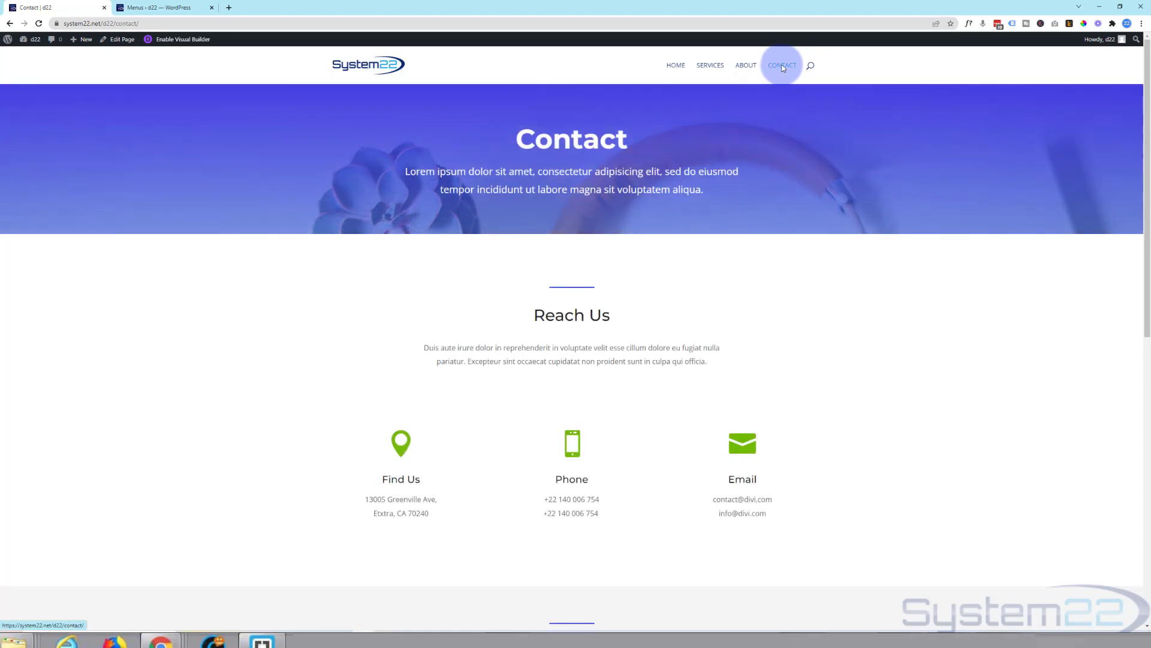
pyautogui.moveTo(677, 70)
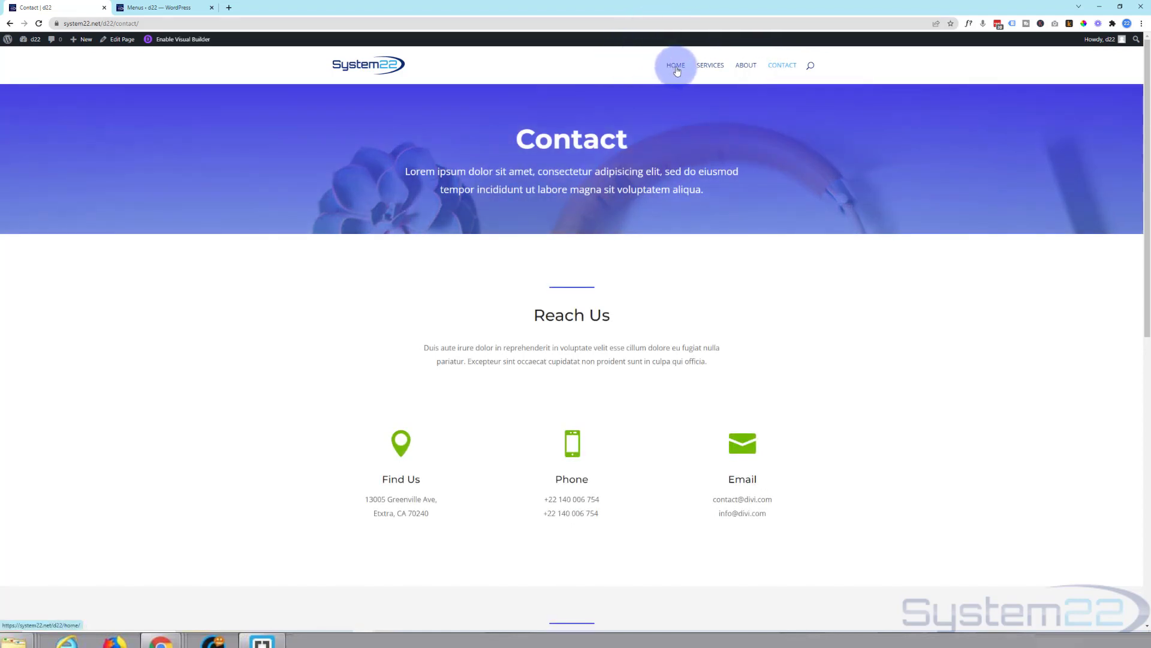
pyautogui.moveTo(356, 69)
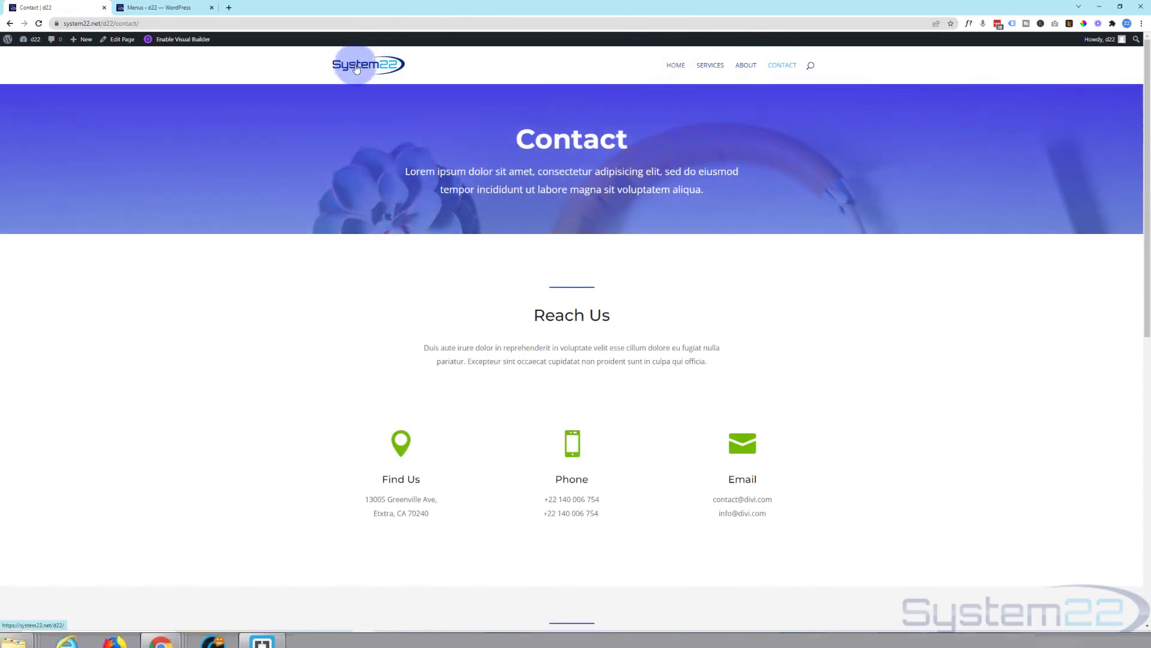
pyautogui.click(360, 66)
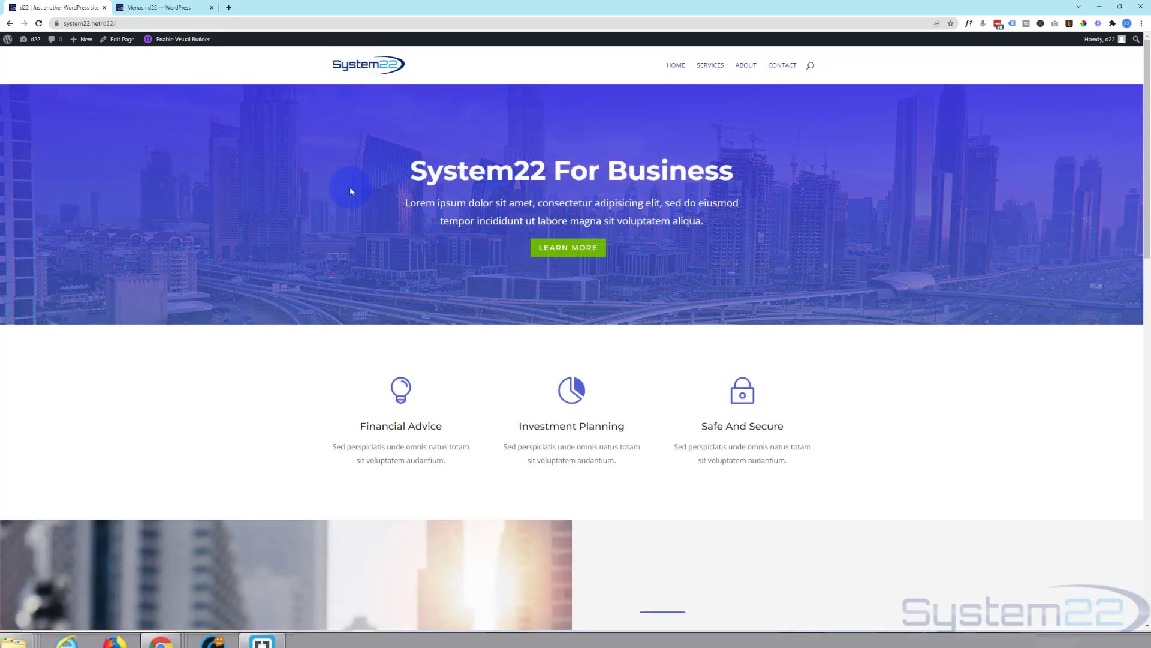
pyautogui.scroll(-3)
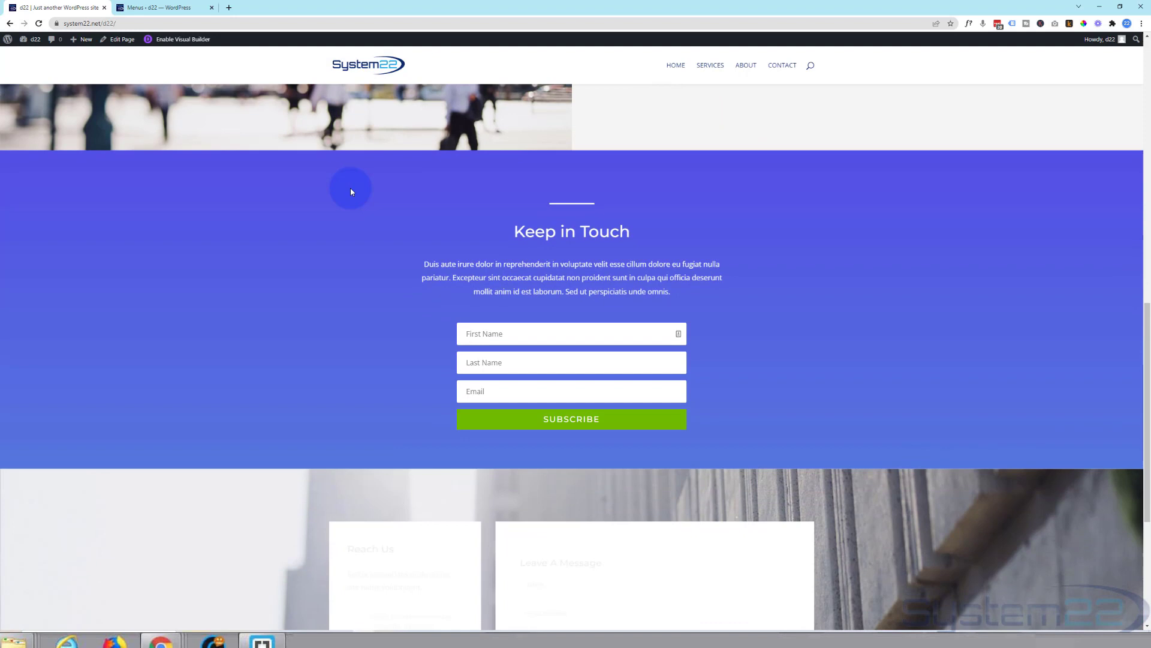
pyautogui.scroll(-3)
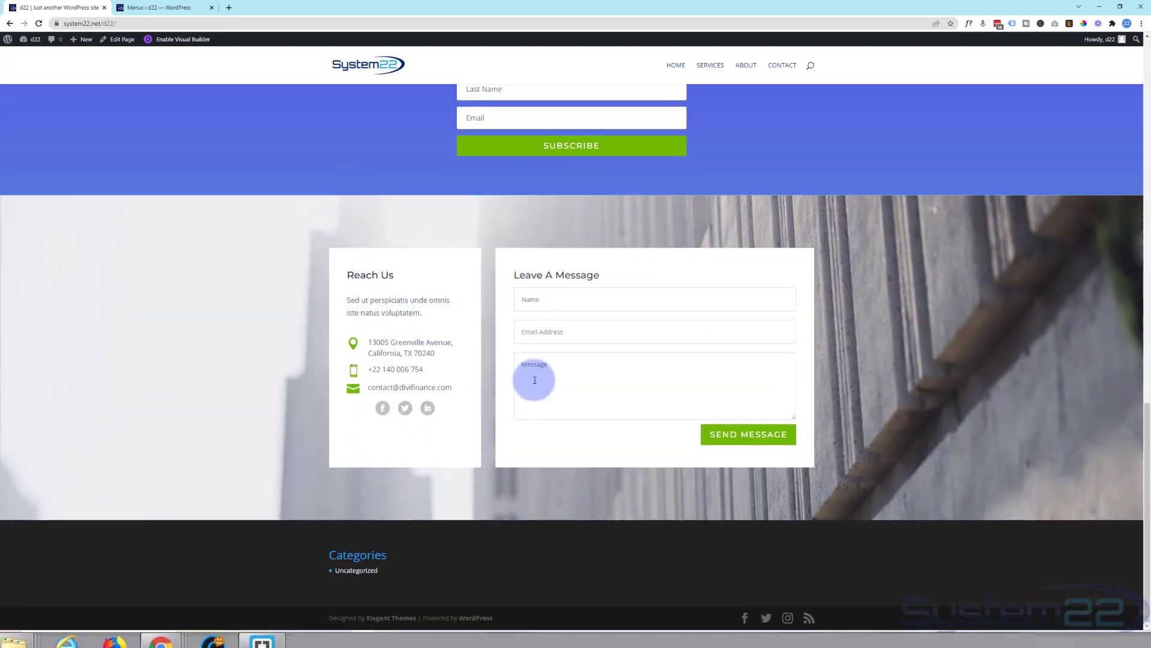
pyautogui.scroll(3)
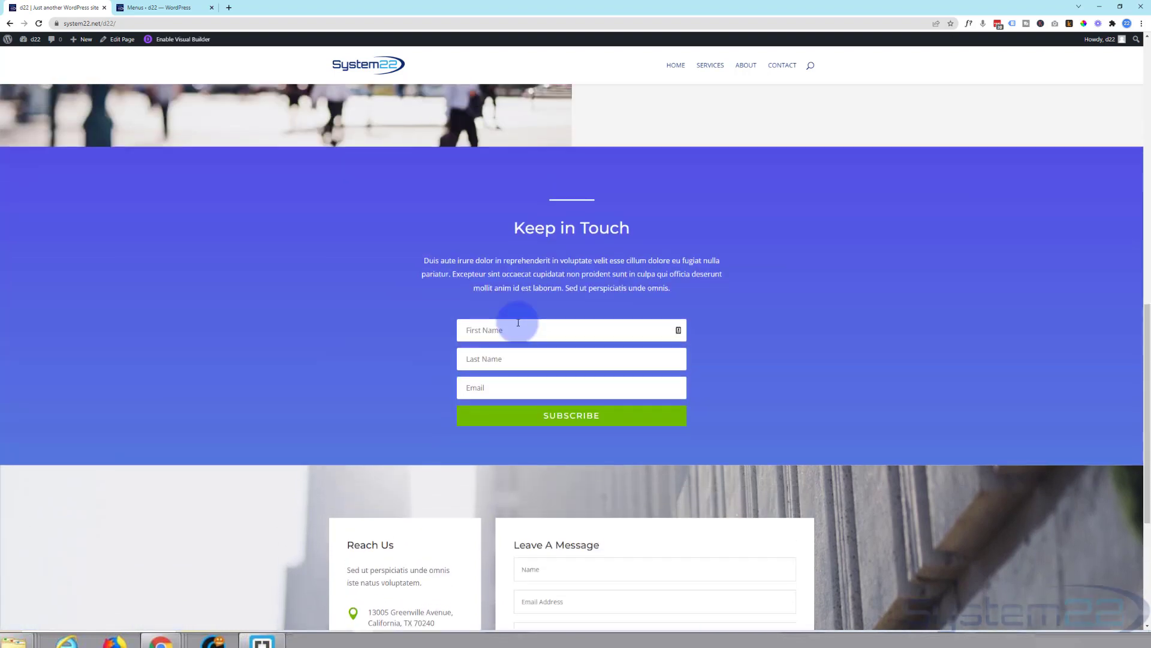
pyautogui.scroll(3)
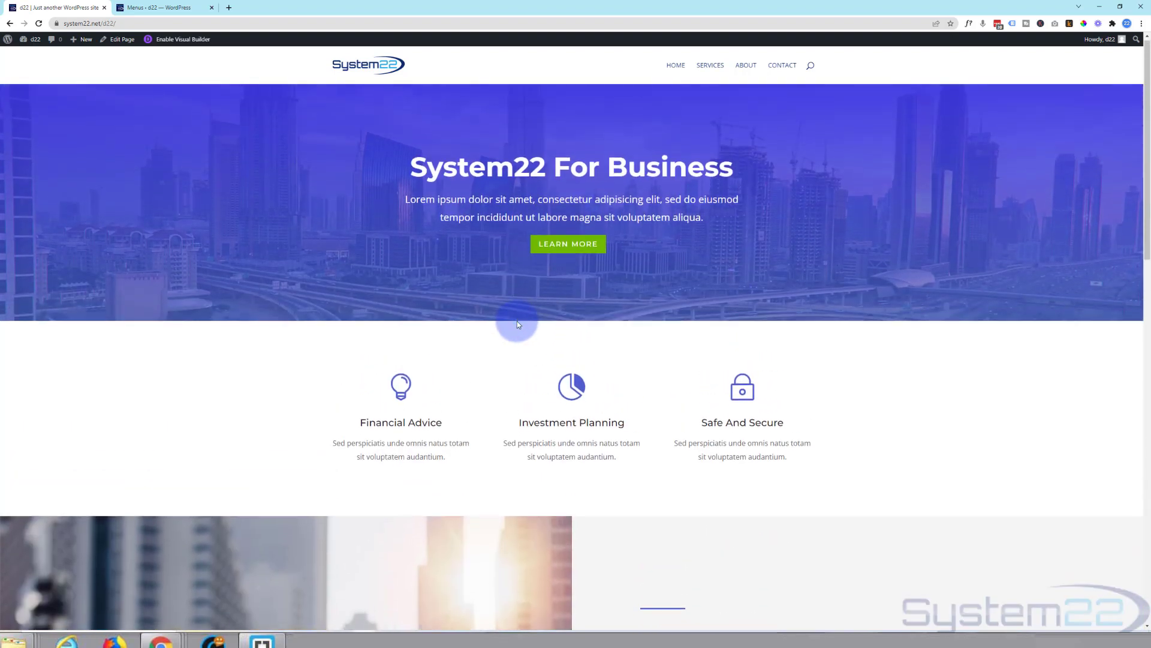